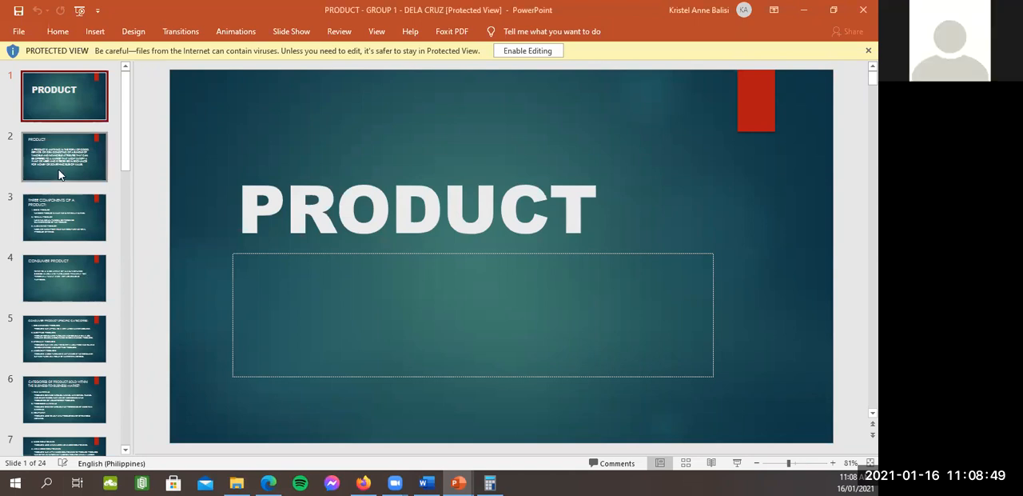
Go to slide 2, the PRODUCT definition slide.
{"action": "left_click", "coordinate": [64, 156]}
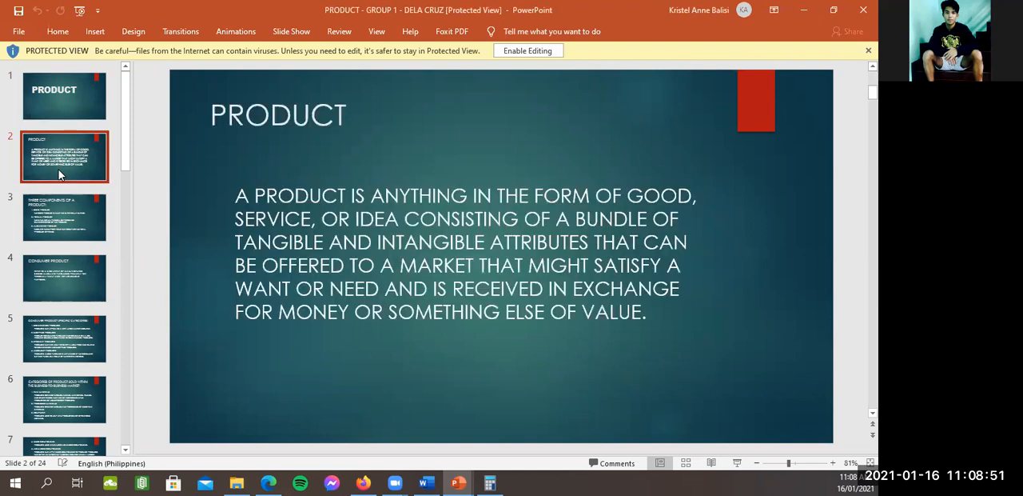
{"action": "mouse_move", "coordinate": [64, 94]}
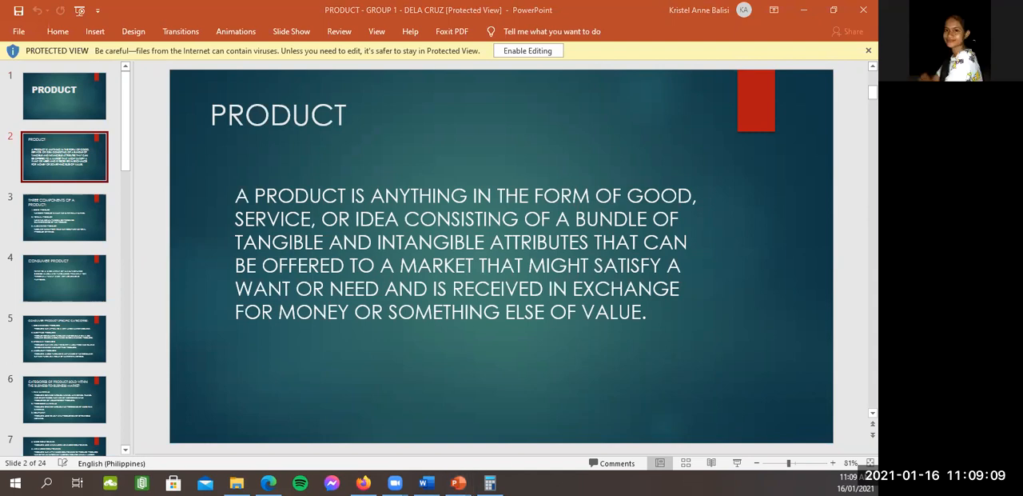
{"action": "mouse_move", "coordinate": [345, 320]}
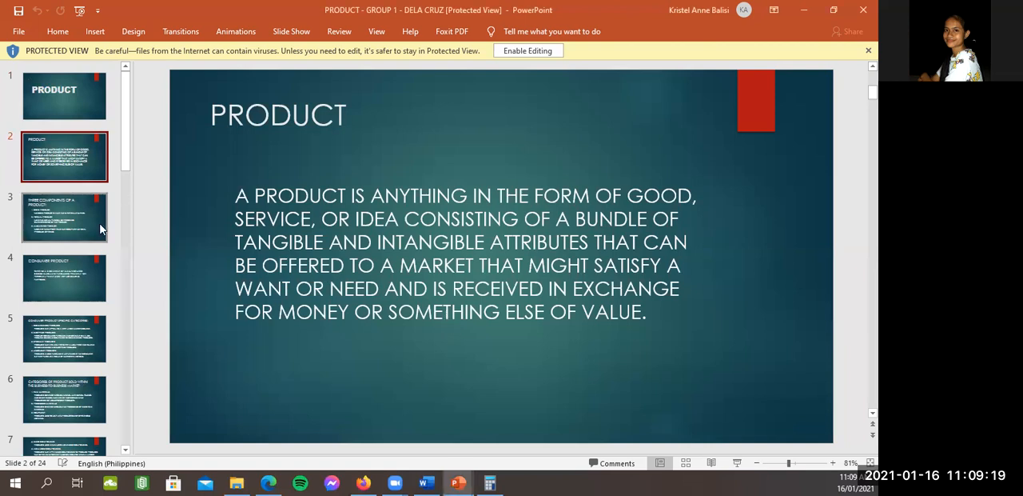
Present slide 3 on product components, briefly revisit slide 2, then select slide 4.
{"action": "left_click", "coordinate": [64, 216]}
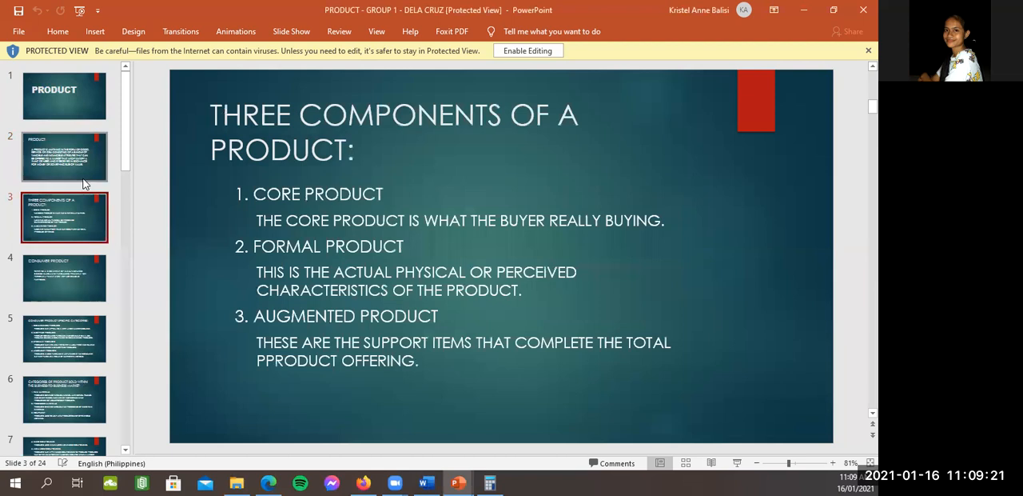
{"action": "left_click", "coordinate": [64, 156]}
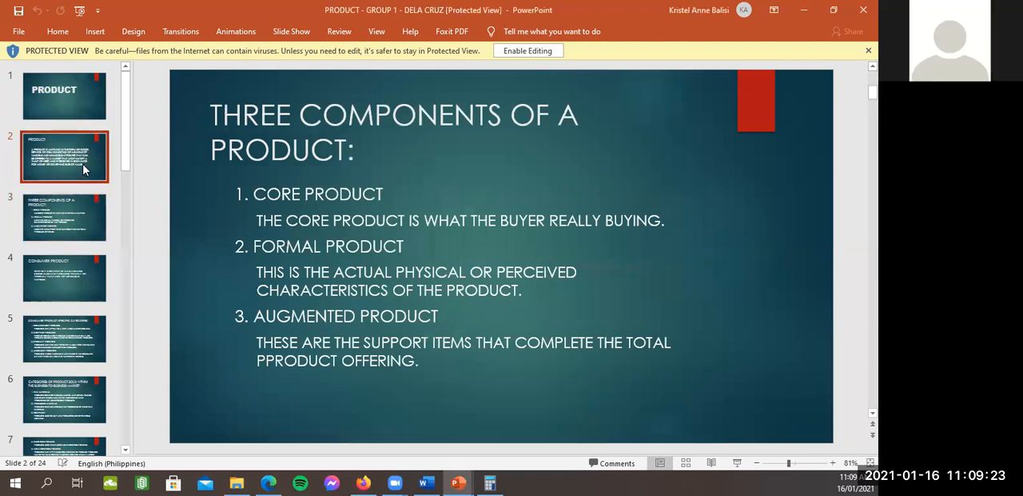
{"action": "left_click", "coordinate": [64, 218]}
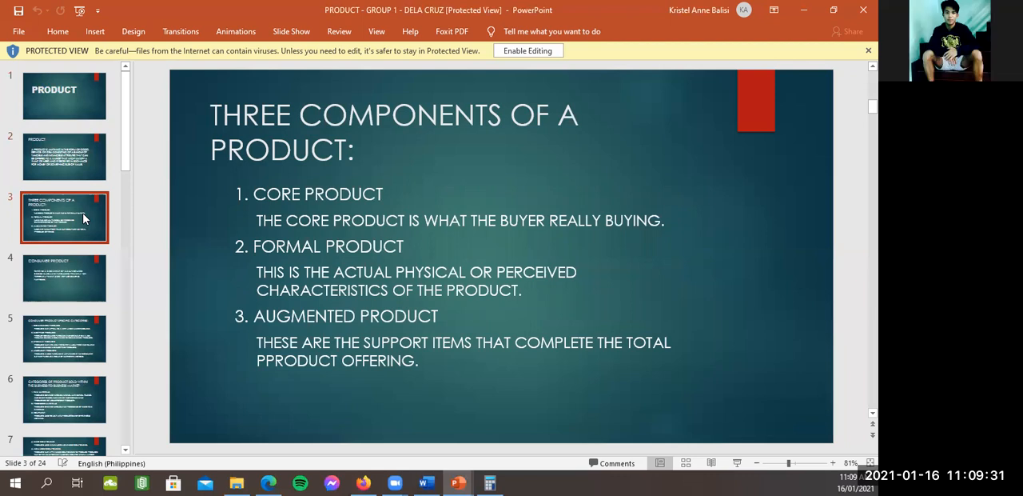
{"action": "mouse_move", "coordinate": [496, 233]}
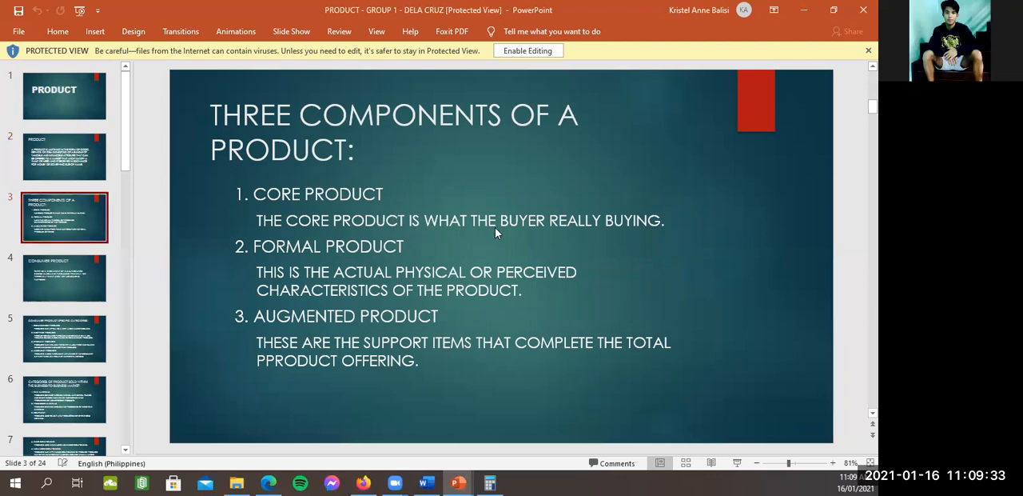
{"action": "mouse_move", "coordinate": [514, 232]}
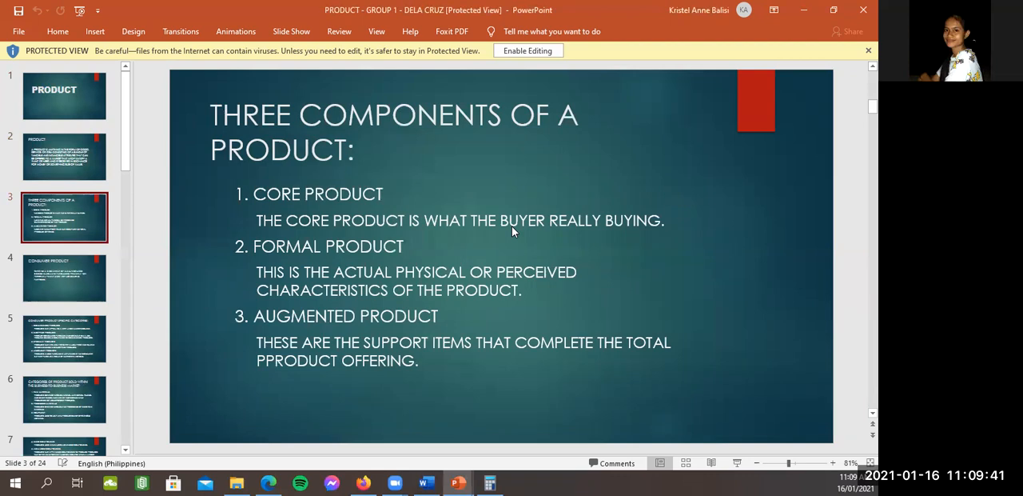
{"action": "mouse_move", "coordinate": [463, 246]}
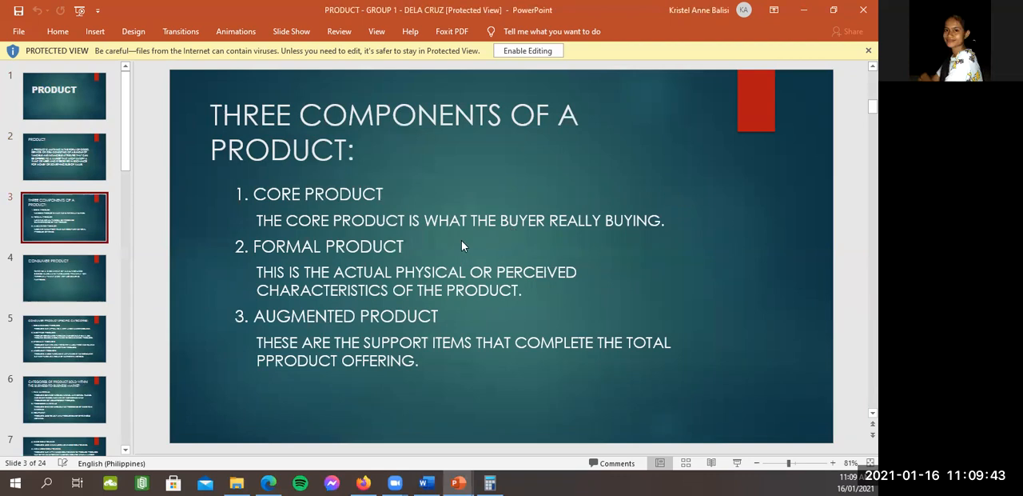
{"action": "mouse_move", "coordinate": [406, 244]}
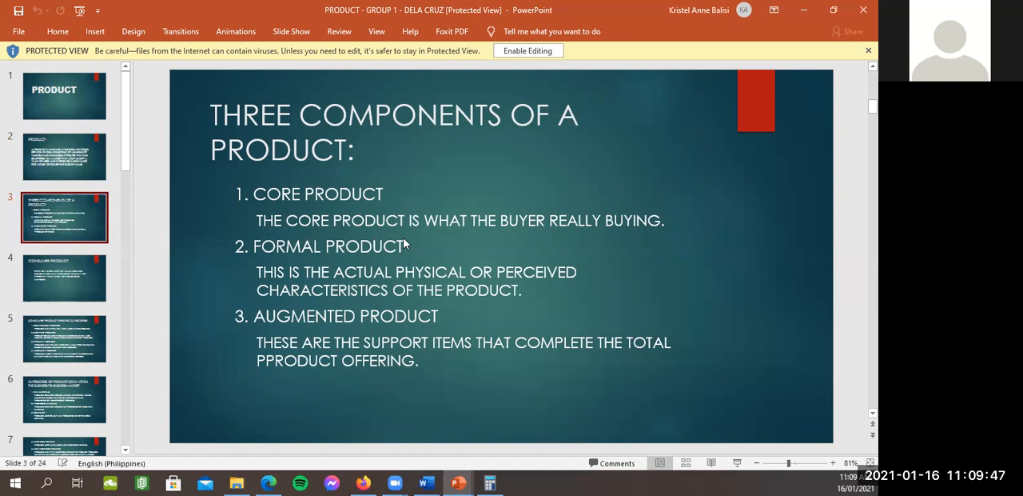
{"action": "mouse_move", "coordinate": [523, 228]}
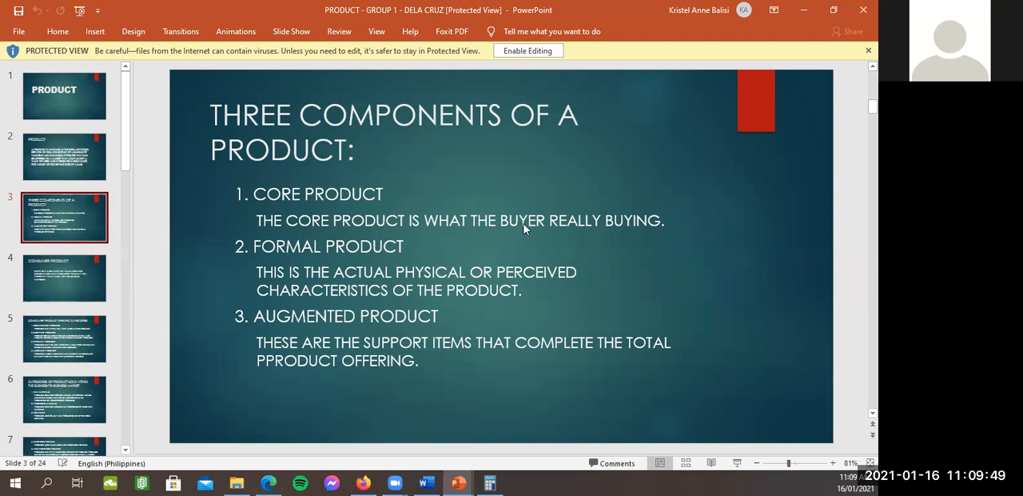
{"action": "mouse_move", "coordinate": [562, 224]}
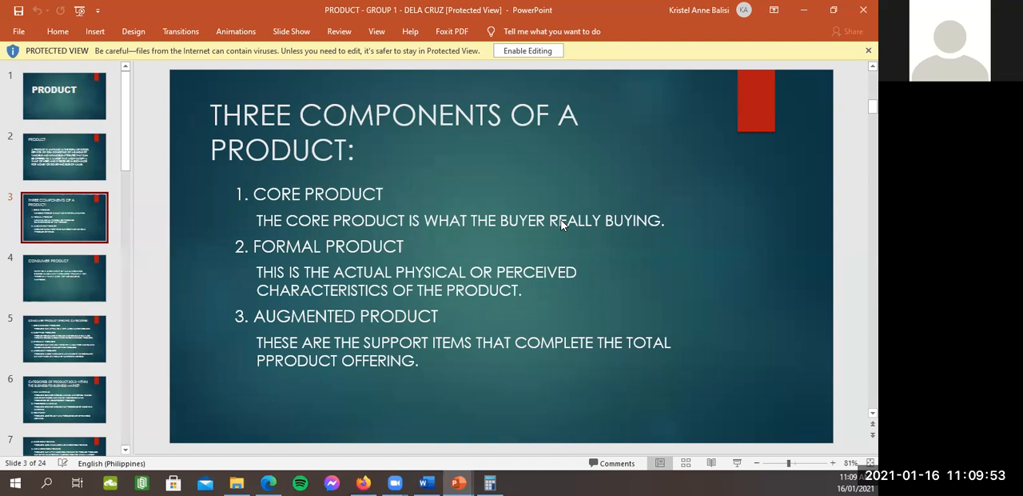
{"action": "mouse_move", "coordinate": [428, 283]}
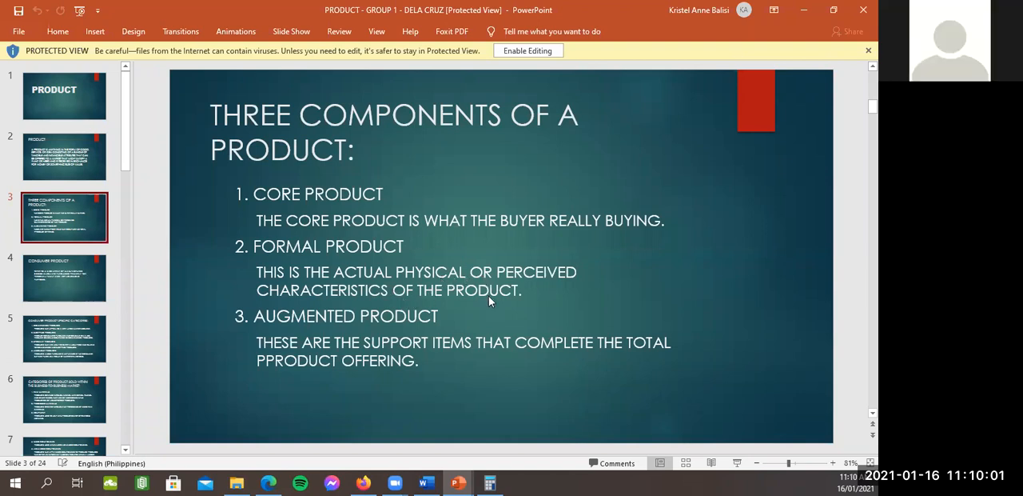
{"action": "mouse_move", "coordinate": [416, 356]}
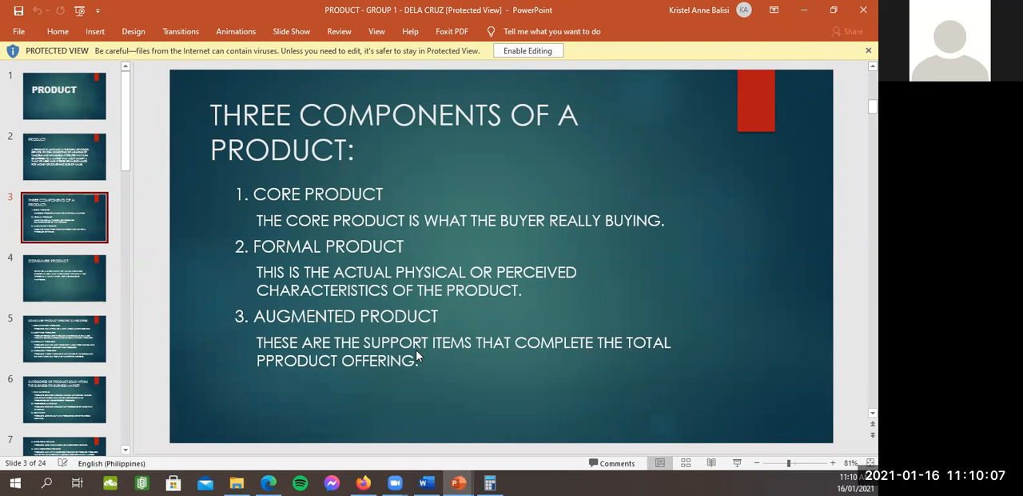
{"action": "mouse_move", "coordinate": [64, 277]}
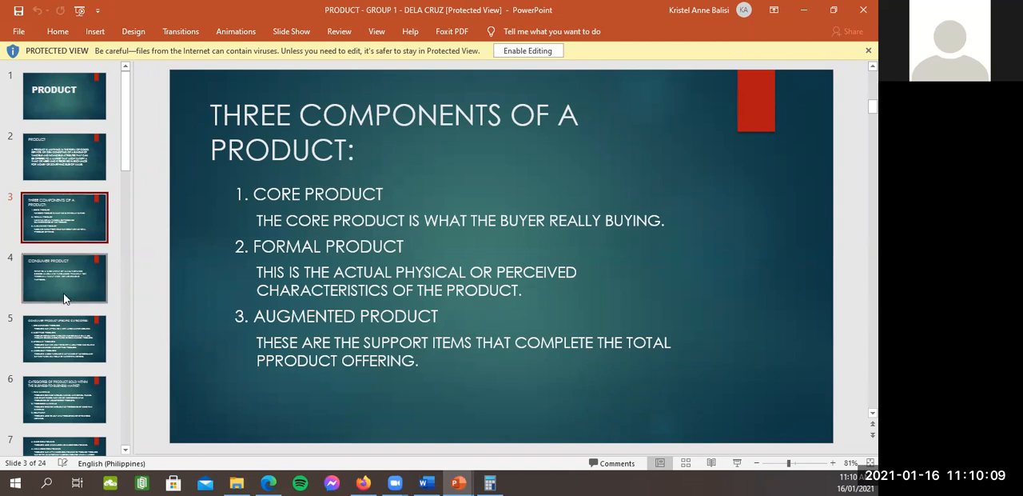
{"action": "left_click", "coordinate": [64, 277]}
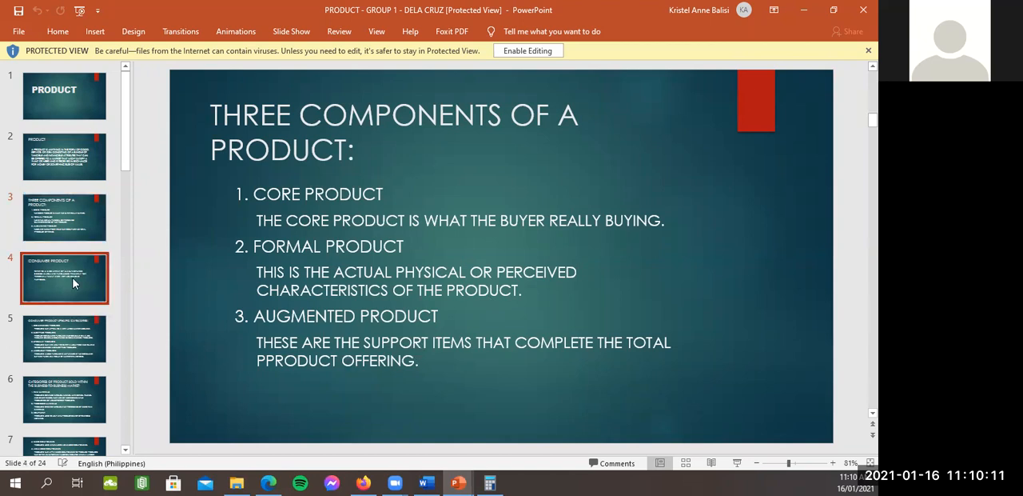
Display slide 4, CONSUMER PRODUCT.
{"action": "left_click", "coordinate": [64, 278]}
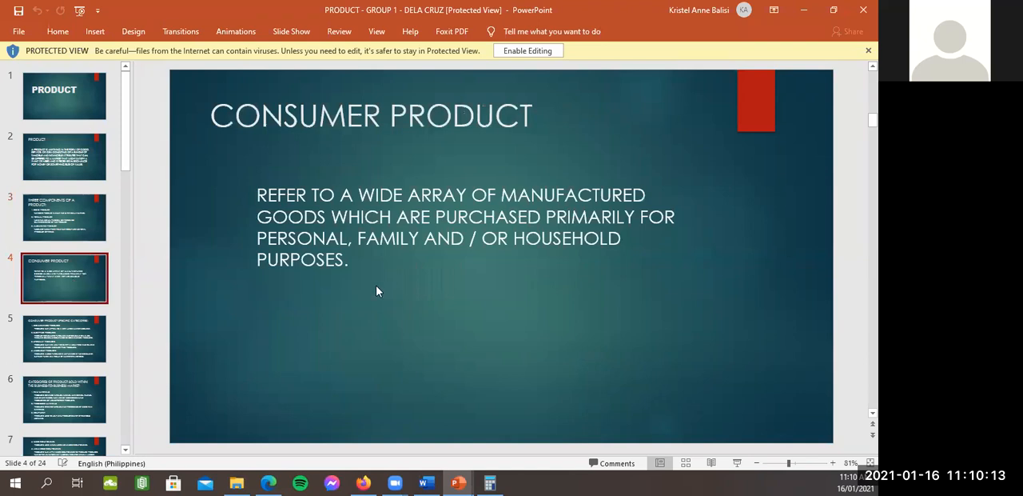
{"action": "mouse_move", "coordinate": [433, 274]}
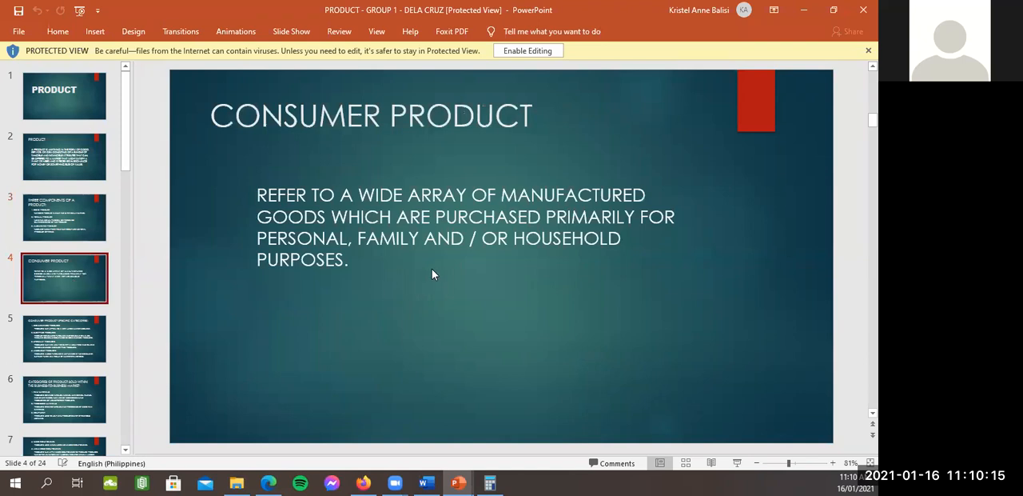
{"action": "mouse_move", "coordinate": [358, 274]}
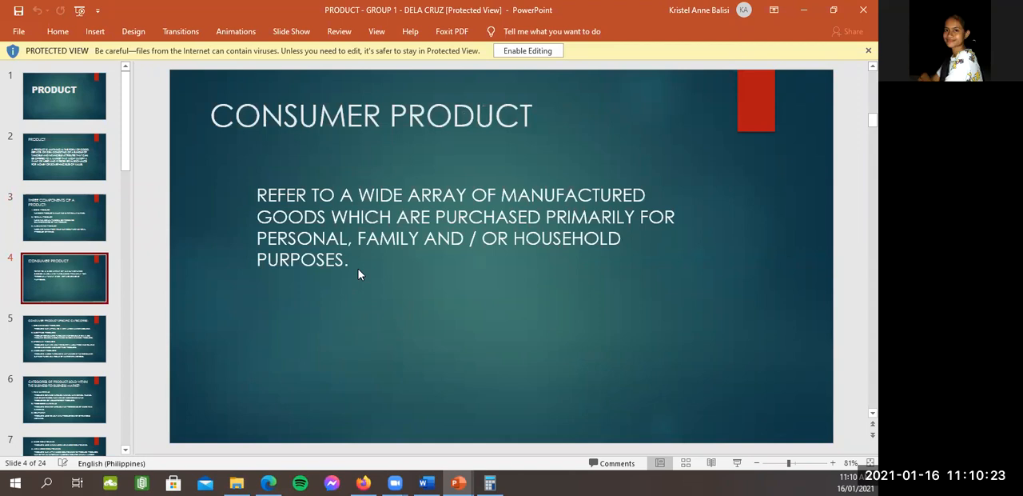
{"action": "mouse_move", "coordinate": [452, 246]}
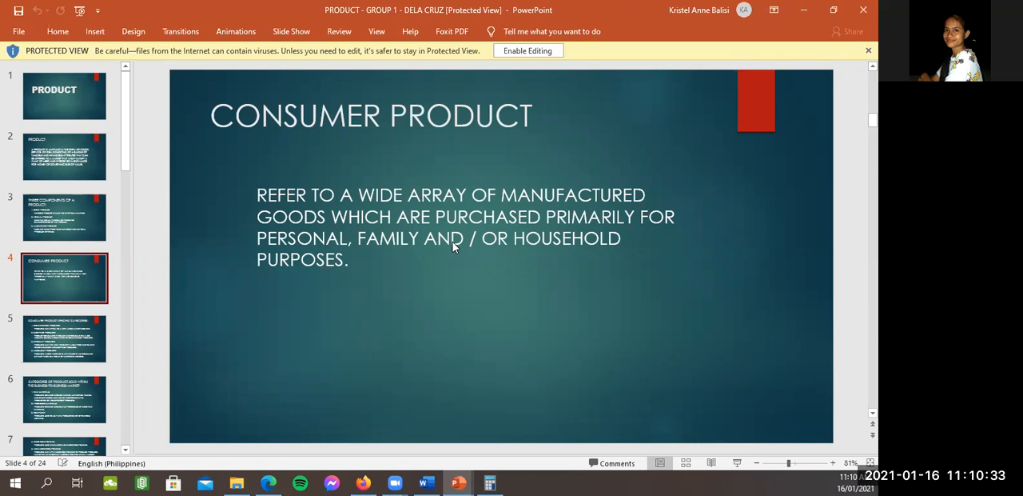
{"action": "mouse_move", "coordinate": [111, 333]}
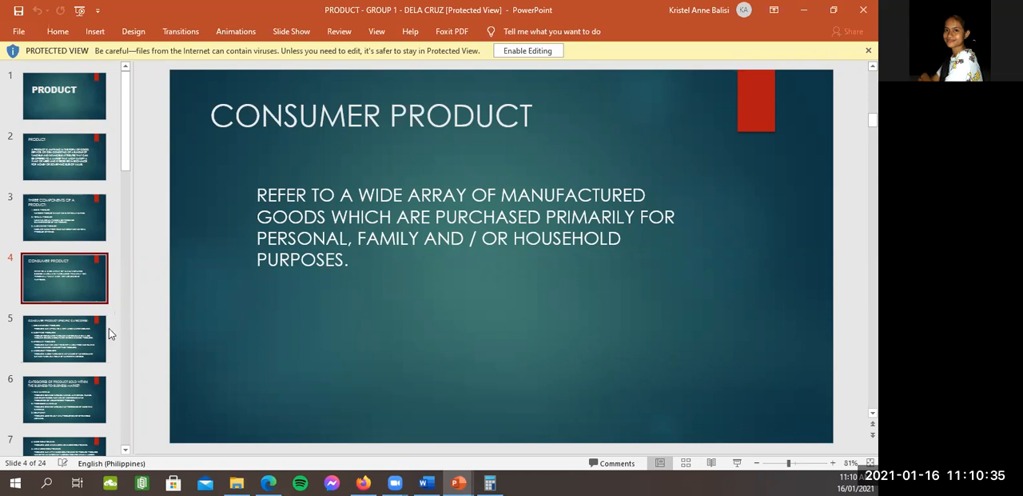
{"action": "mouse_move", "coordinate": [90, 343]}
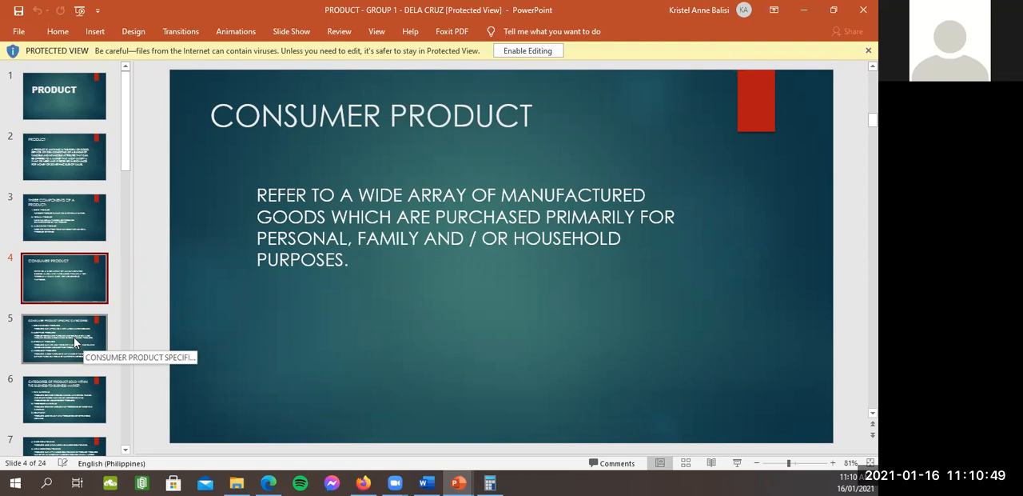
{"action": "left_click", "coordinate": [64, 337]}
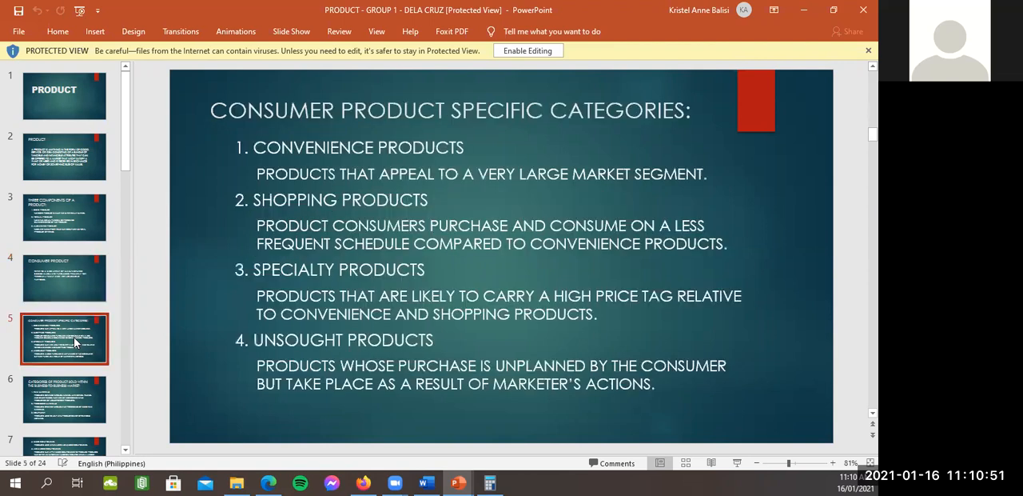
{"action": "mouse_move", "coordinate": [276, 204]}
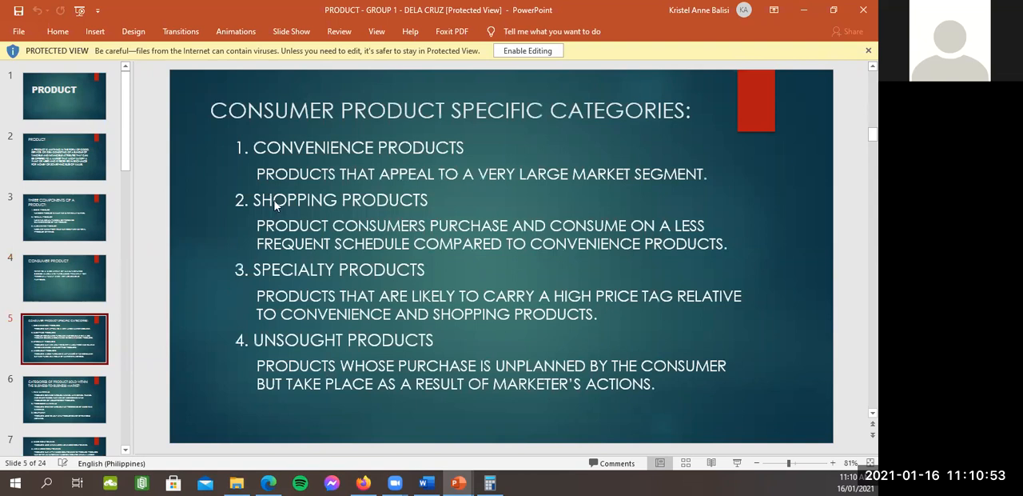
{"action": "mouse_move", "coordinate": [488, 140]}
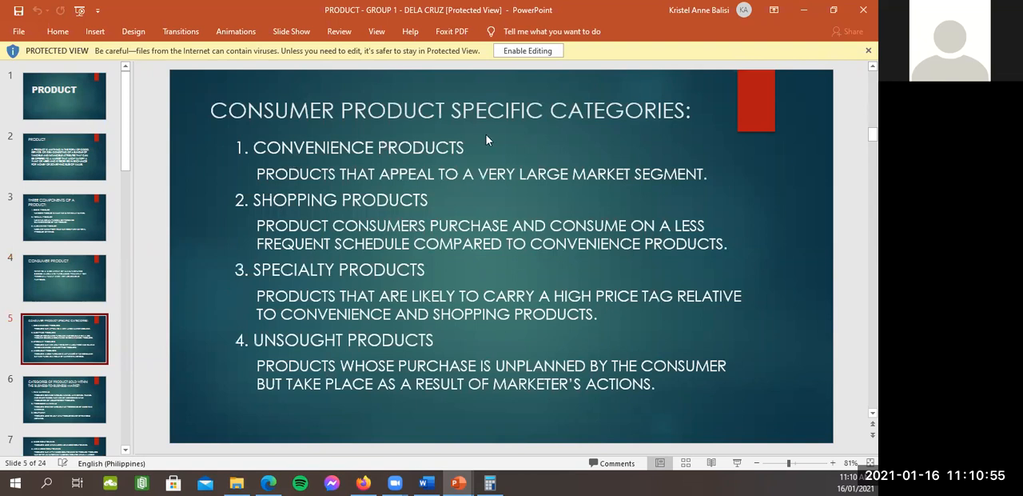
{"action": "mouse_move", "coordinate": [391, 166]}
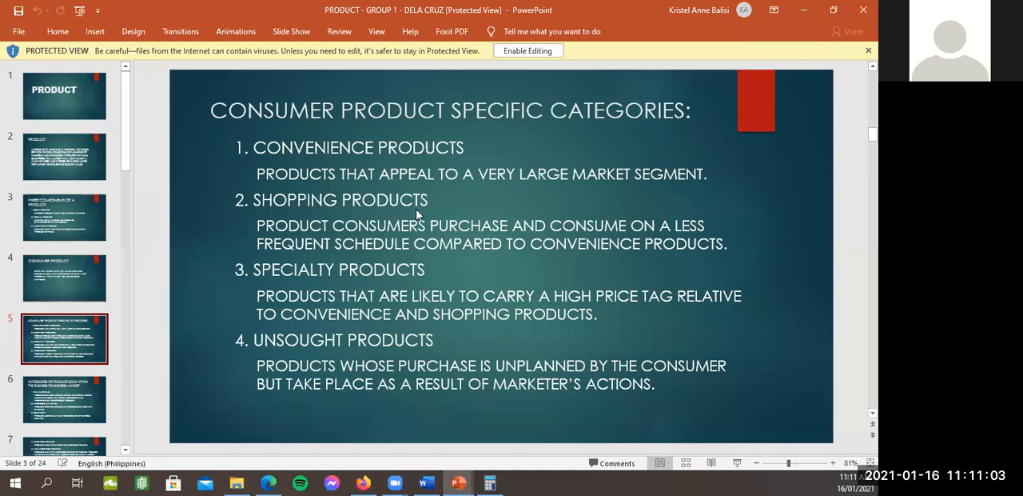
{"action": "mouse_move", "coordinate": [401, 304]}
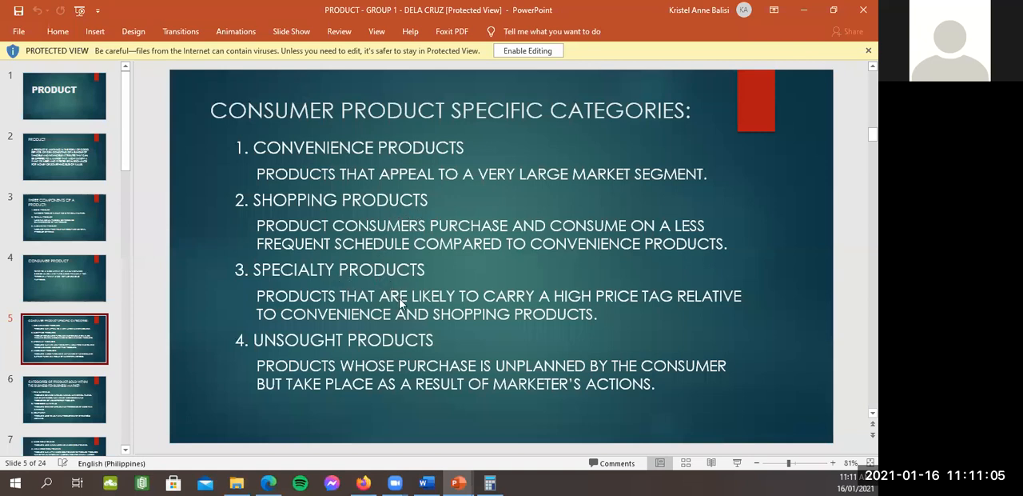
{"action": "mouse_move", "coordinate": [304, 221]}
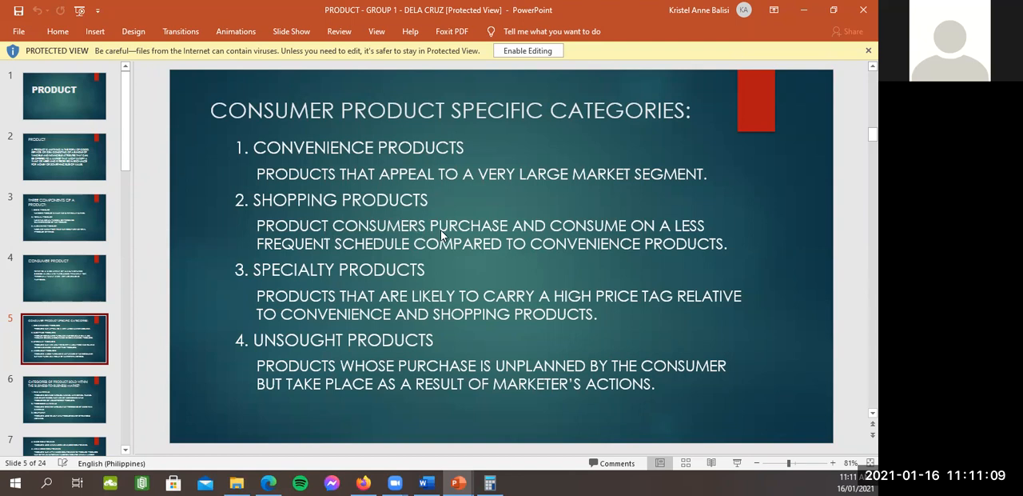
{"action": "mouse_move", "coordinate": [534, 234]}
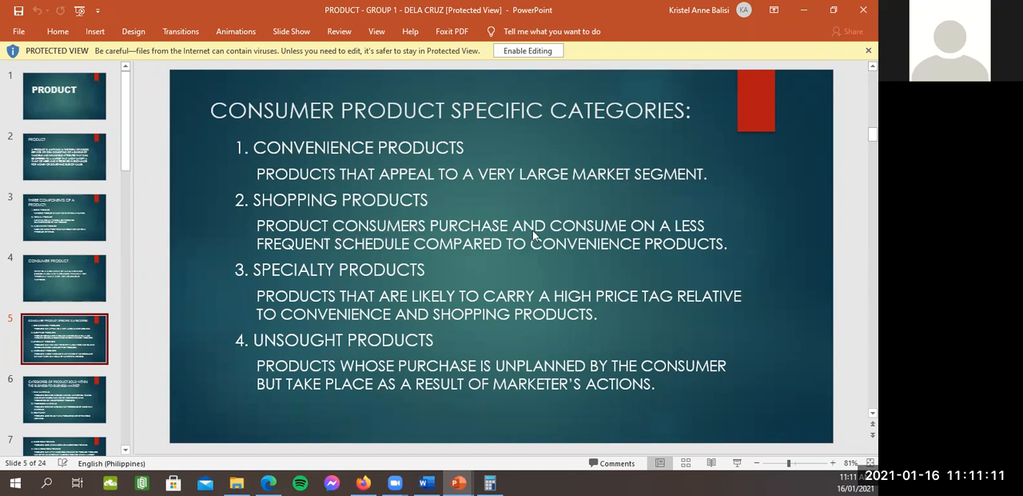
{"action": "mouse_move", "coordinate": [426, 268]}
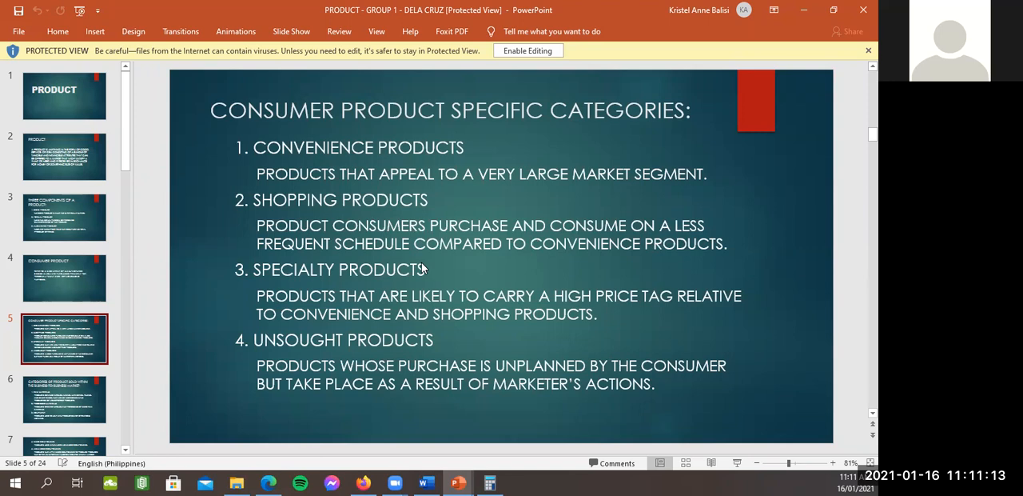
{"action": "mouse_move", "coordinate": [372, 320]}
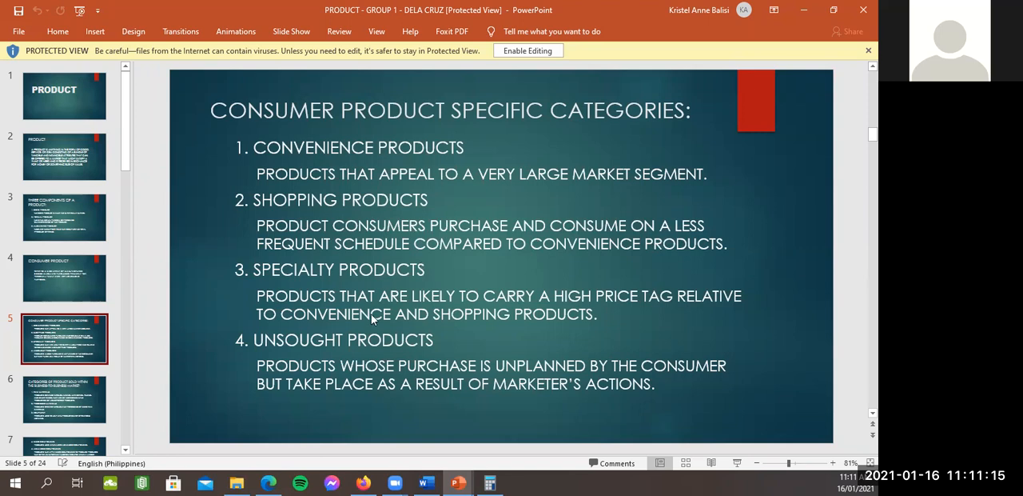
{"action": "mouse_move", "coordinate": [486, 312]}
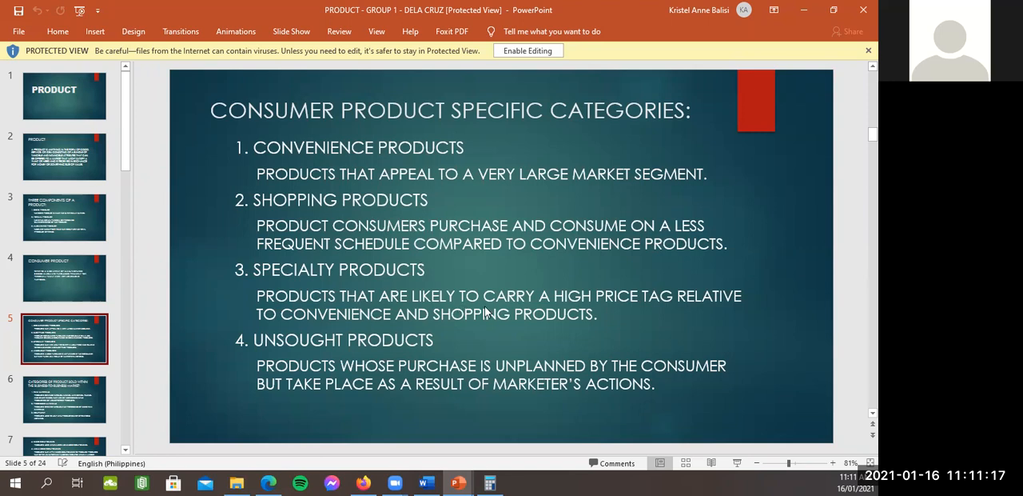
{"action": "mouse_move", "coordinate": [539, 312]}
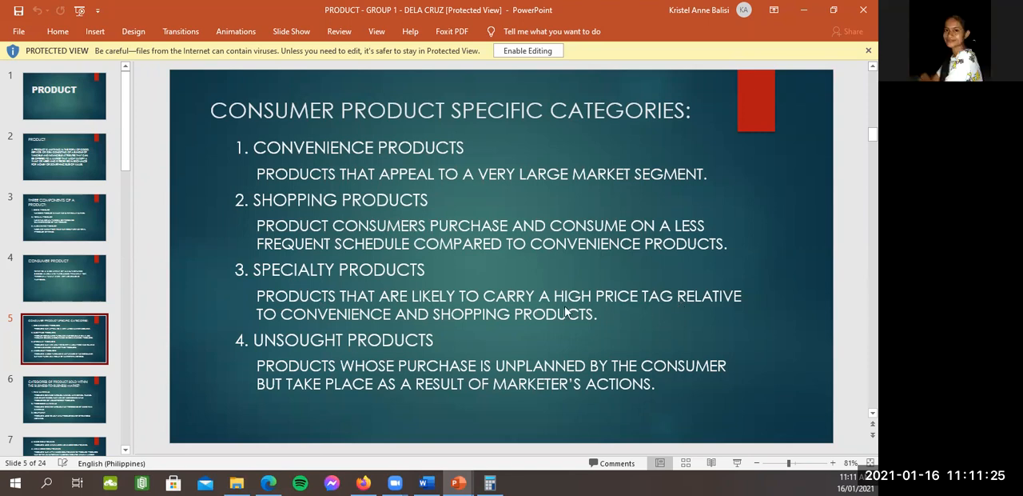
{"action": "mouse_move", "coordinate": [517, 282]}
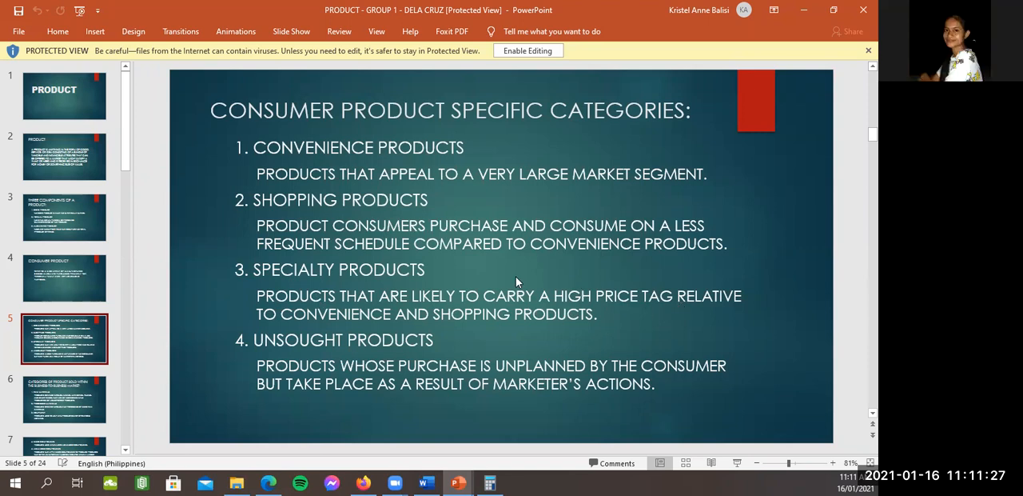
{"action": "mouse_move", "coordinate": [350, 346]}
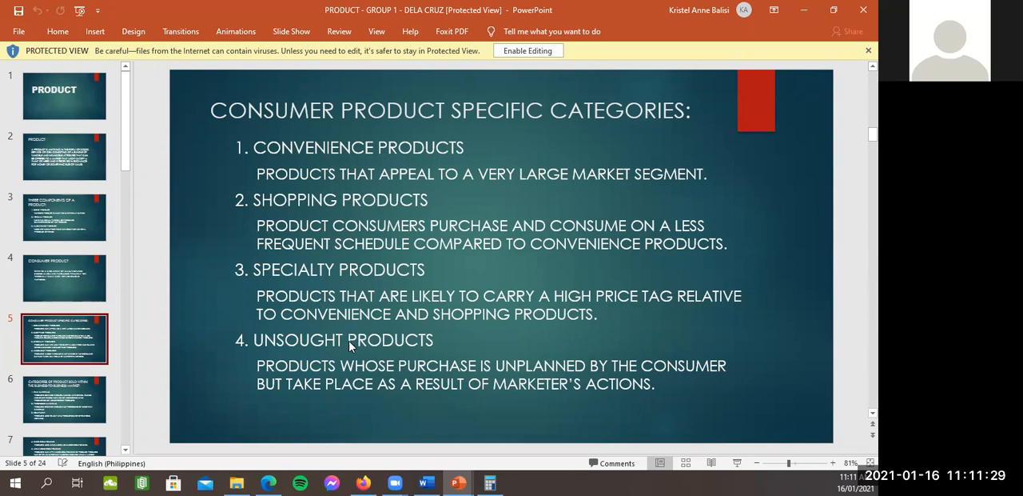
{"action": "mouse_move", "coordinate": [370, 375]}
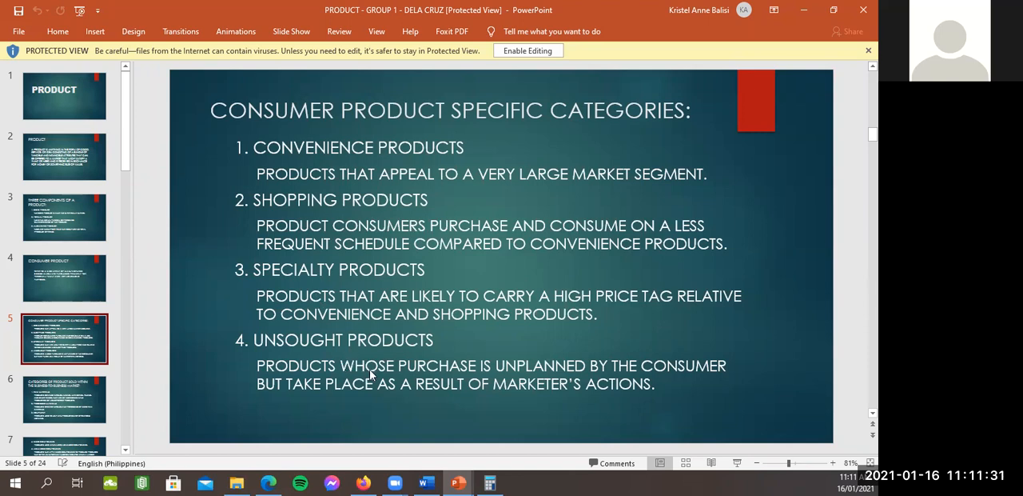
{"action": "mouse_move", "coordinate": [438, 375]}
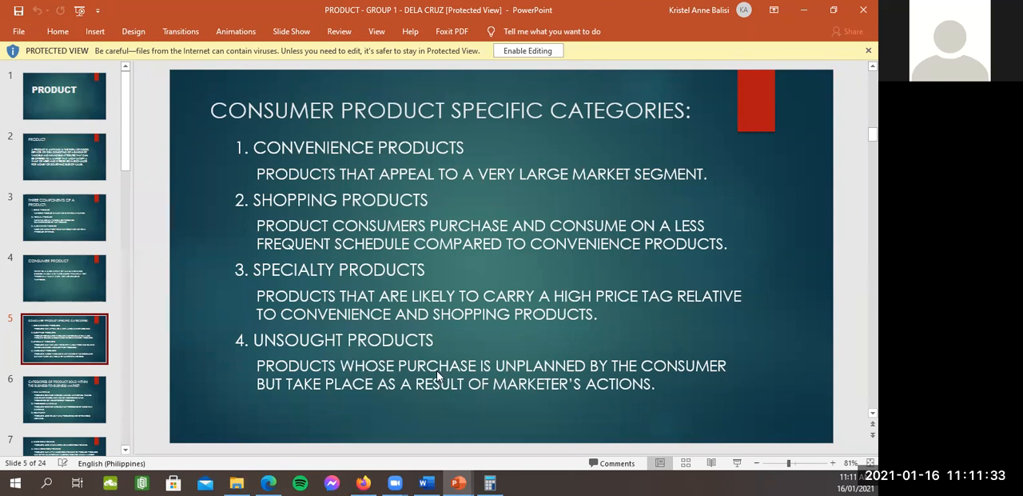
{"action": "mouse_move", "coordinate": [534, 376]}
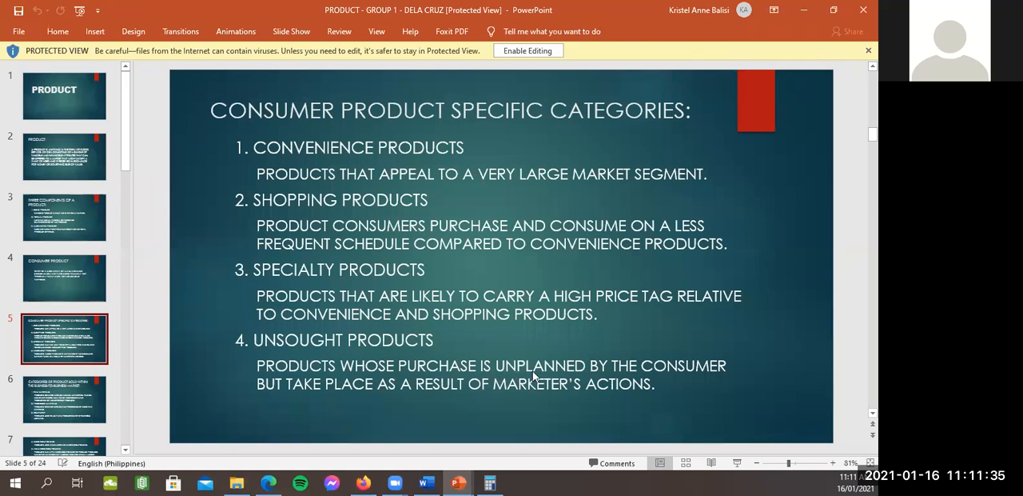
{"action": "mouse_move", "coordinate": [532, 407]}
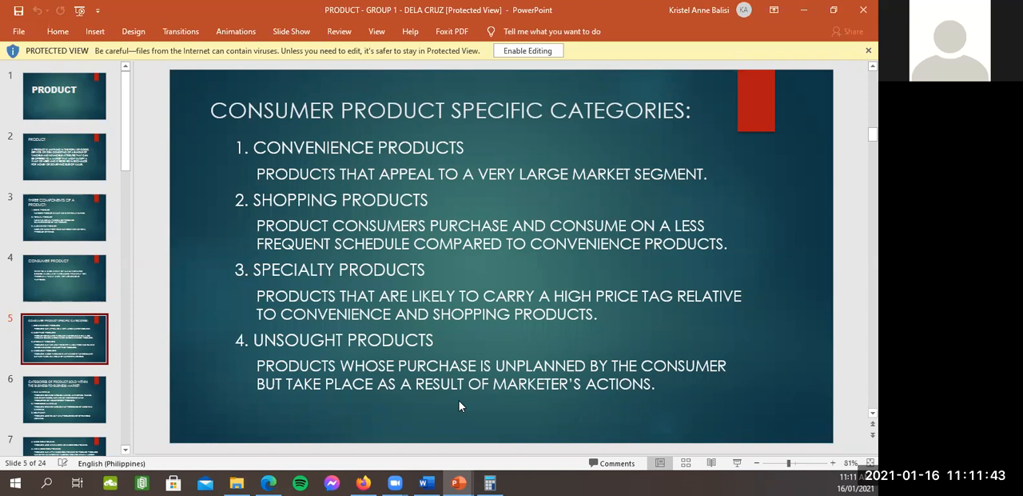
Display slide 6 on business-to-business product categories.
{"action": "left_click", "coordinate": [64, 398]}
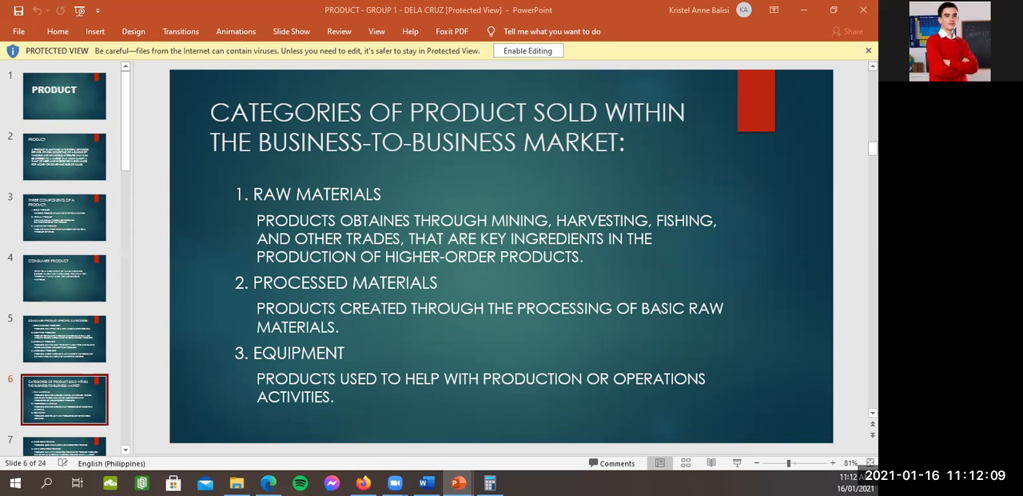
{"action": "mouse_move", "coordinate": [831, 466]}
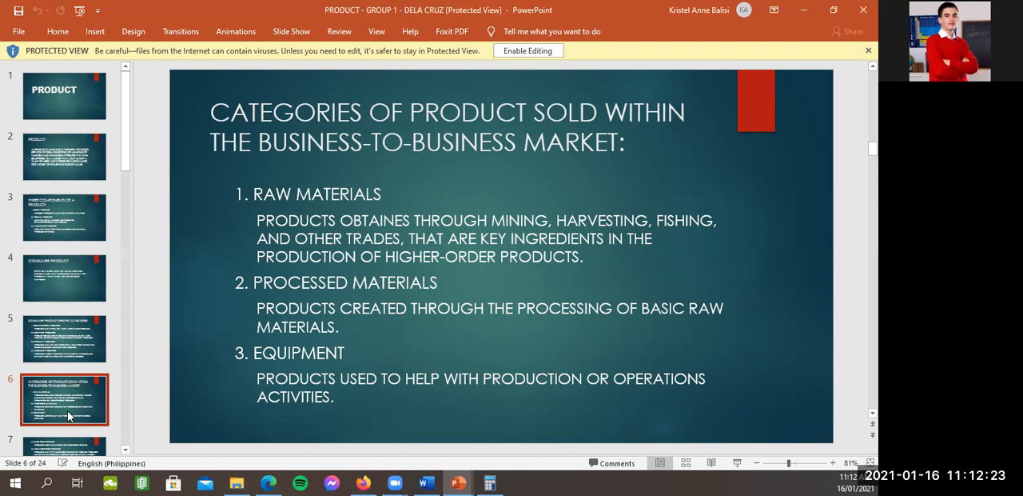
{"action": "mouse_move", "coordinate": [76, 410]}
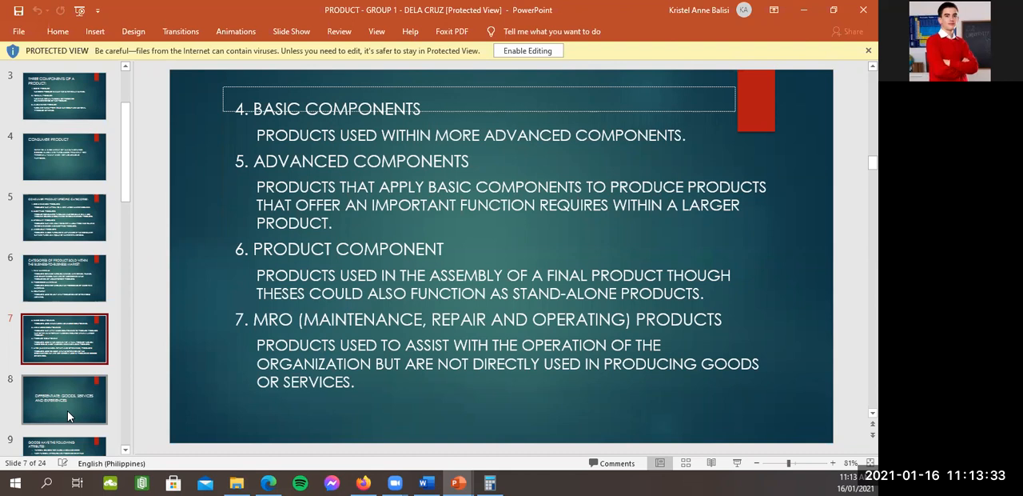
Advance to slide 7, basic components through MRO products.
{"action": "left_click", "coordinate": [64, 399]}
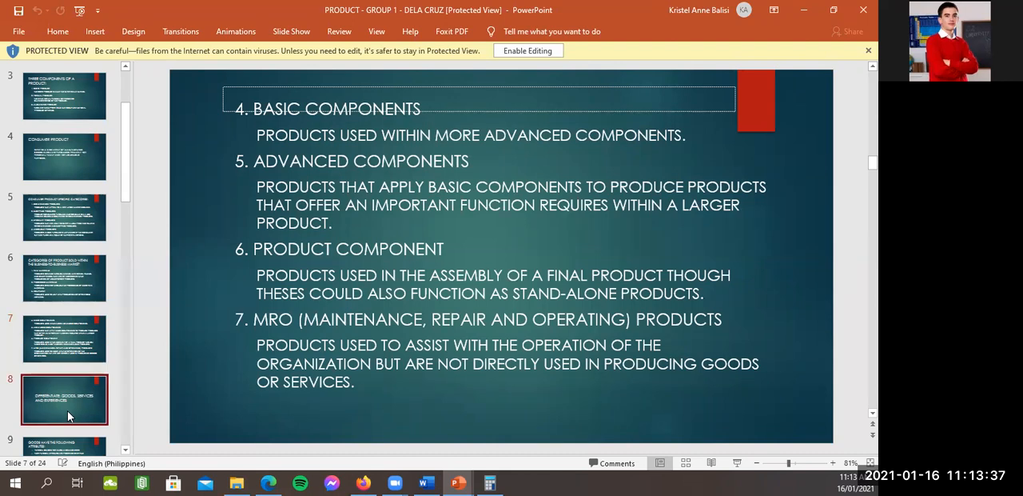
Advance to slide 9, 'Goods have the following attributes'.
{"action": "left_click", "coordinate": [64, 398]}
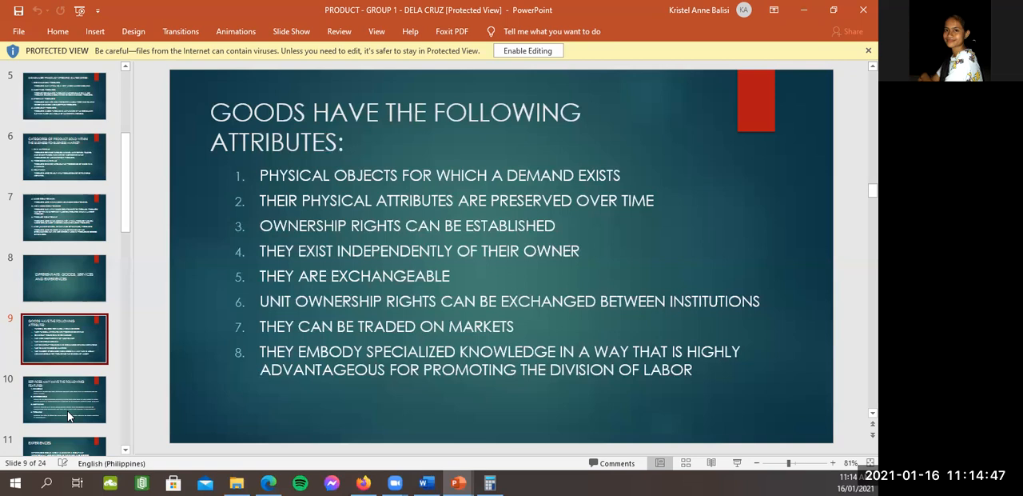
Advance to slide 11, 'Experiences'.
{"action": "left_click", "coordinate": [63, 398]}
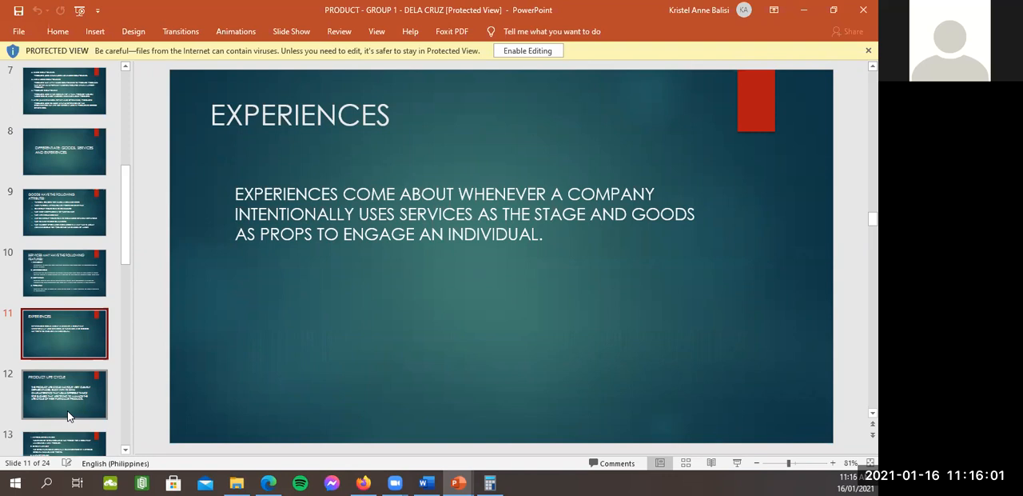
Display slide 12, 'Product Life Cycle'.
{"action": "left_click", "coordinate": [64, 394]}
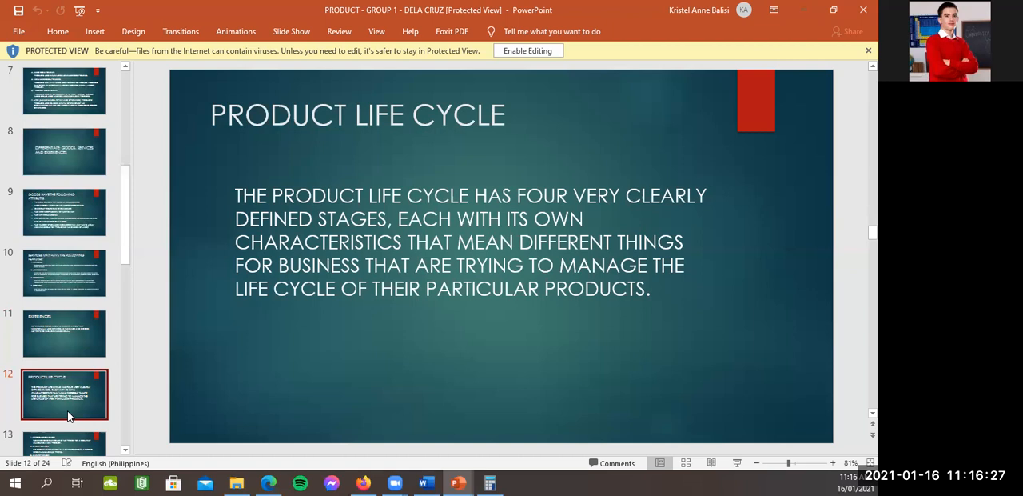
Show slide 13 on life cycle stages, then slide 14 on re-packing and discounting.
{"action": "left_click", "coordinate": [64, 334]}
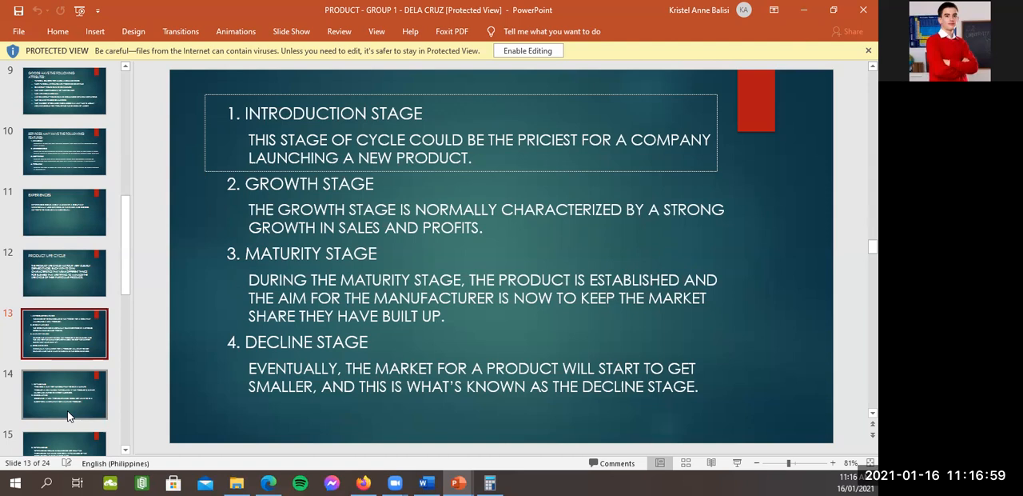
{"action": "mouse_move", "coordinate": [133, 269]}
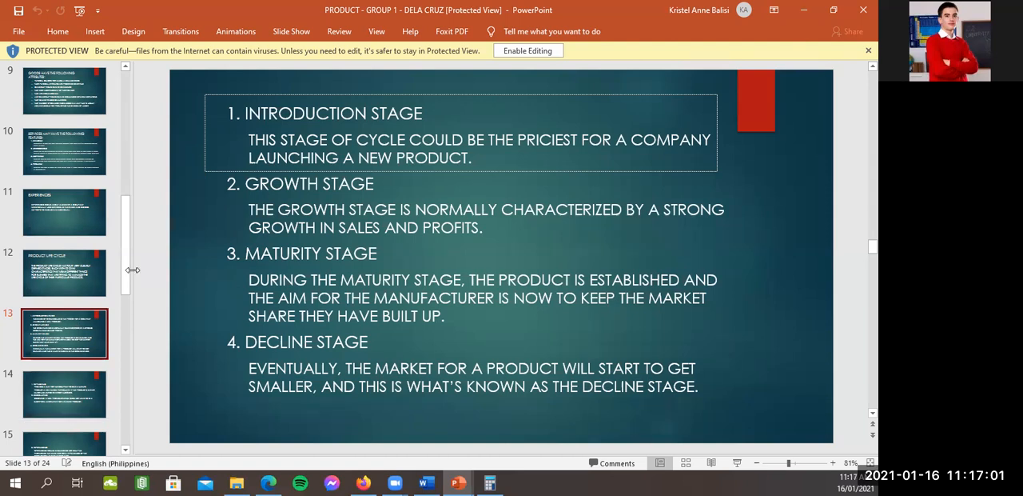
{"action": "scroll", "scroll_direction": "down", "scroll_amount": 3}
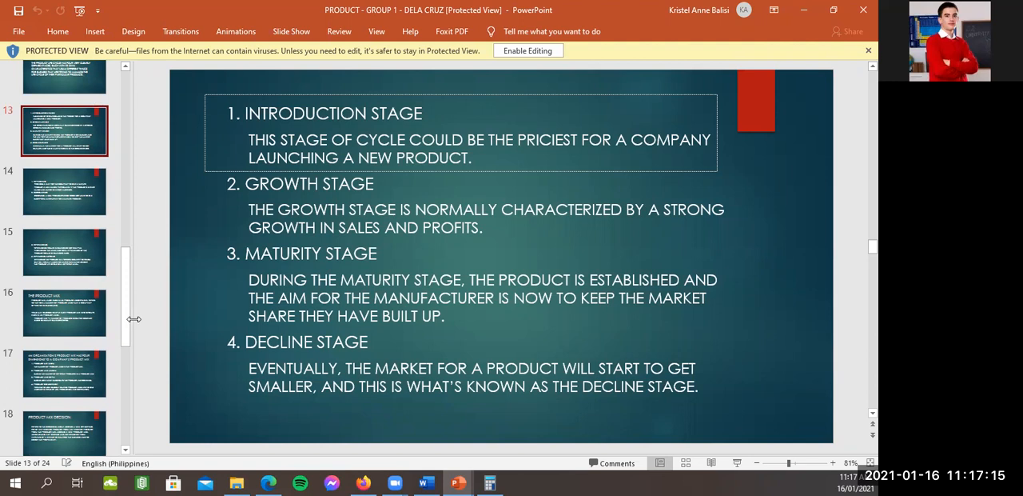
{"action": "mouse_move", "coordinate": [64, 252]}
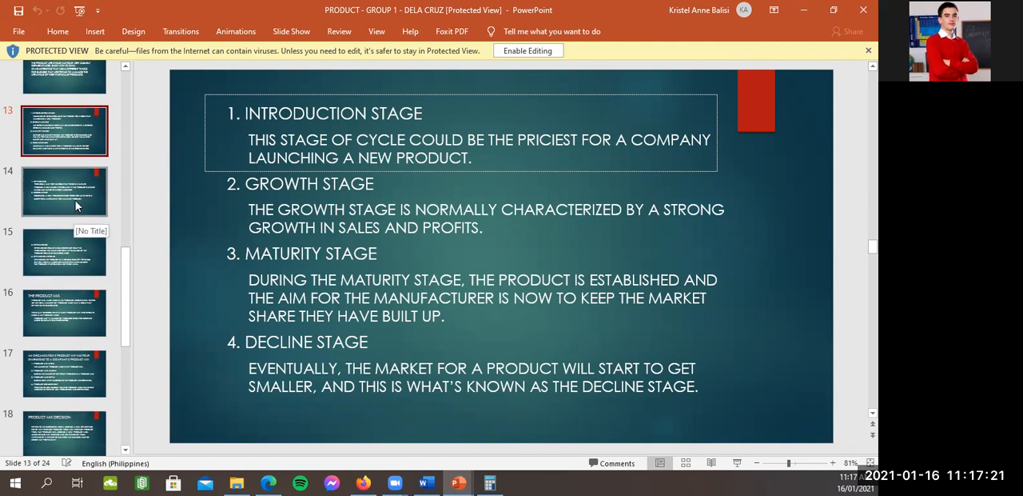
{"action": "left_click", "coordinate": [64, 191]}
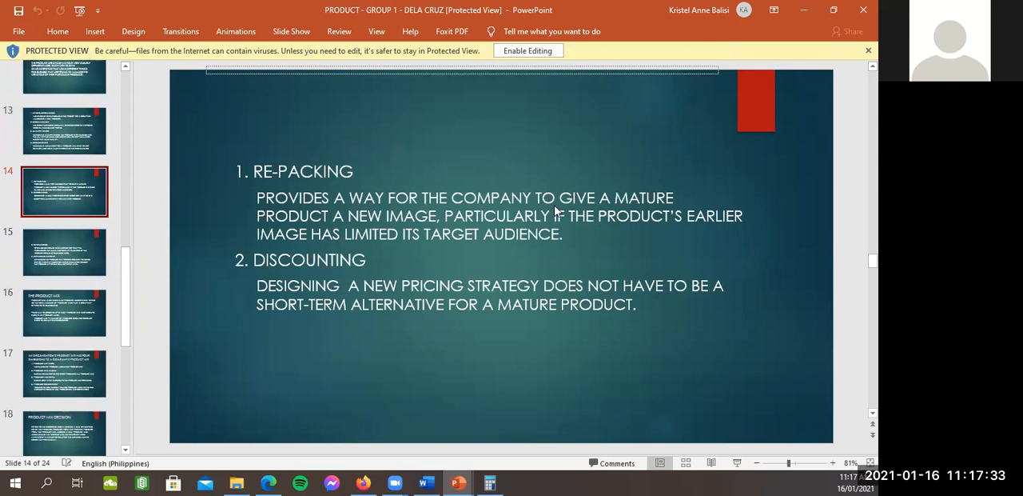
{"action": "mouse_move", "coordinate": [572, 222]}
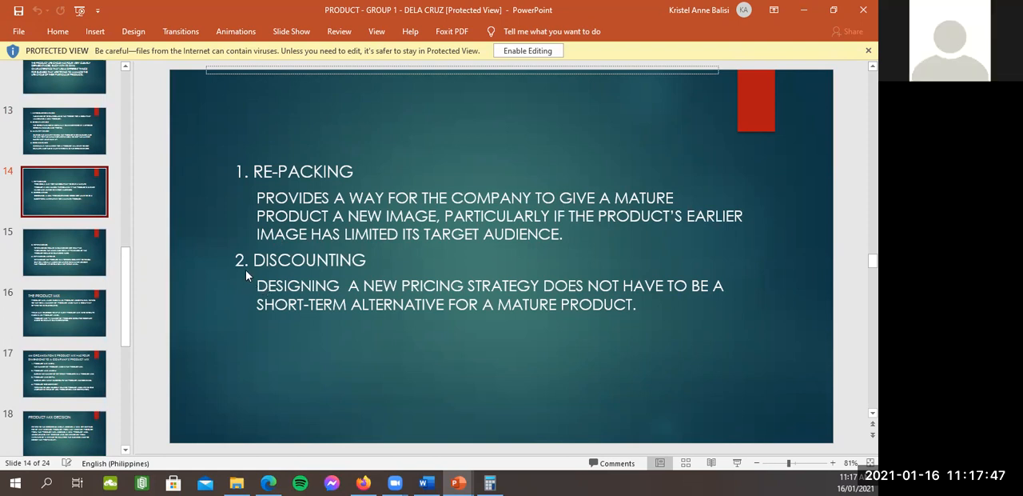
{"action": "mouse_move", "coordinate": [91, 271]}
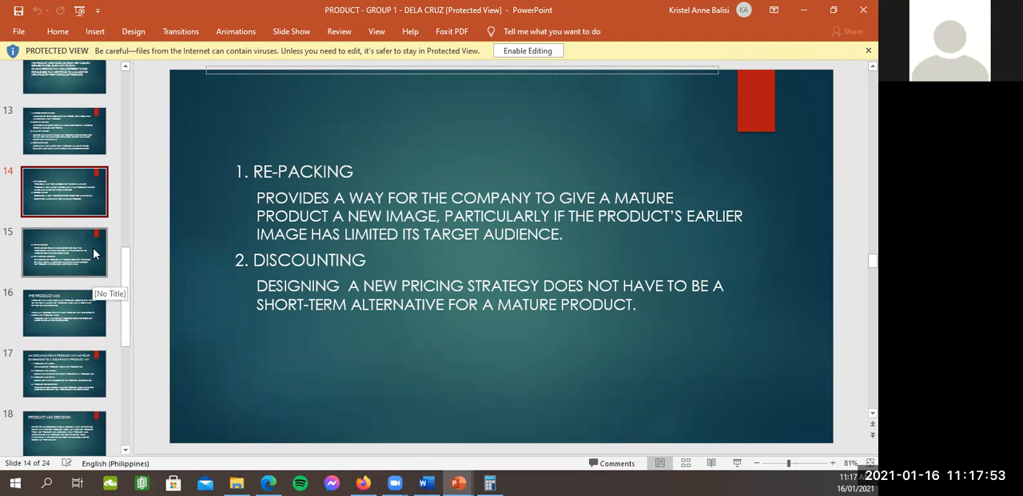
Display slide 15 on re-branding and expanding abroad.
{"action": "left_click", "coordinate": [64, 252]}
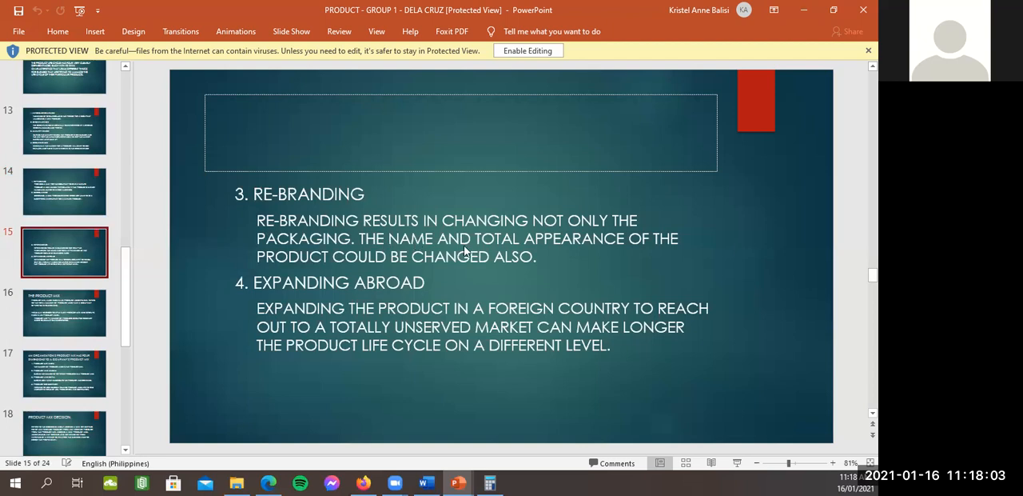
{"action": "mouse_move", "coordinate": [536, 255]}
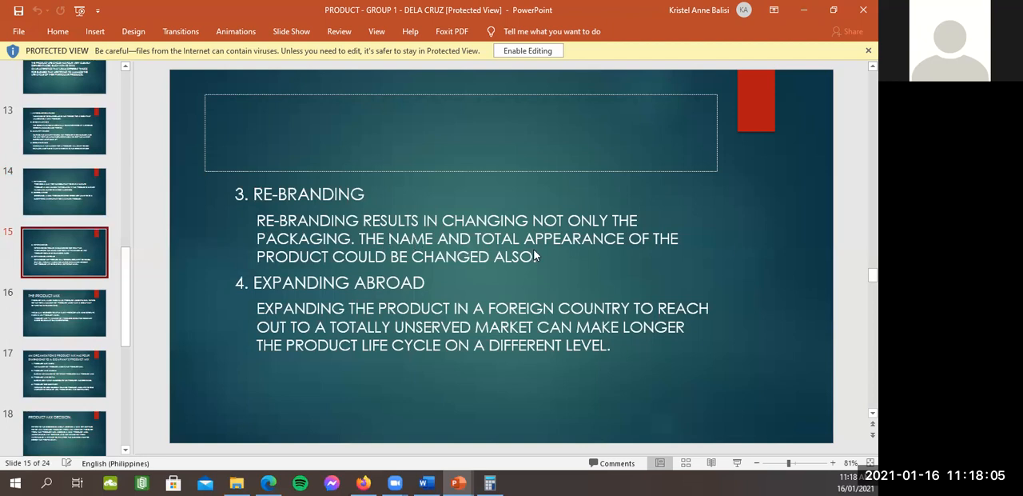
{"action": "mouse_move", "coordinate": [599, 254]}
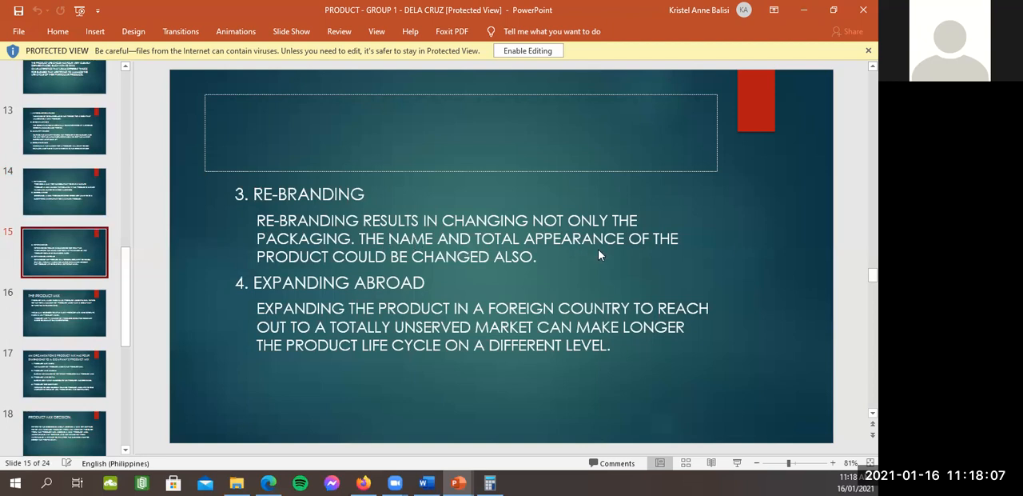
{"action": "mouse_move", "coordinate": [560, 264]}
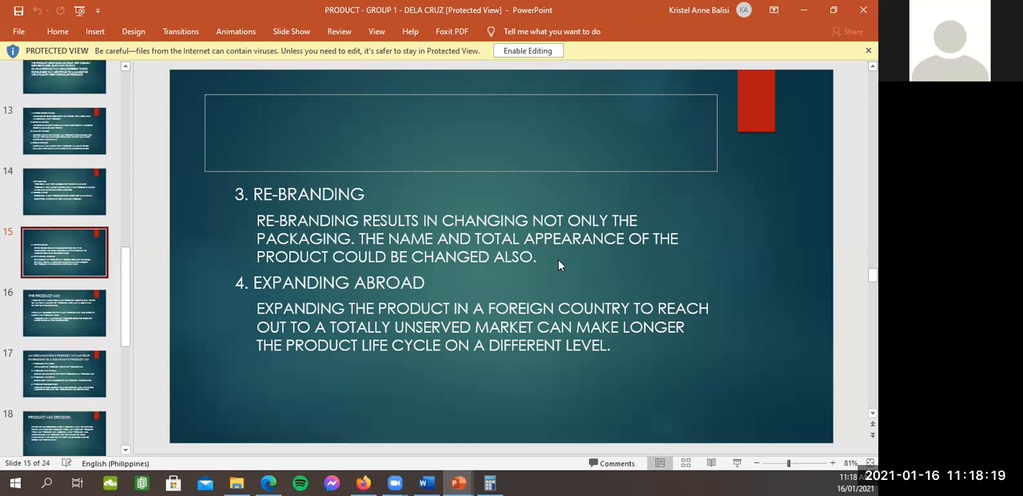
{"action": "mouse_move", "coordinate": [118, 319]}
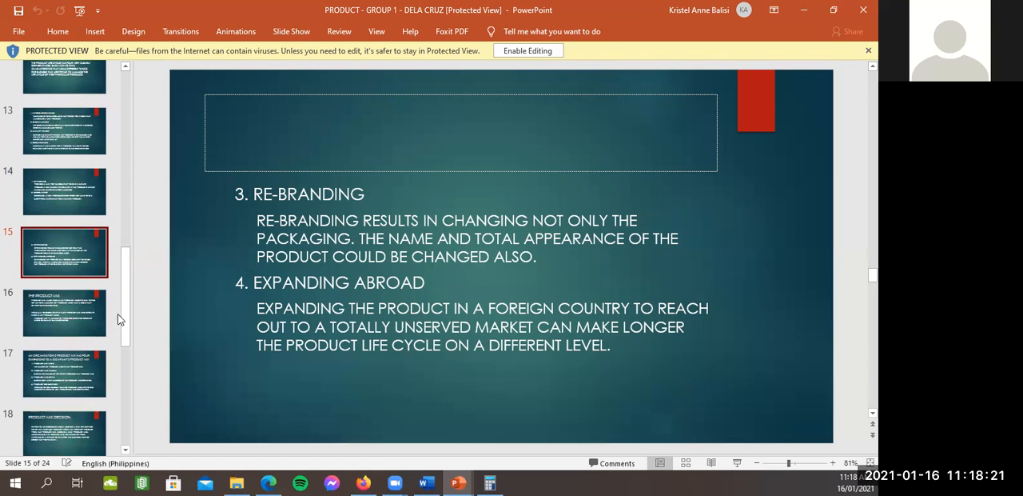
{"action": "mouse_move", "coordinate": [303, 309]}
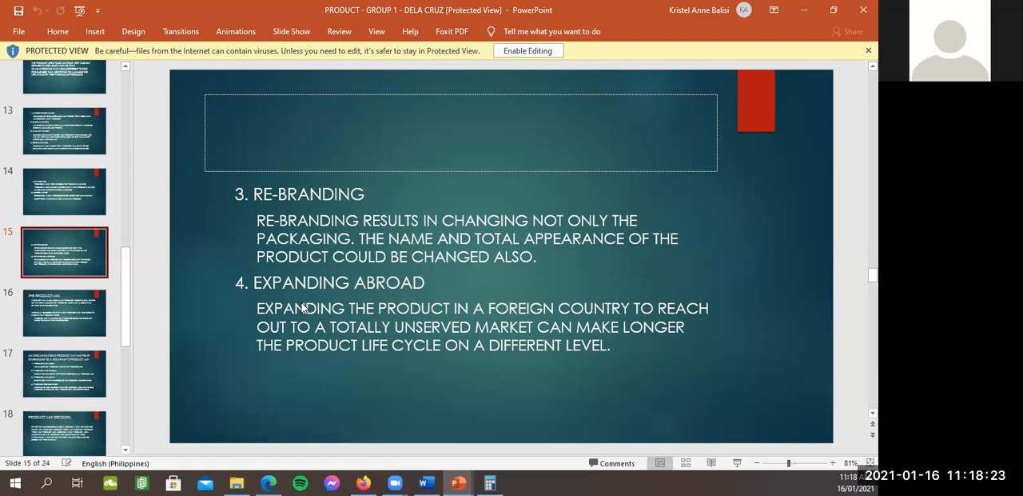
{"action": "mouse_move", "coordinate": [337, 321]}
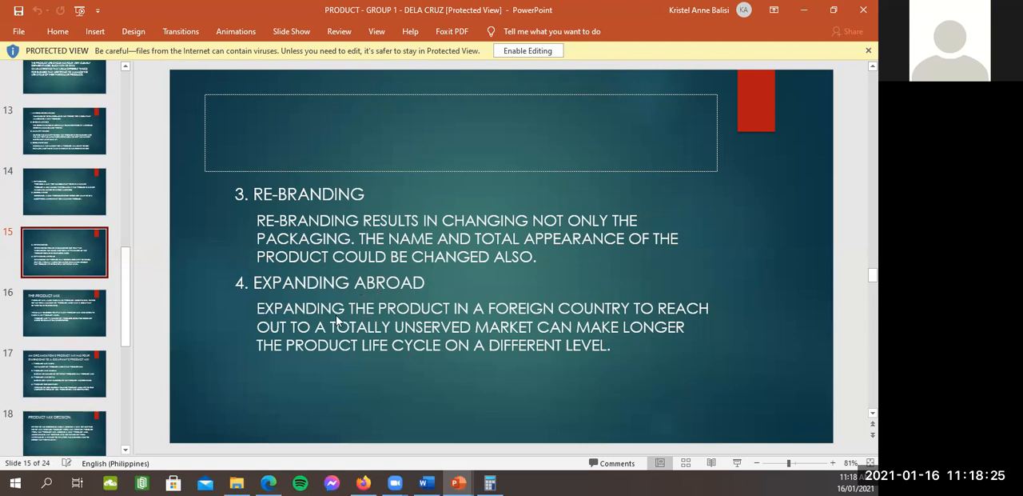
{"action": "mouse_move", "coordinate": [429, 312]}
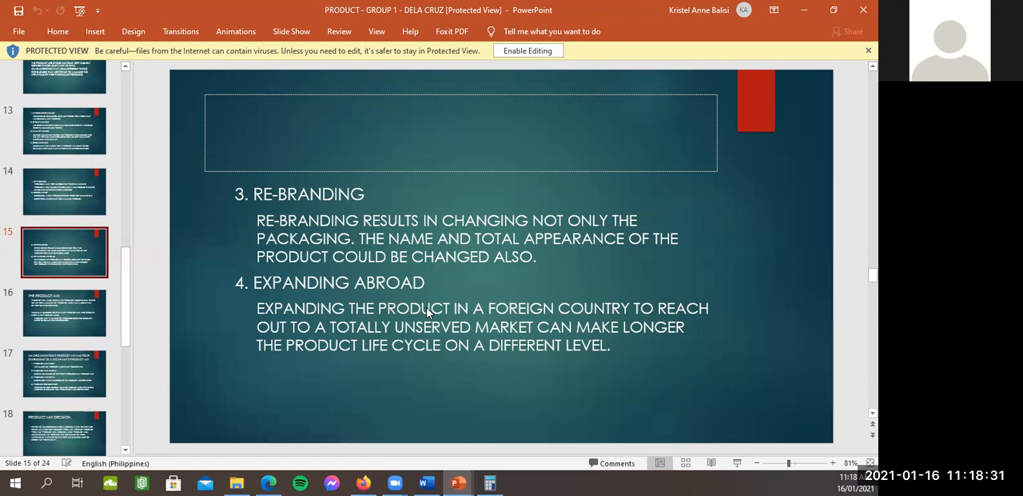
{"action": "mouse_move", "coordinate": [325, 331]}
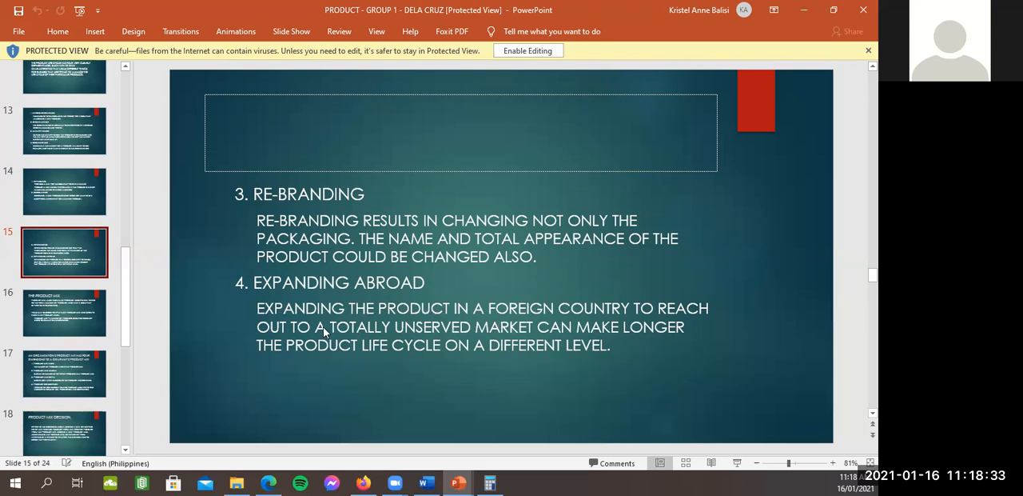
Display slide 16, The Product Mix, defining product mix and product lines.
{"action": "left_click", "coordinate": [64, 312]}
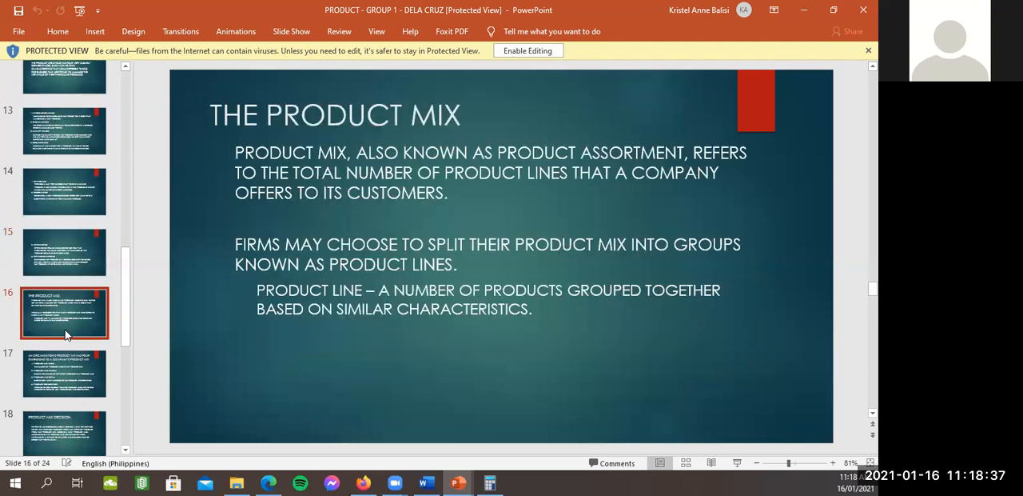
{"action": "mouse_move", "coordinate": [718, 263]}
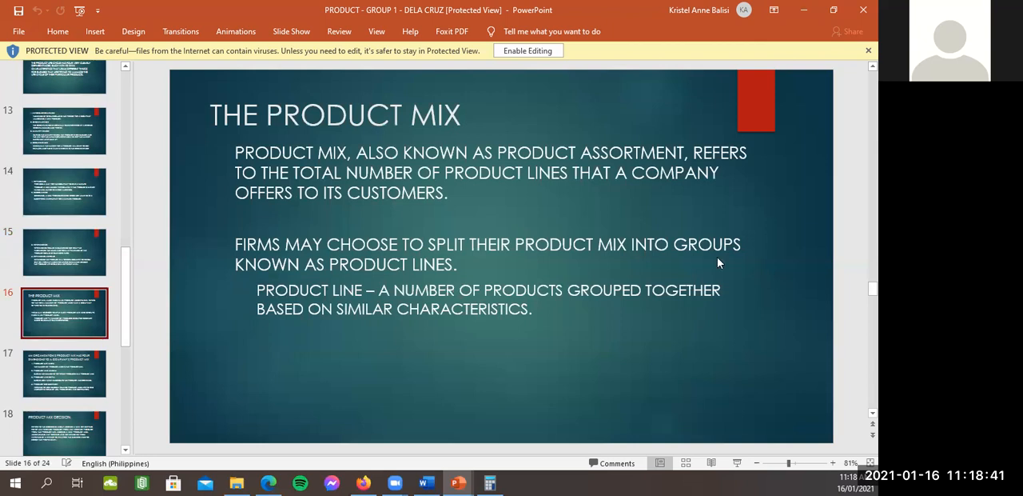
{"action": "mouse_move", "coordinate": [214, 289]}
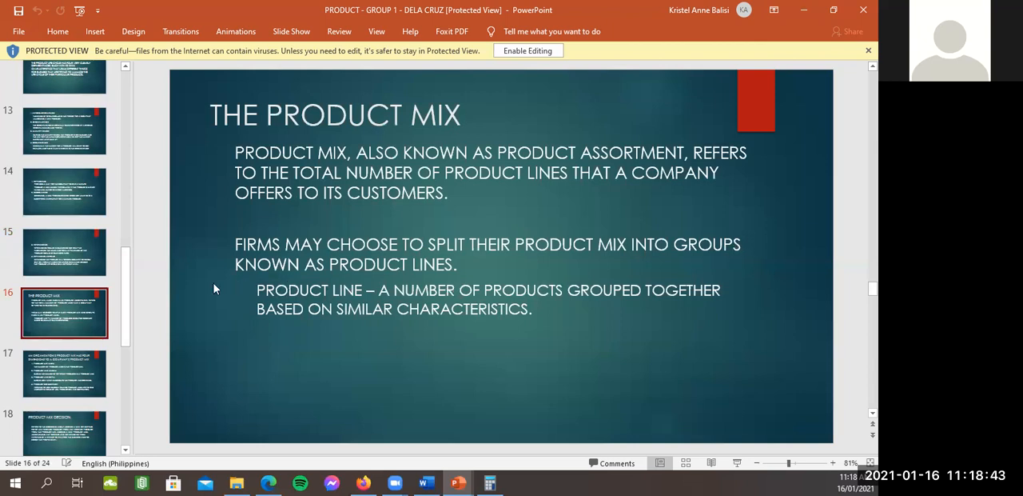
Scroll the slide pane and select the thumbnail for slide 17 on product mix dimensions.
{"action": "scroll", "scroll_direction": "down", "scroll_amount": 3}
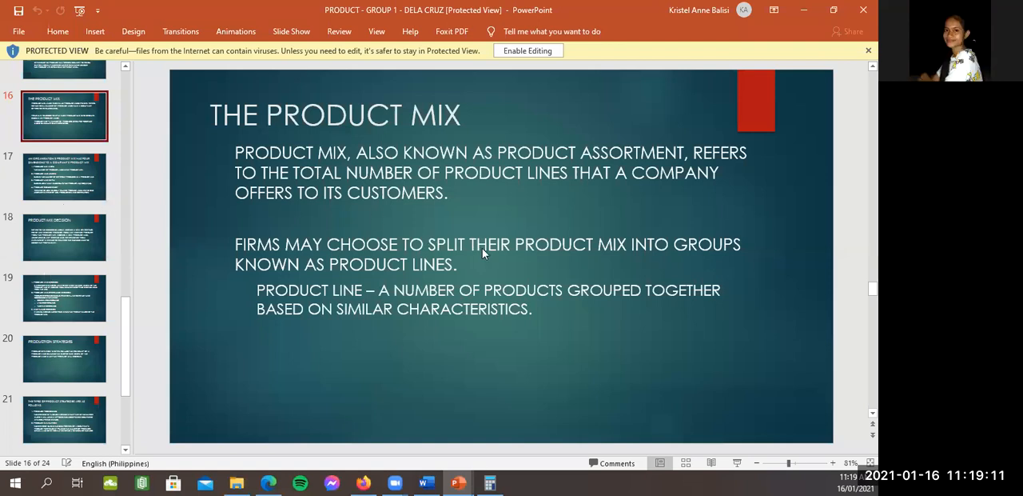
{"action": "mouse_move", "coordinate": [472, 276]}
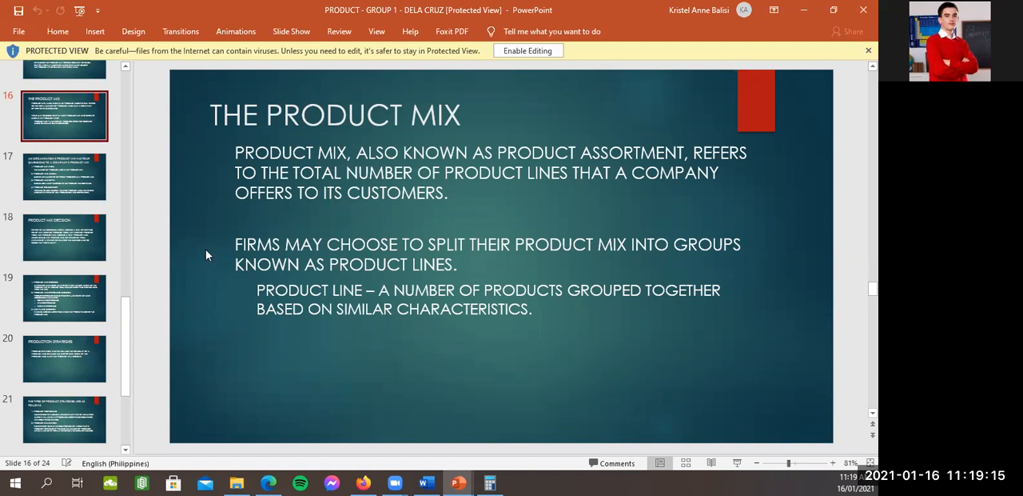
{"action": "mouse_move", "coordinate": [80, 186]}
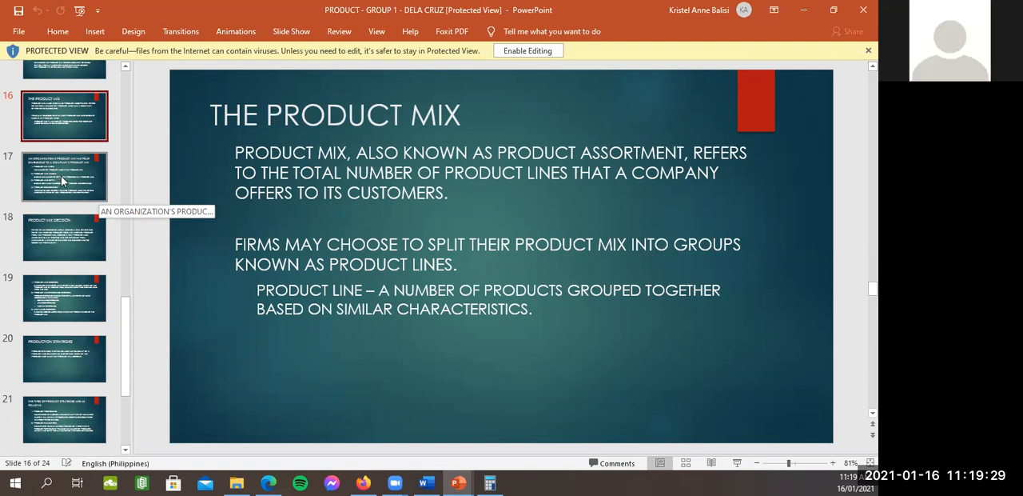
{"action": "left_click", "coordinate": [64, 176]}
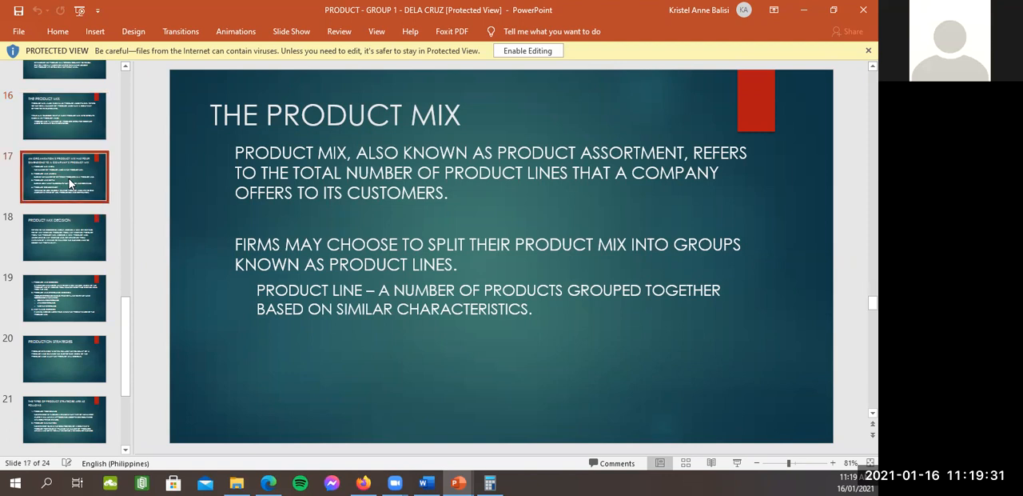
{"action": "left_click", "coordinate": [64, 115]}
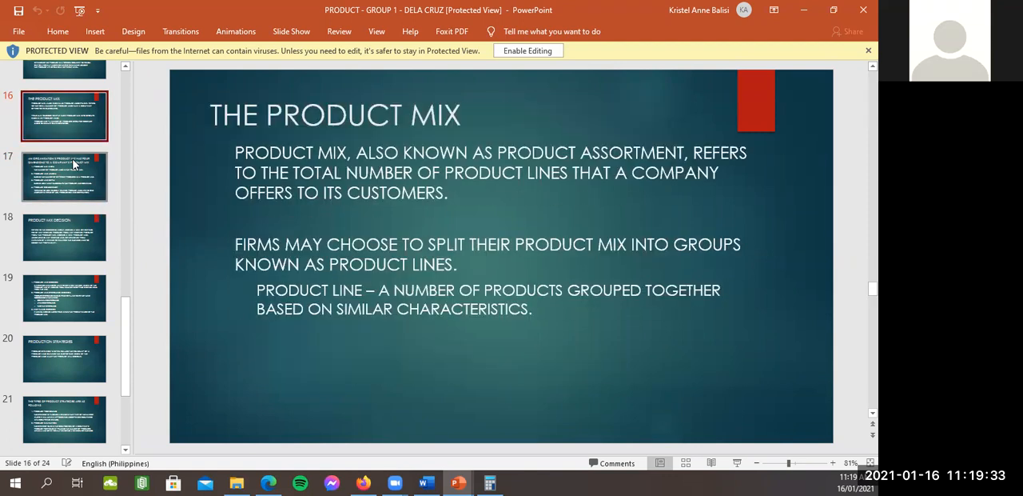
Show slide 17 listing the four dimensions of a product mix.
{"action": "left_click", "coordinate": [64, 176]}
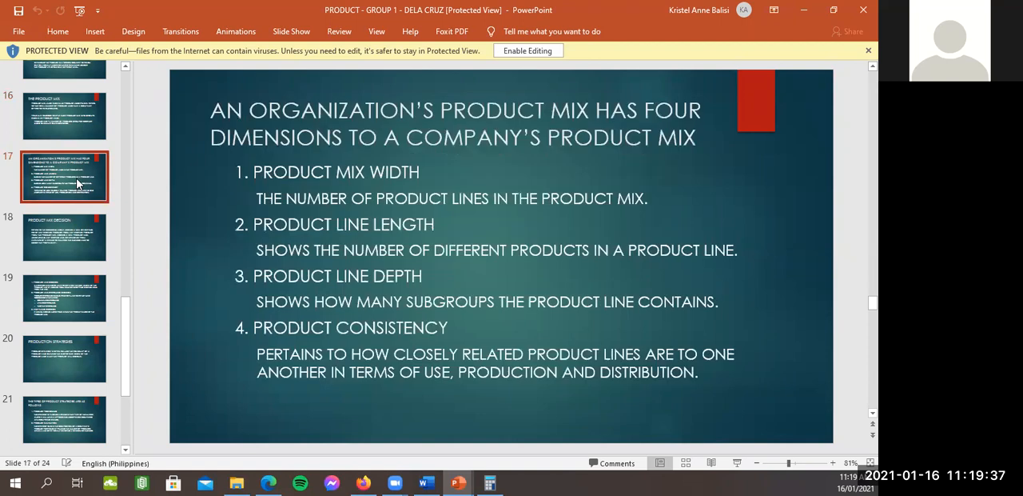
{"action": "mouse_move", "coordinate": [318, 202]}
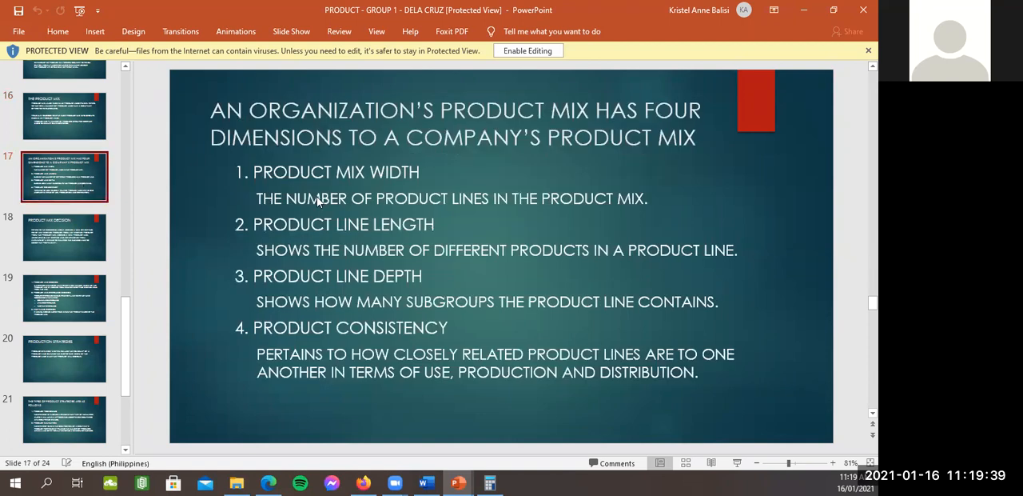
{"action": "mouse_move", "coordinate": [474, 161]}
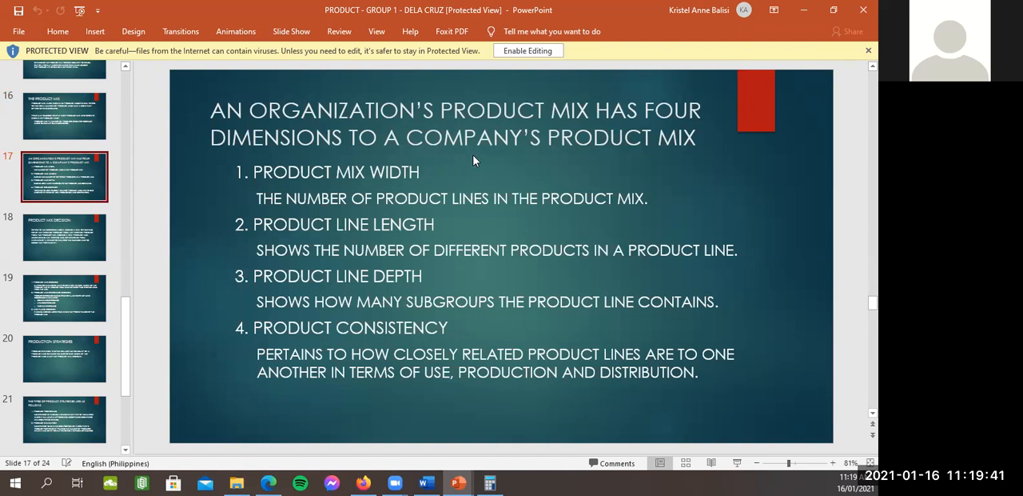
{"action": "mouse_move", "coordinate": [514, 189]}
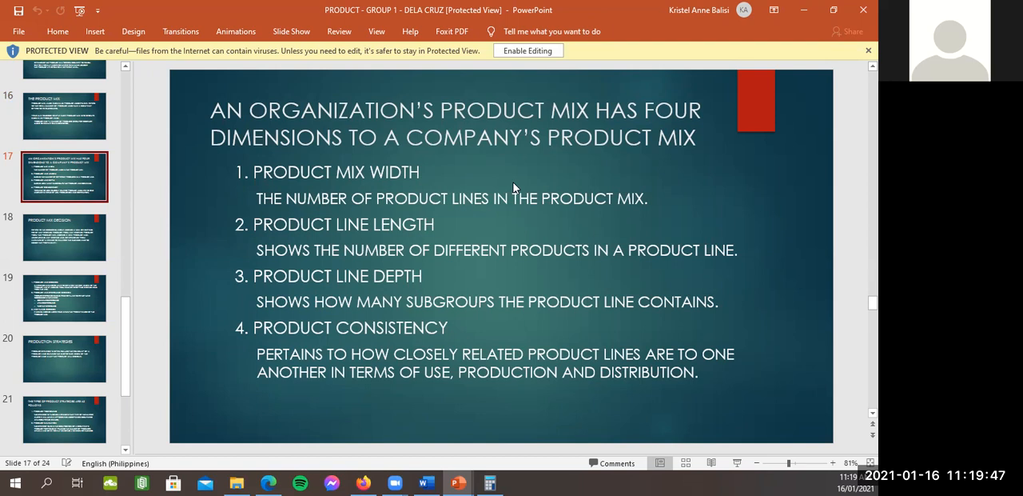
{"action": "mouse_move", "coordinate": [48, 262]}
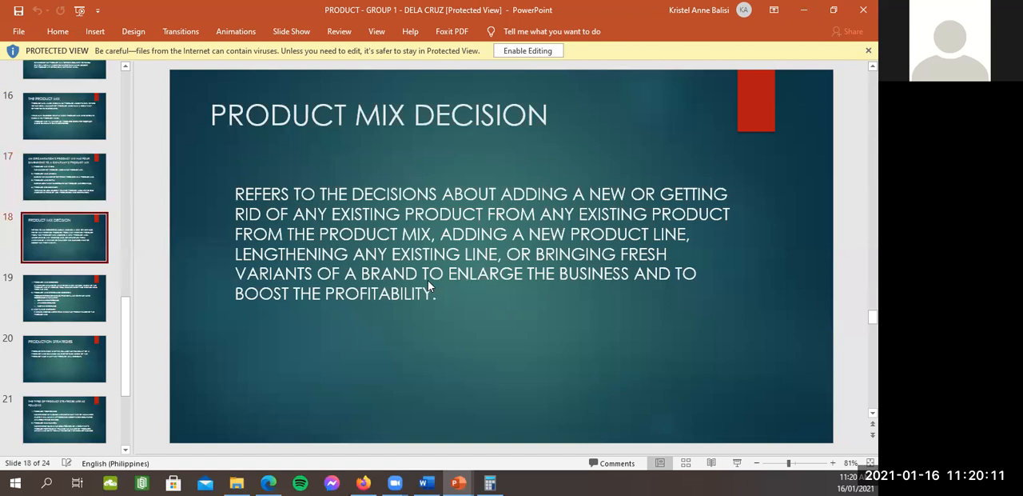
{"action": "mouse_move", "coordinate": [510, 296]}
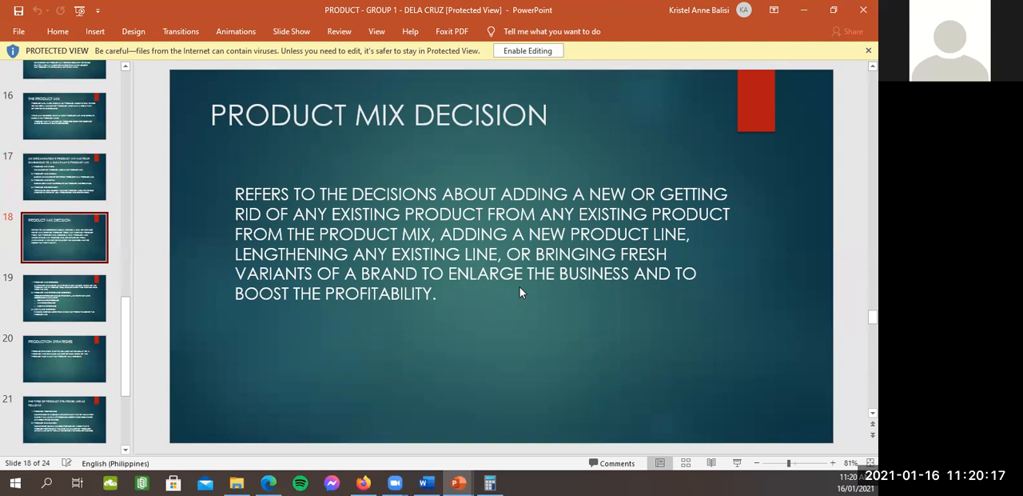
{"action": "mouse_move", "coordinate": [388, 193]}
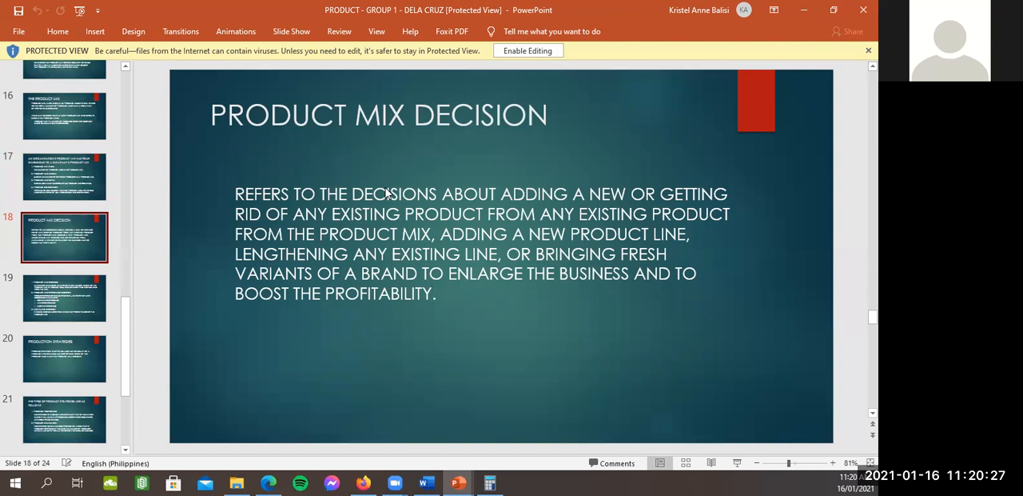
Show slide 19 on line decision, line stretching and line filling.
{"action": "left_click", "coordinate": [65, 297]}
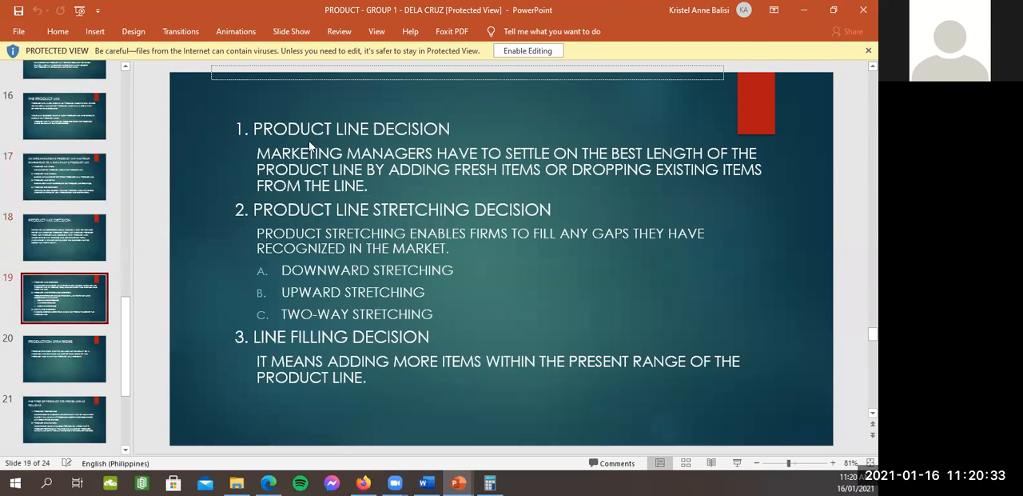
{"action": "mouse_move", "coordinate": [581, 262]}
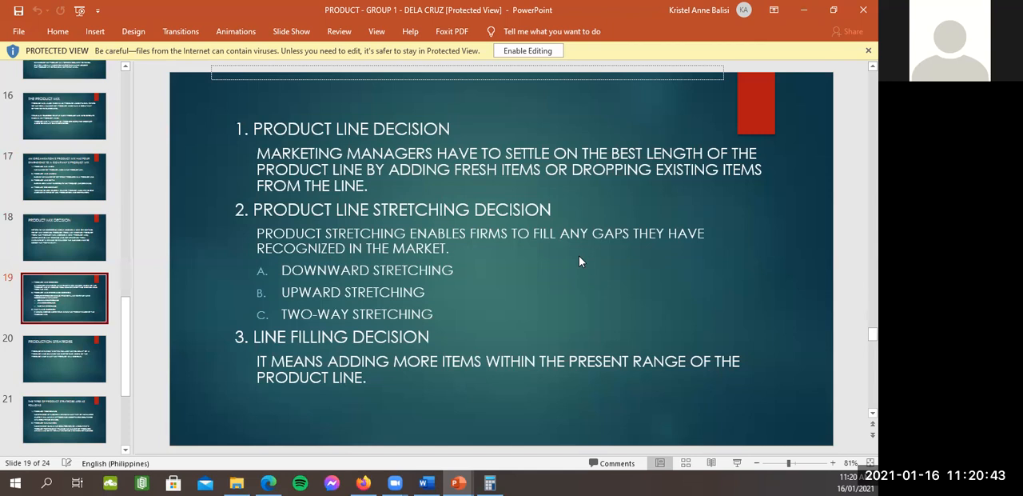
{"action": "mouse_move", "coordinate": [368, 334]}
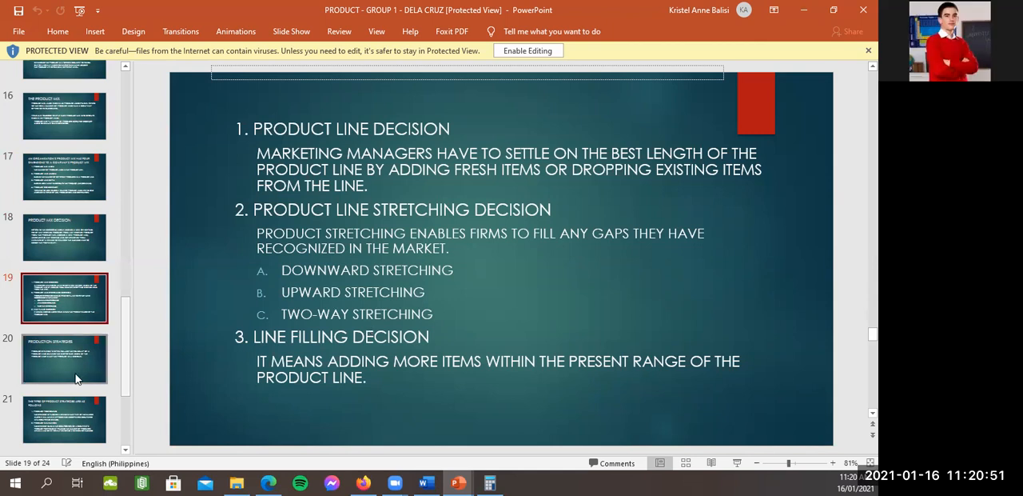
Scroll the slide pane and show slide 20, Production Strategies.
{"action": "scroll", "scroll_direction": "down", "scroll_amount": 3}
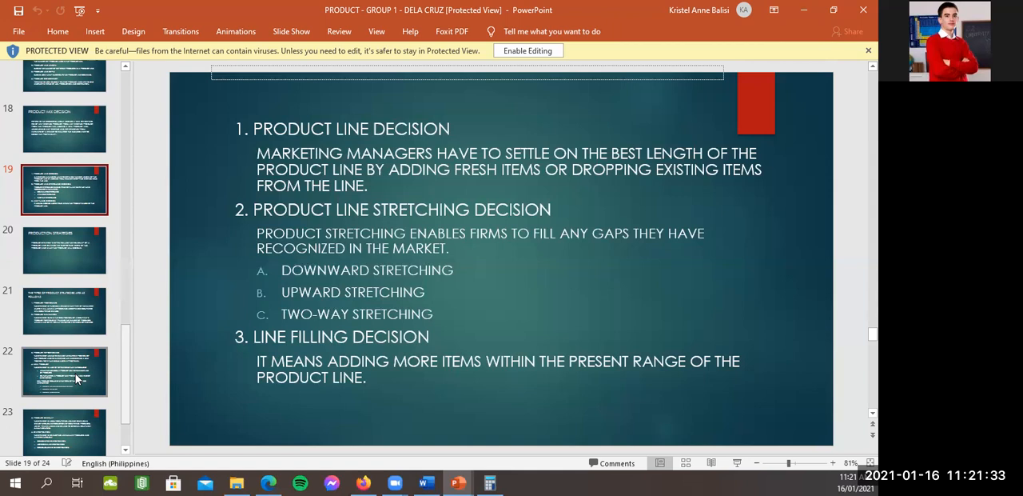
{"action": "mouse_move", "coordinate": [445, 365]}
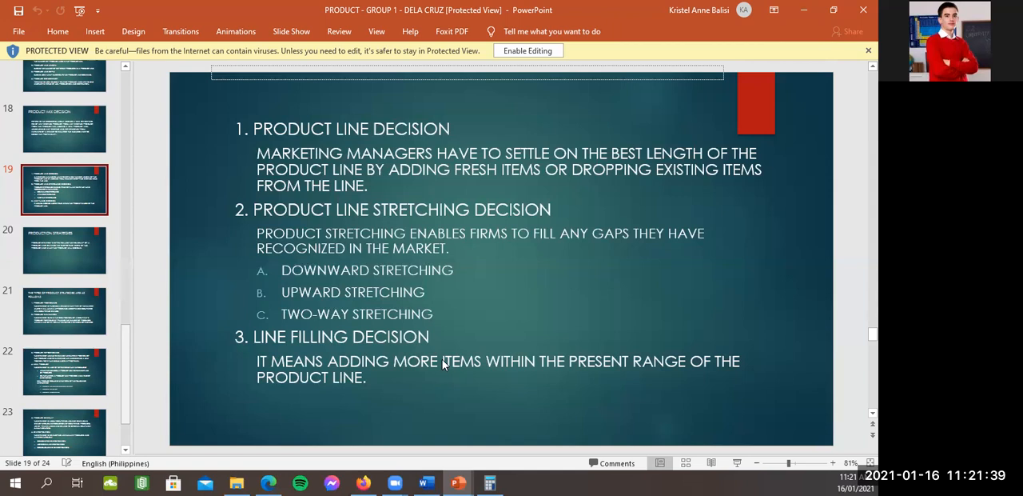
{"action": "mouse_move", "coordinate": [64, 279]}
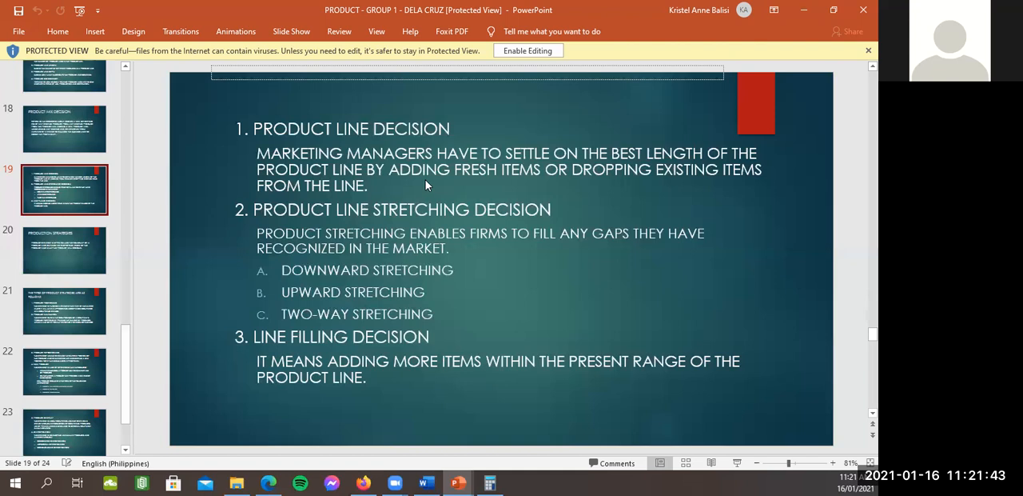
{"action": "left_click", "coordinate": [64, 249]}
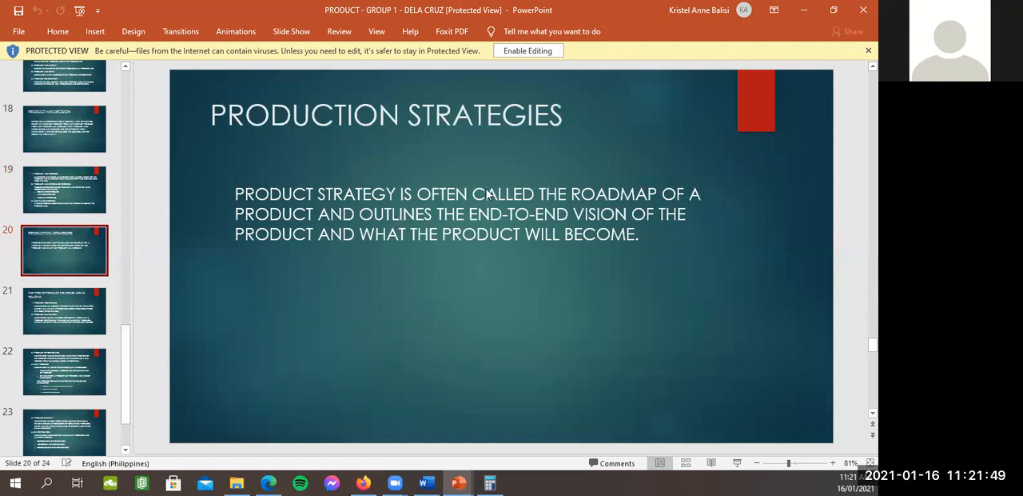
{"action": "mouse_move", "coordinate": [377, 216]}
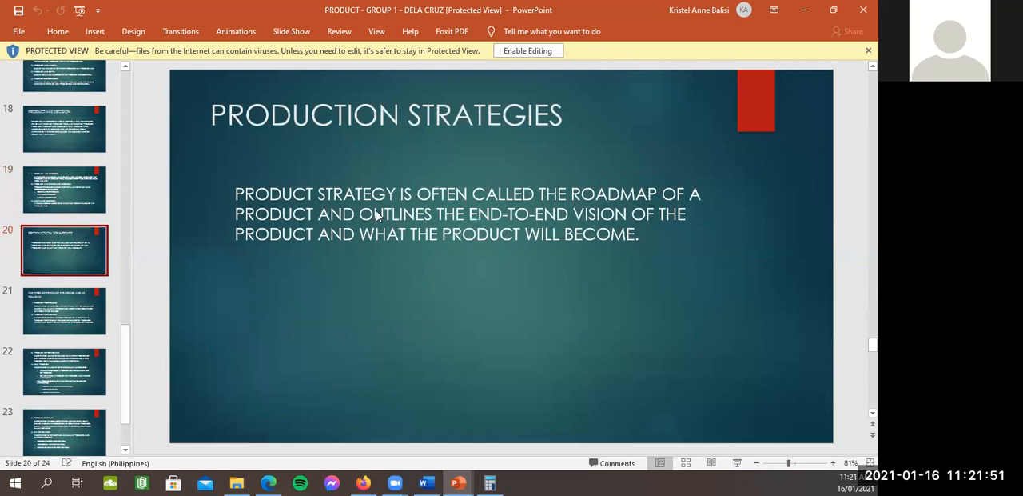
{"action": "mouse_move", "coordinate": [569, 208]}
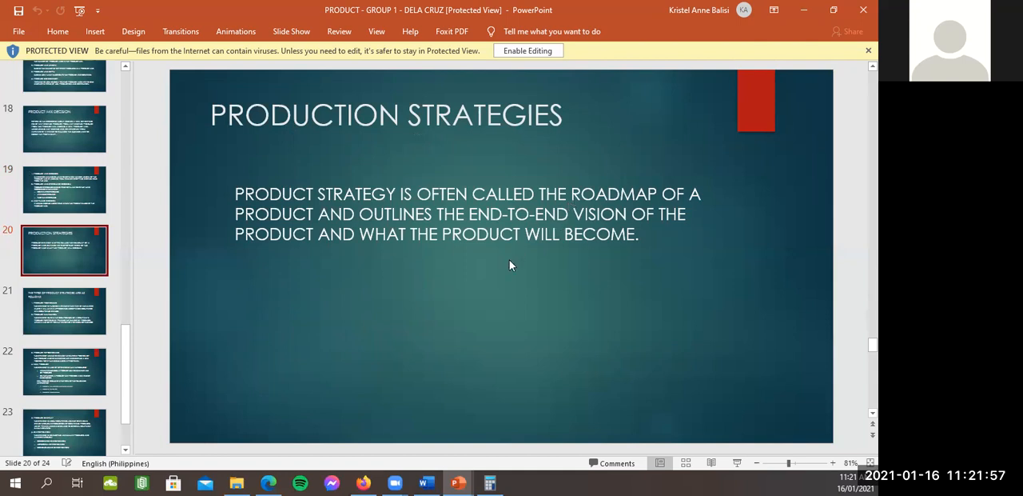
{"action": "mouse_move", "coordinate": [398, 275]}
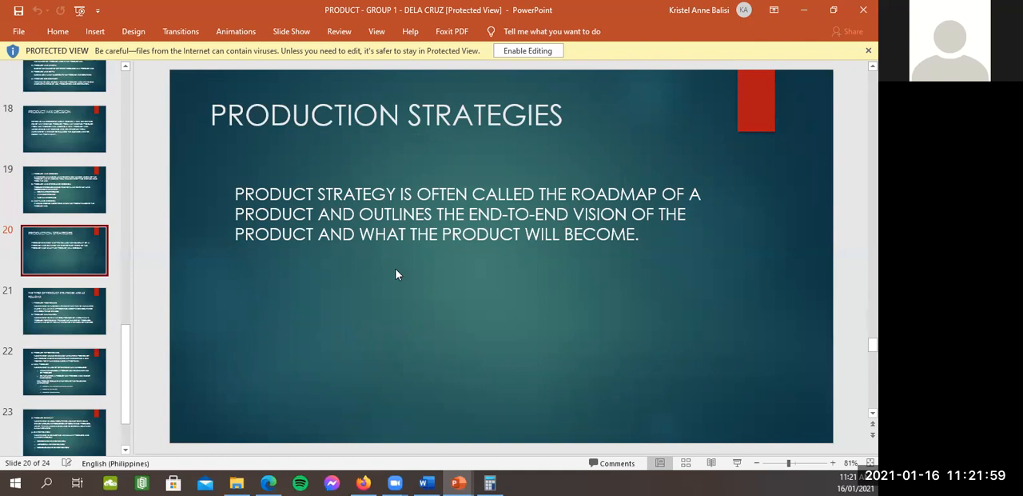
{"action": "mouse_move", "coordinate": [44, 320]}
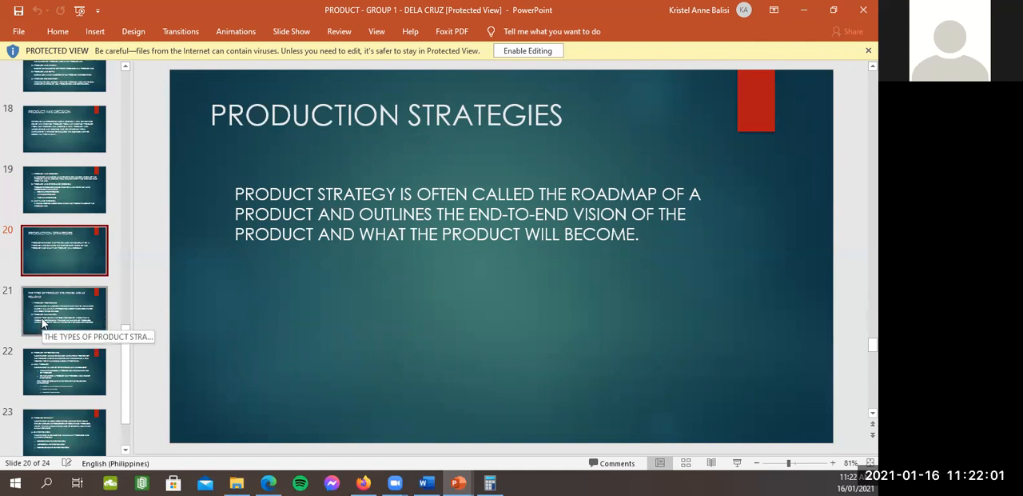
Show slide 21 on product positioning and product elimination strategies.
{"action": "left_click", "coordinate": [64, 311]}
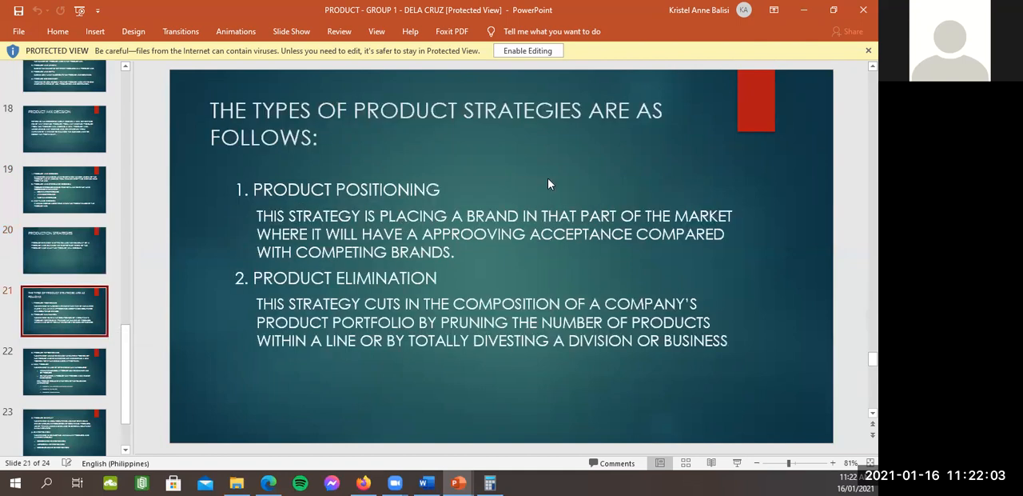
{"action": "mouse_move", "coordinate": [527, 178]}
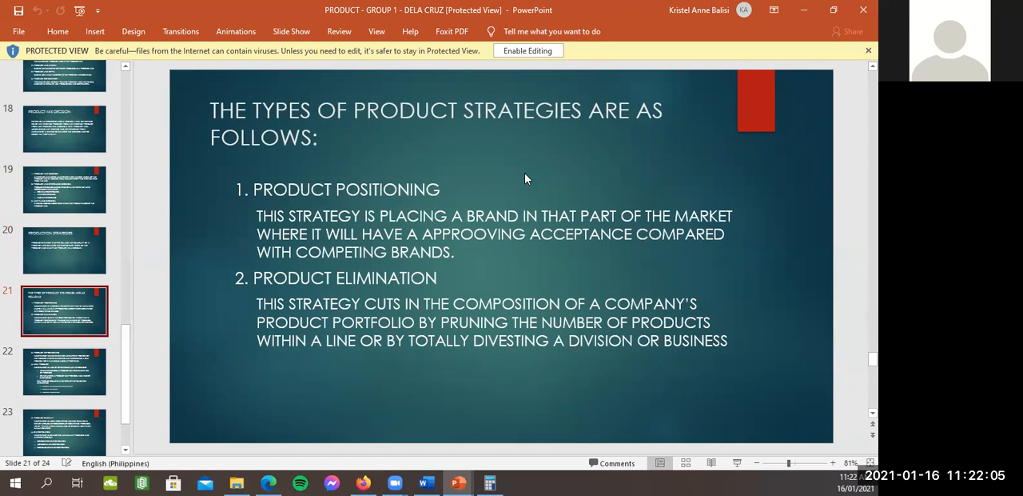
{"action": "mouse_move", "coordinate": [415, 148]}
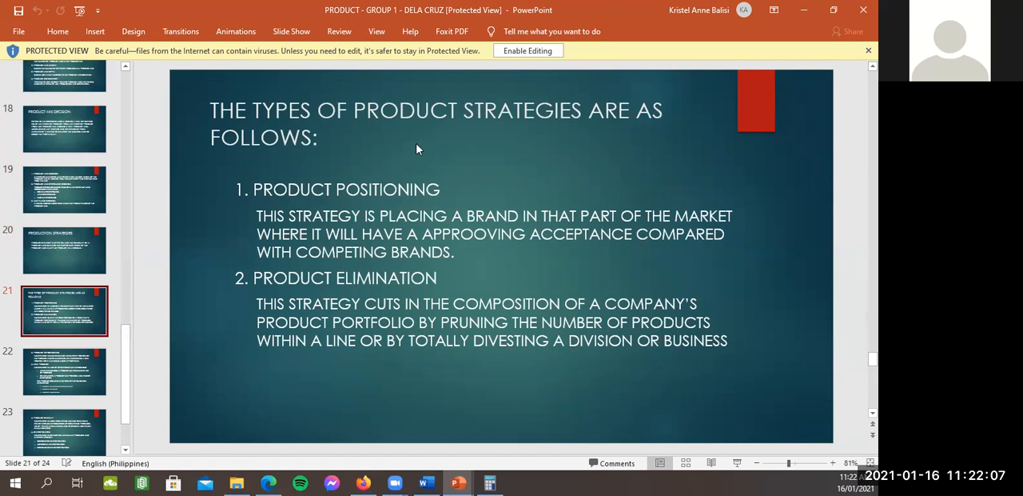
{"action": "mouse_move", "coordinate": [567, 108]}
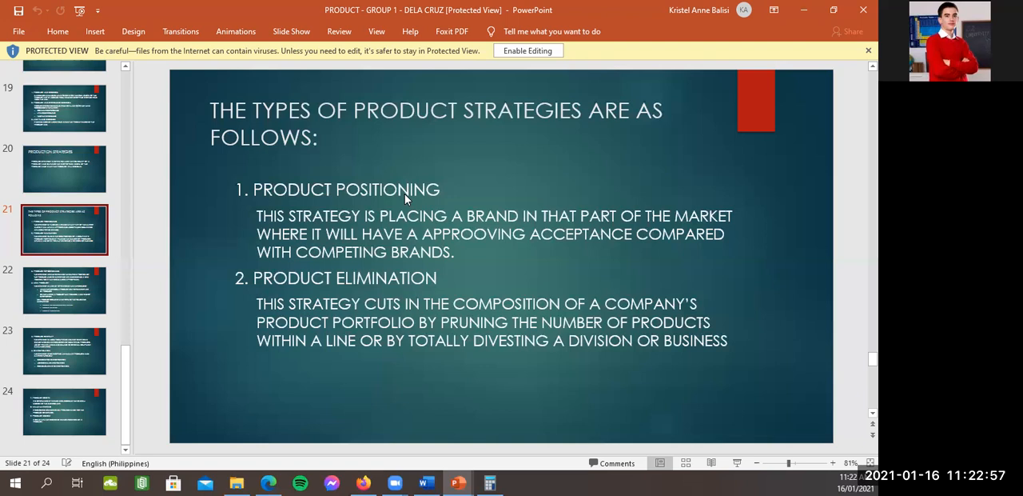
{"action": "mouse_move", "coordinate": [132, 243]}
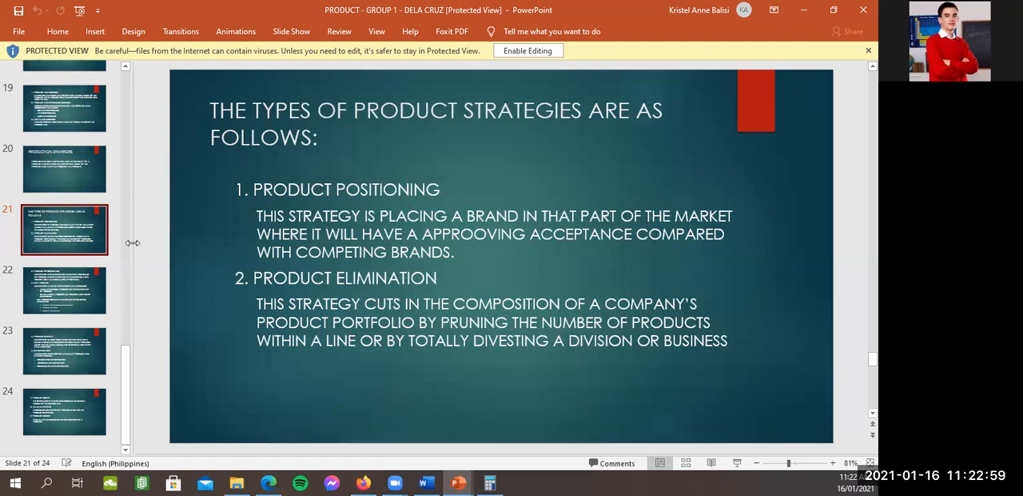
Show slide 22 on product repositioning and new product strategies.
{"action": "left_click", "coordinate": [64, 289]}
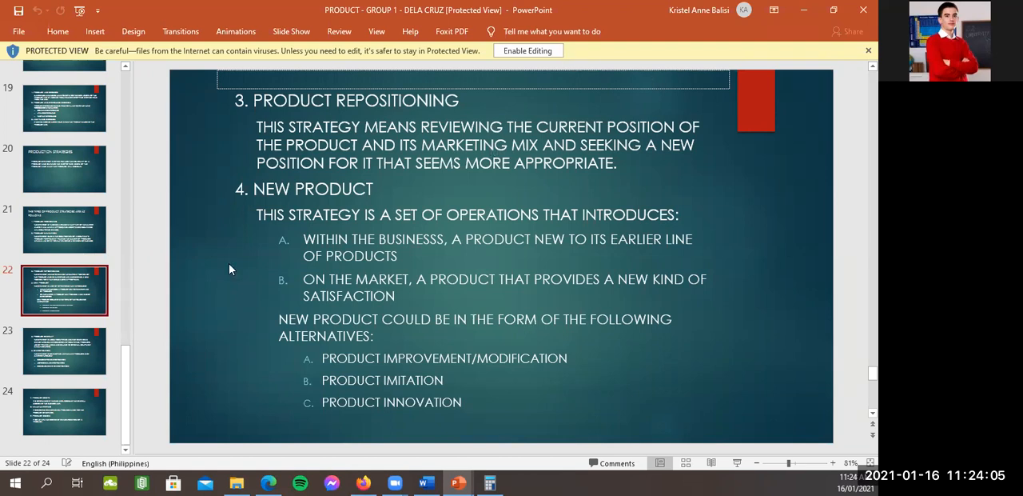
{"action": "mouse_move", "coordinate": [78, 358]}
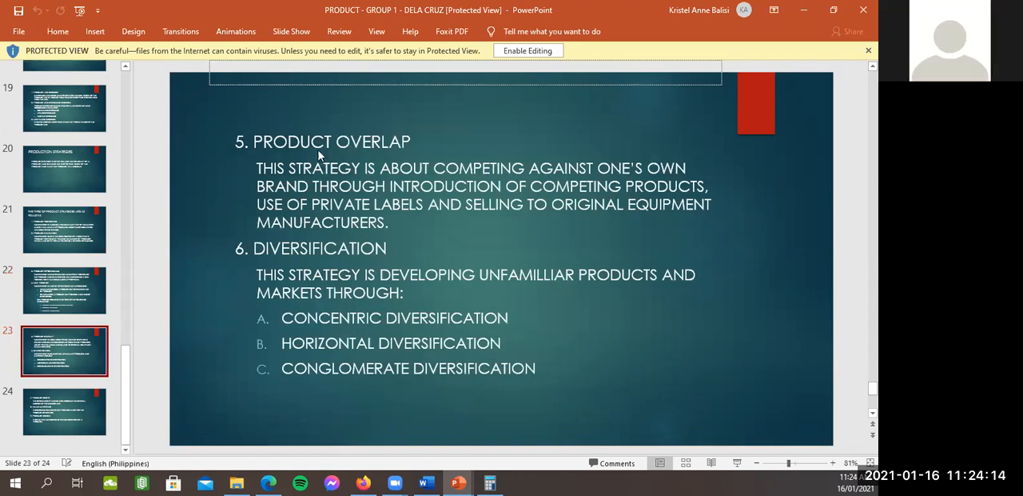
{"action": "mouse_move", "coordinate": [330, 176]}
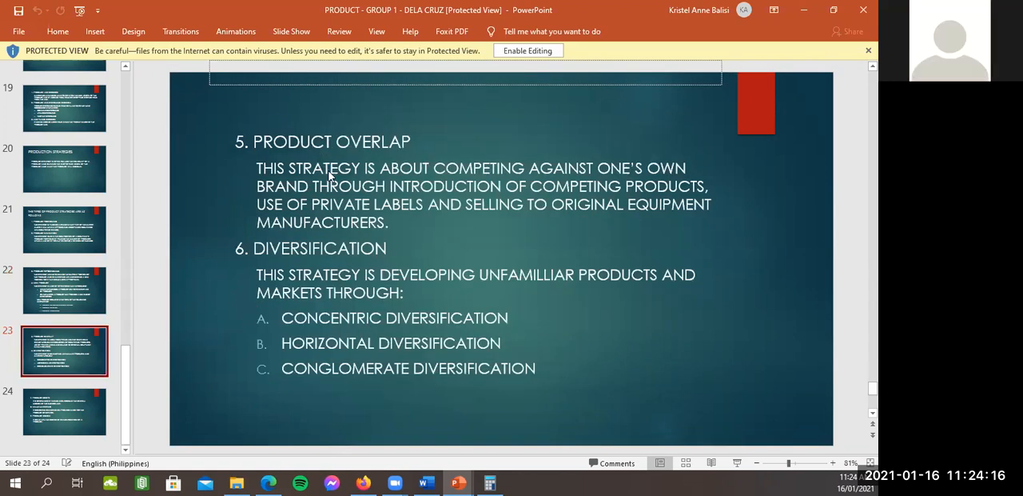
{"action": "mouse_move", "coordinate": [614, 178]}
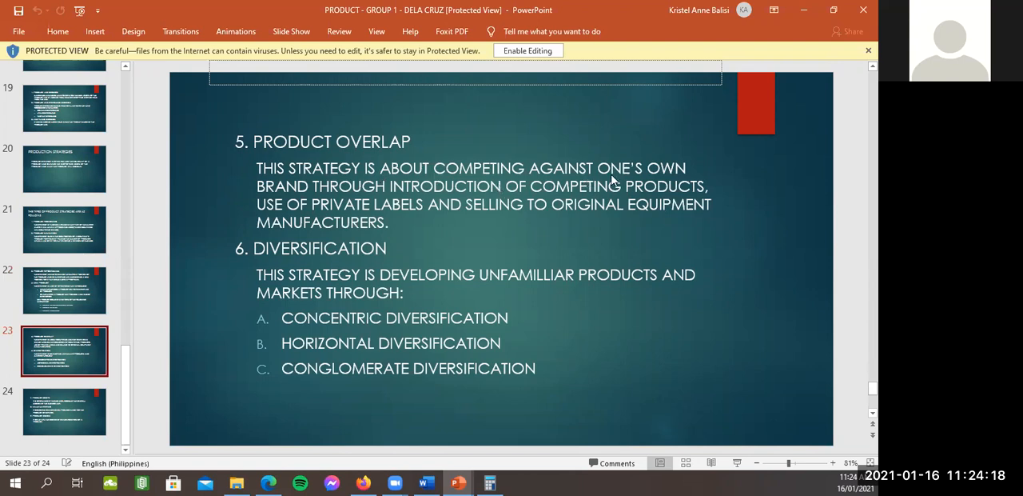
{"action": "mouse_move", "coordinate": [714, 182]}
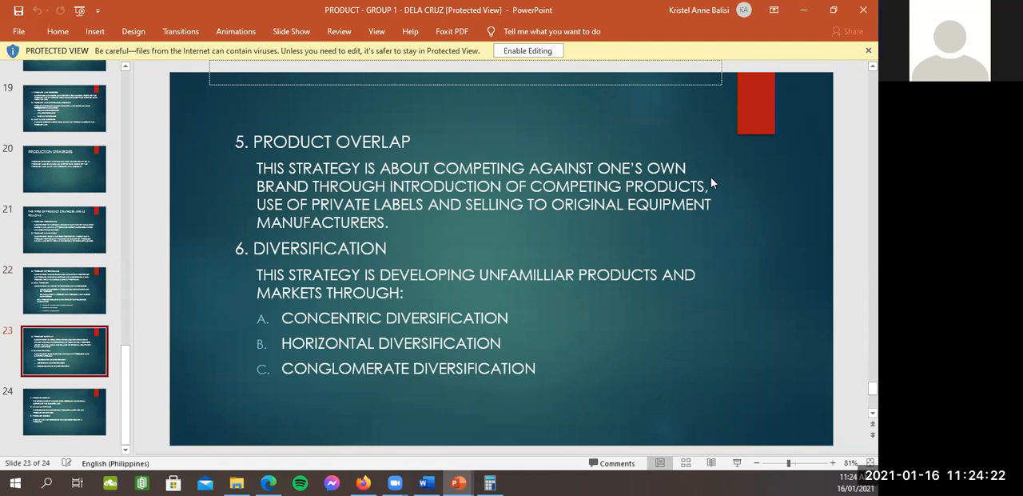
{"action": "mouse_move", "coordinate": [433, 213]}
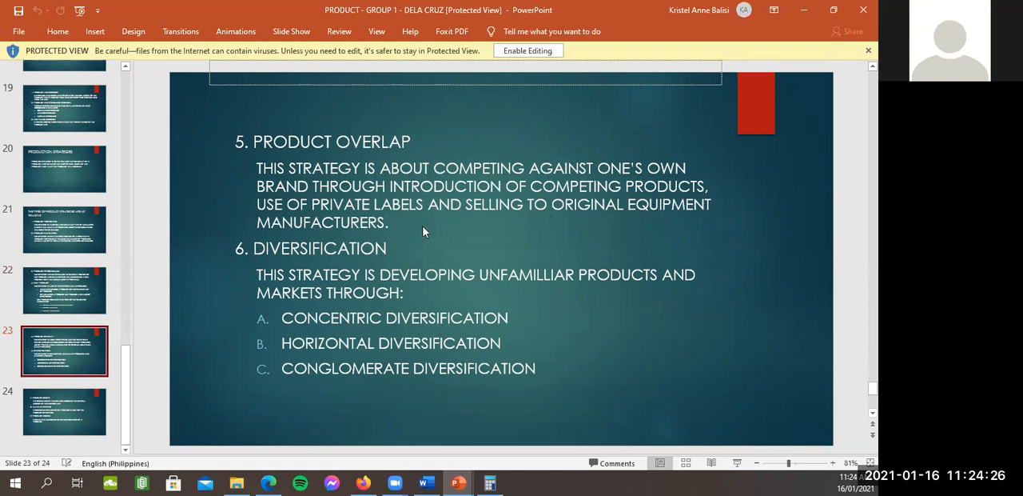
{"action": "mouse_move", "coordinate": [334, 257]}
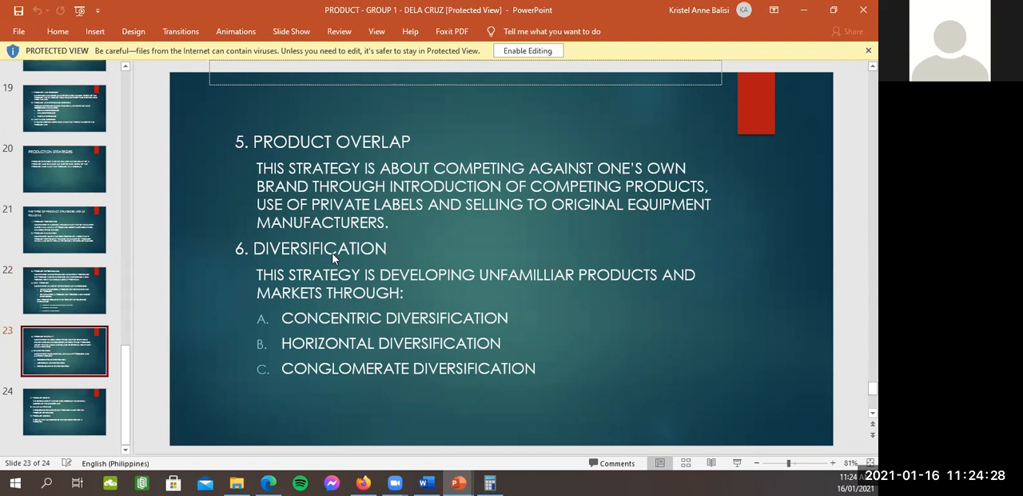
{"action": "mouse_move", "coordinate": [329, 266]}
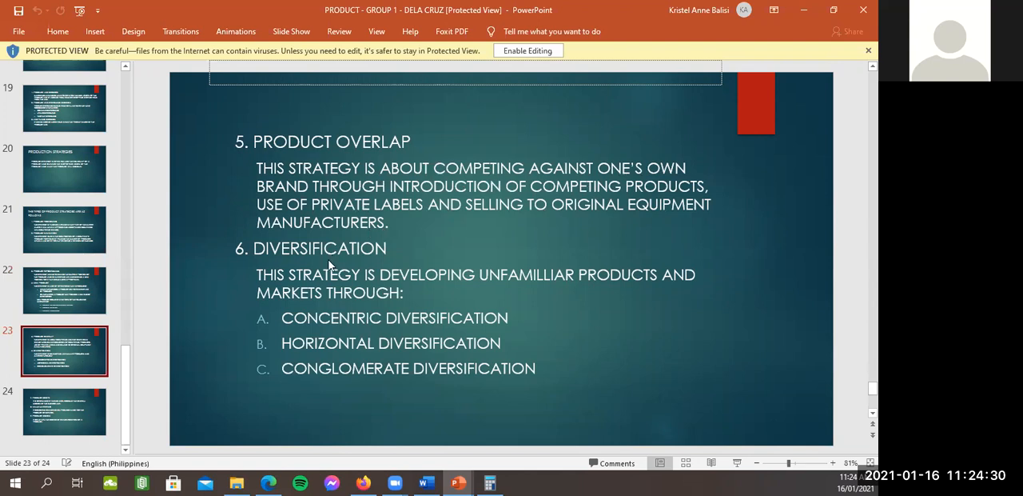
{"action": "mouse_move", "coordinate": [460, 287]}
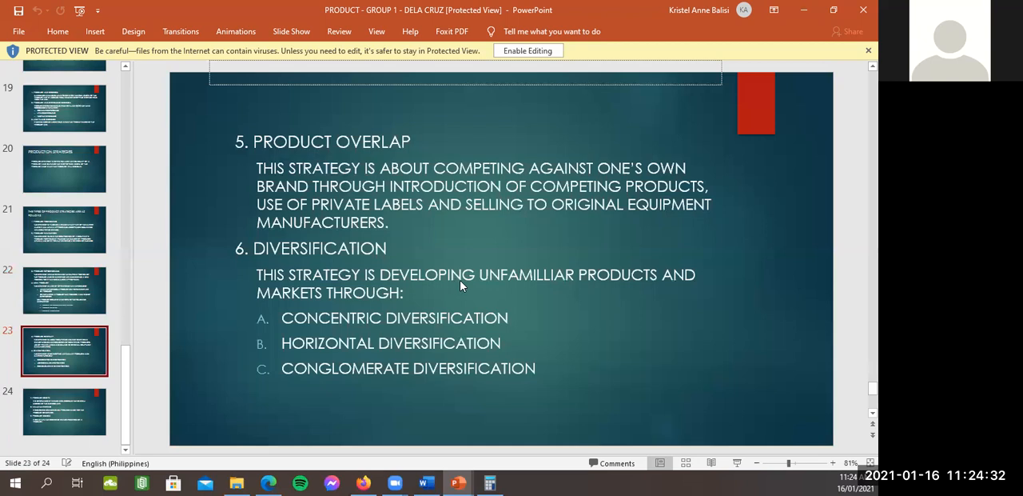
{"action": "mouse_move", "coordinate": [595, 296]}
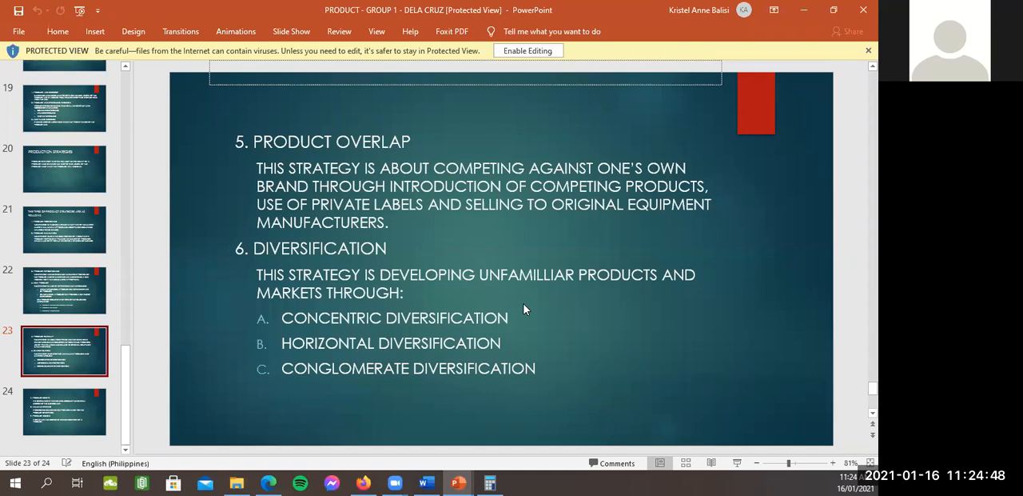
{"action": "mouse_move", "coordinate": [65, 411]}
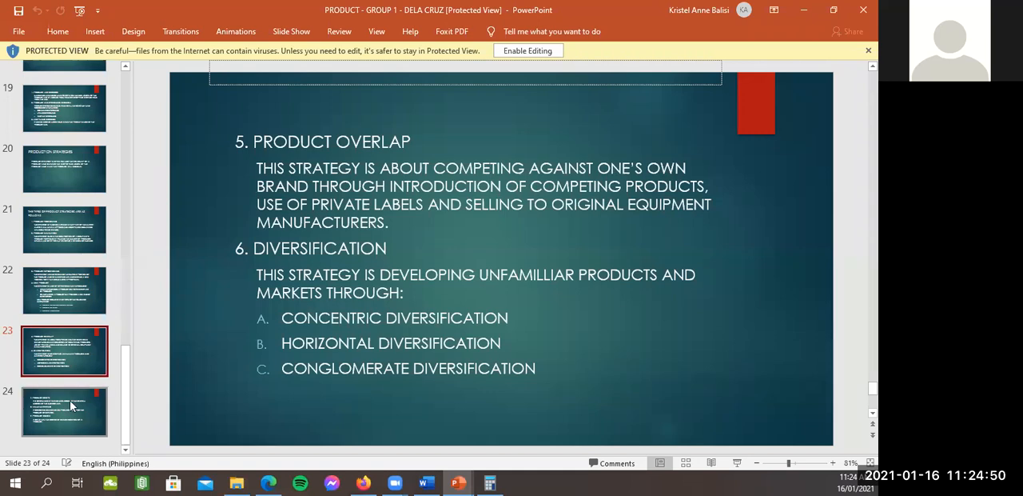
Show slide 24 on product scope, value marketing and design.
{"action": "left_click", "coordinate": [64, 411]}
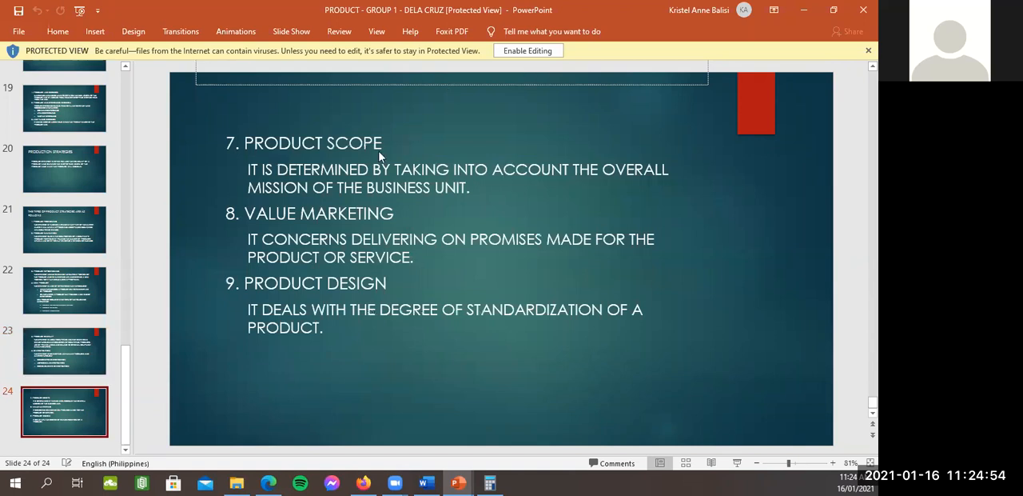
{"action": "mouse_move", "coordinate": [543, 180]}
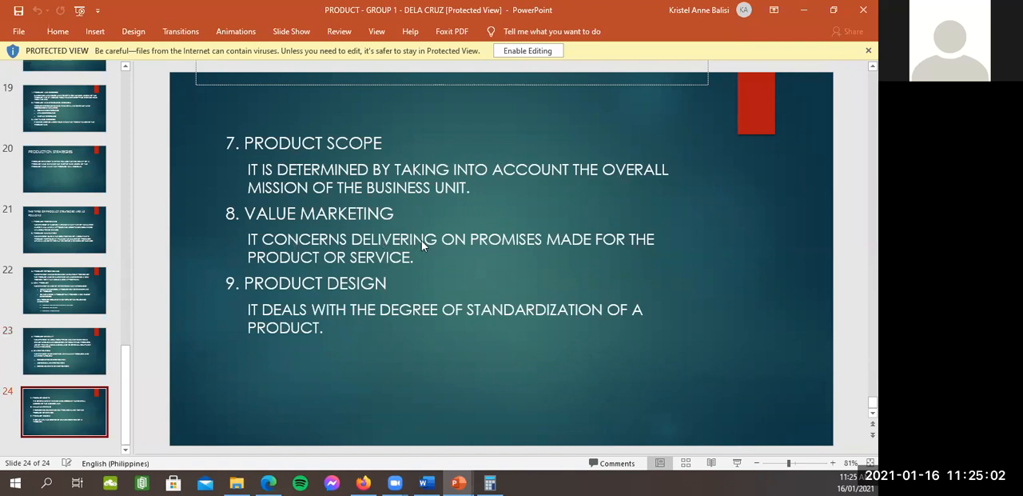
{"action": "mouse_move", "coordinate": [444, 254]}
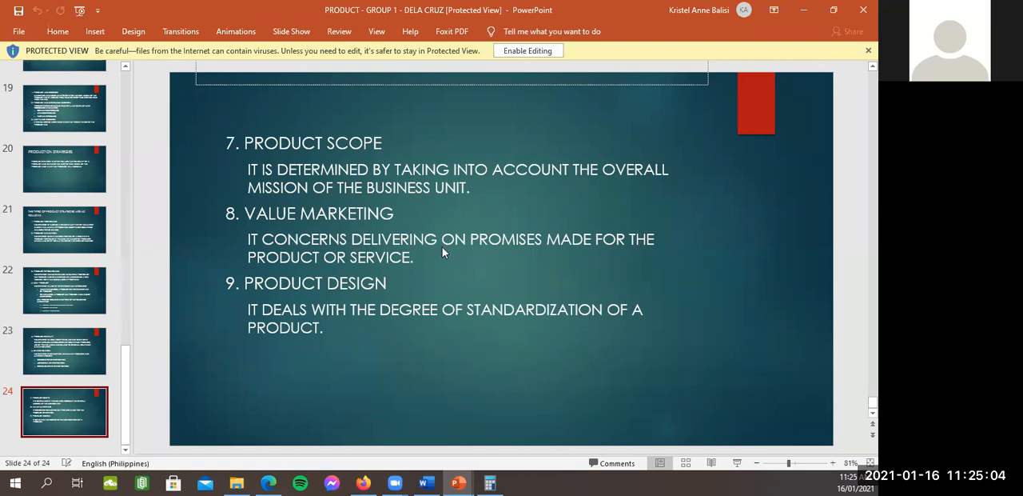
{"action": "mouse_move", "coordinate": [514, 250]}
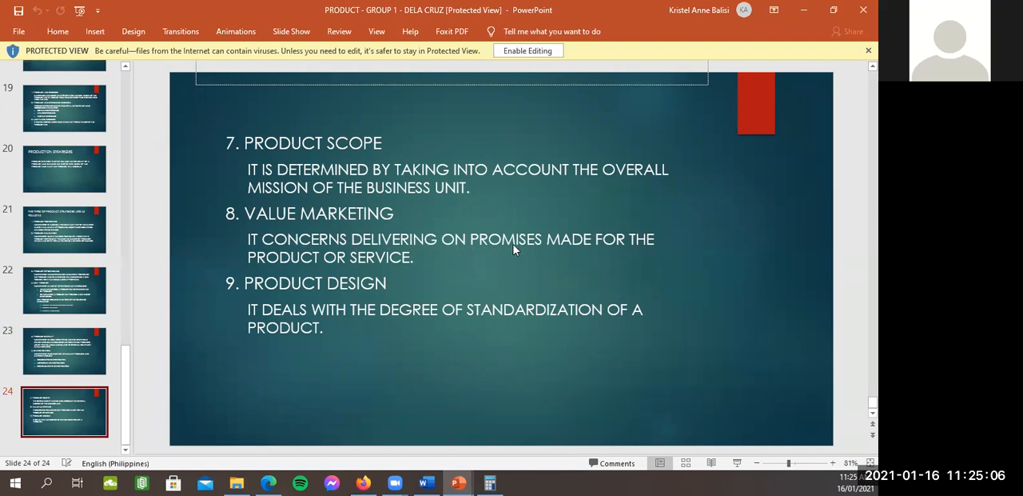
{"action": "mouse_move", "coordinate": [413, 276]}
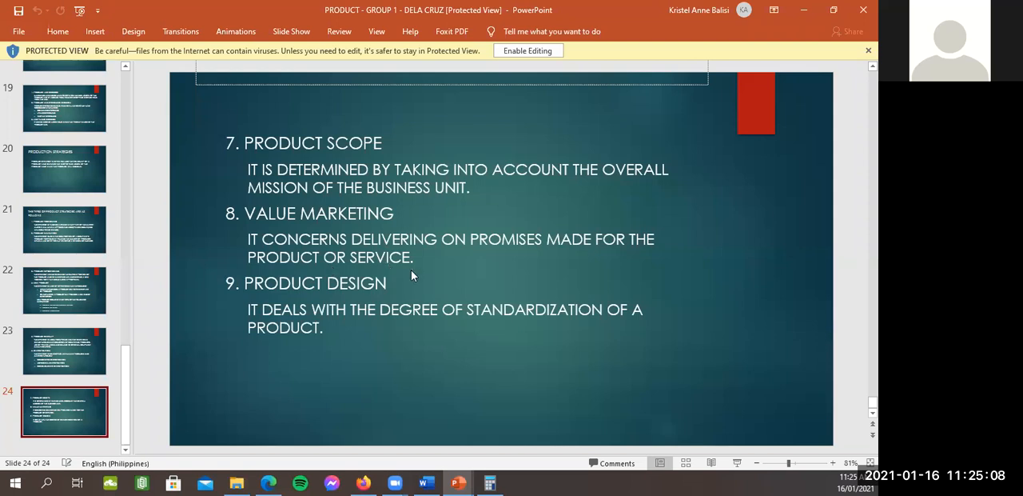
{"action": "mouse_move", "coordinate": [309, 304]}
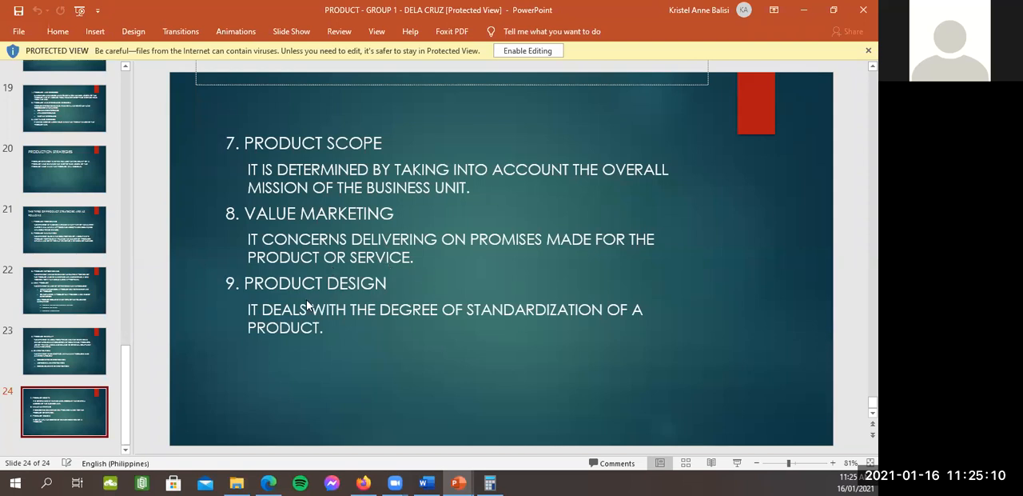
{"action": "mouse_move", "coordinate": [302, 329]}
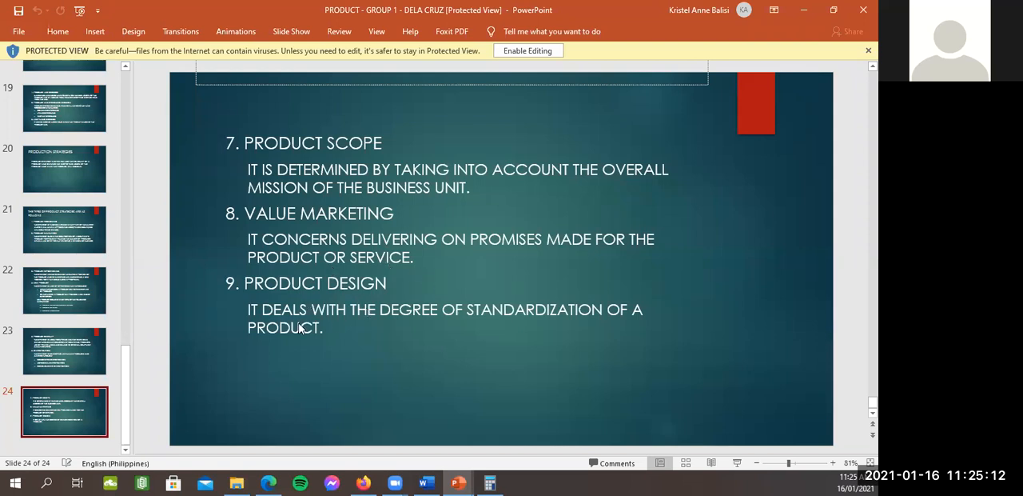
{"action": "mouse_move", "coordinate": [422, 324]}
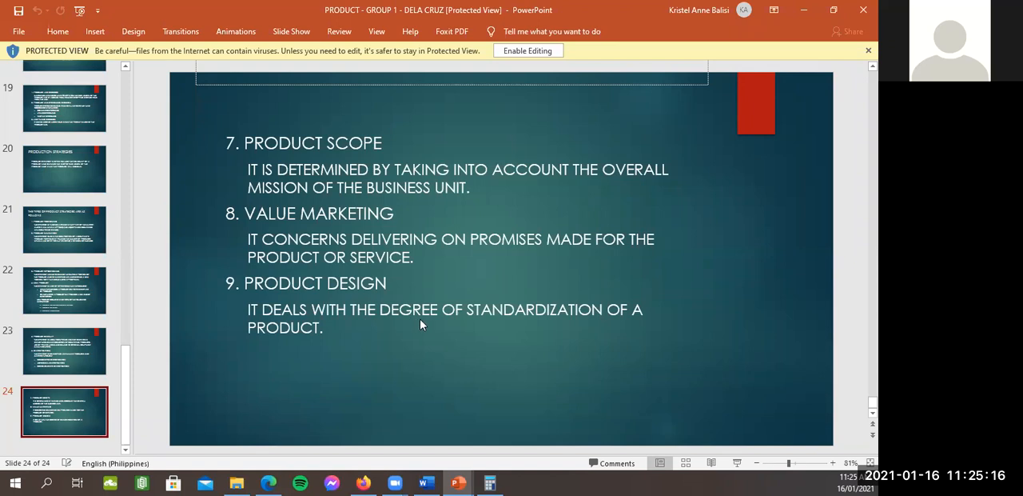
{"action": "mouse_move", "coordinate": [744, 347]}
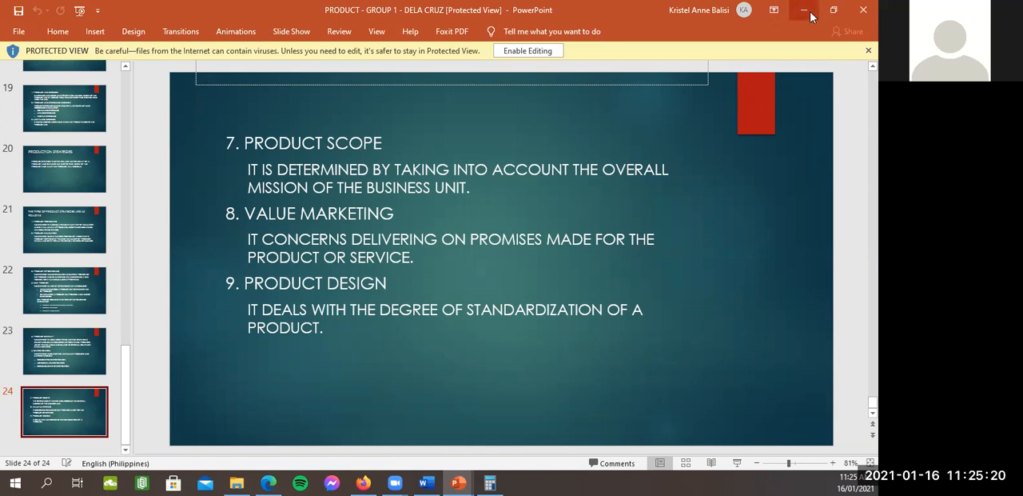
Minimize the product deck to reveal the desktop.
{"action": "left_click", "coordinate": [804, 10]}
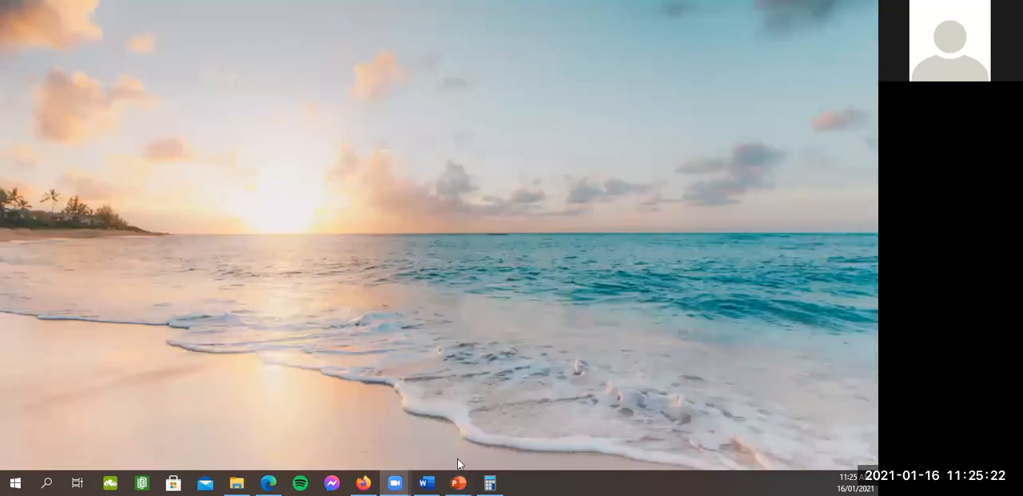
{"action": "mouse_move", "coordinate": [458, 482]}
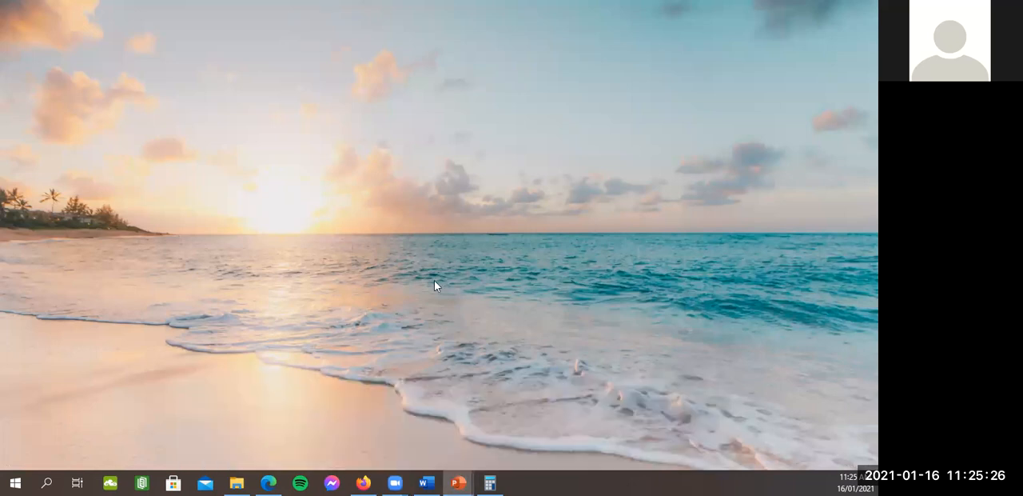
Bring up the PRICING deck and display slide 1 defining pricing and price.
{"action": "left_click", "coordinate": [458, 482]}
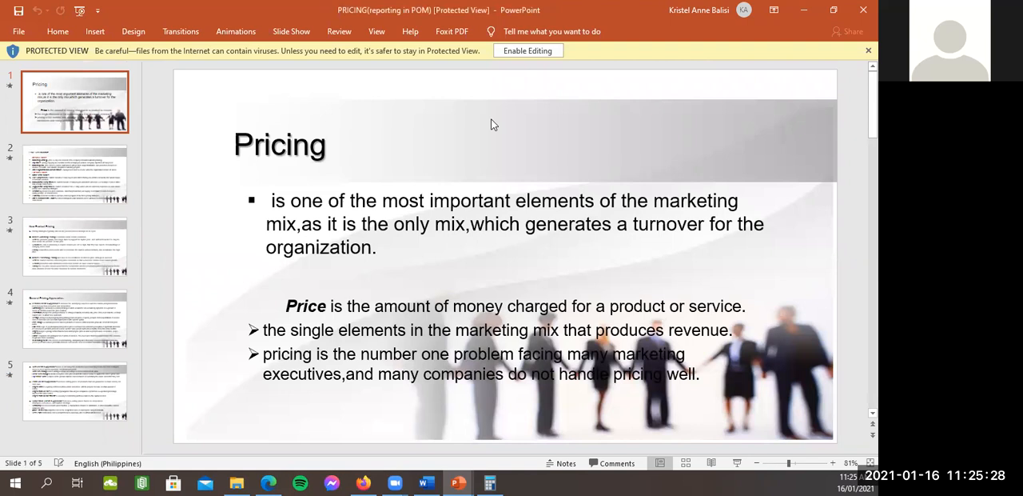
{"action": "mouse_move", "coordinate": [56, 176]}
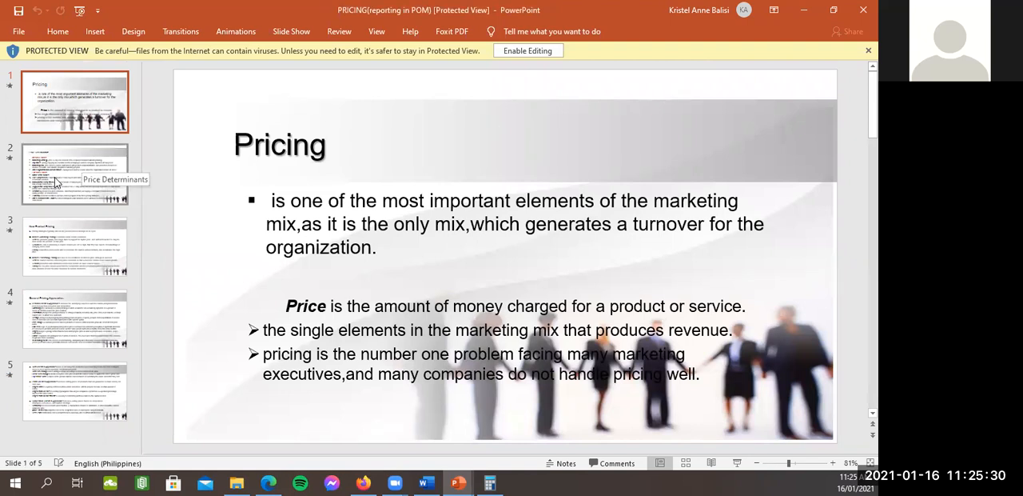
{"action": "left_click", "coordinate": [75, 101]}
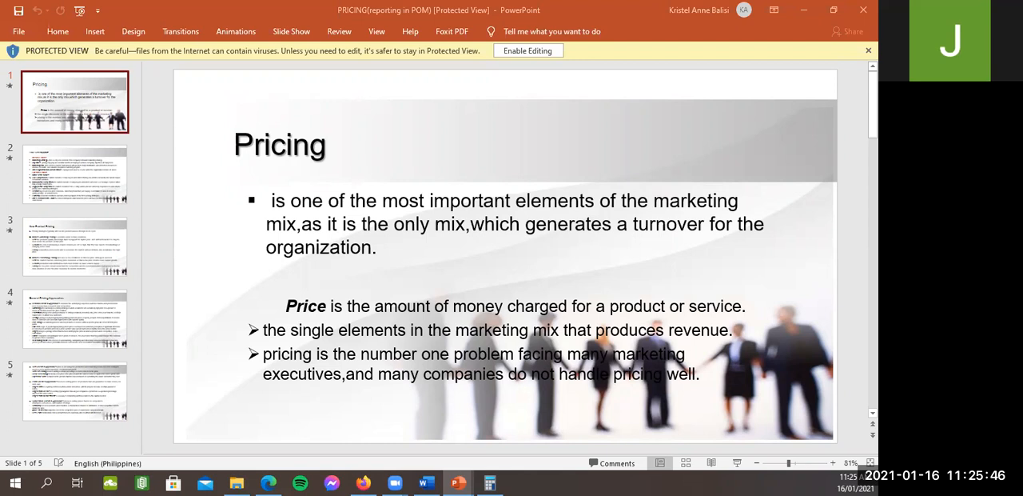
{"action": "mouse_move", "coordinate": [492, 396]}
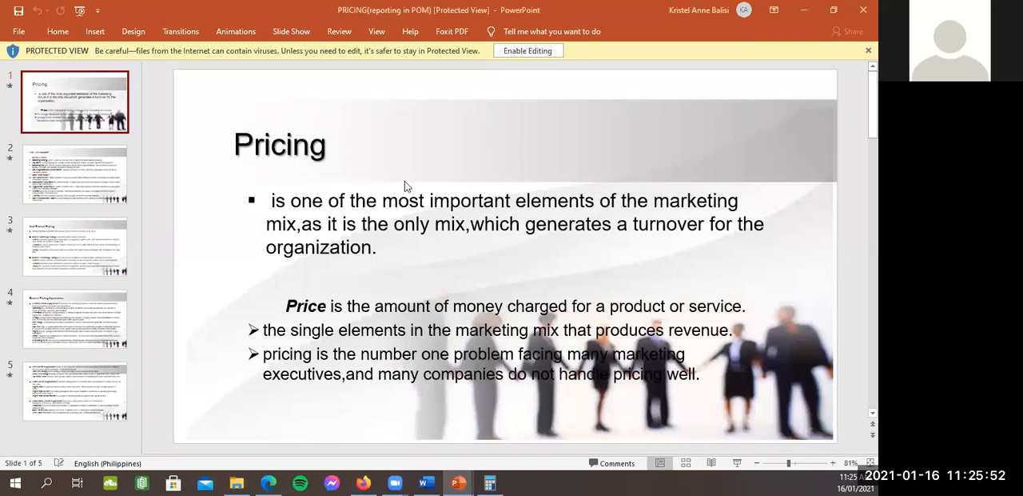
{"action": "left_click", "coordinate": [431, 224]}
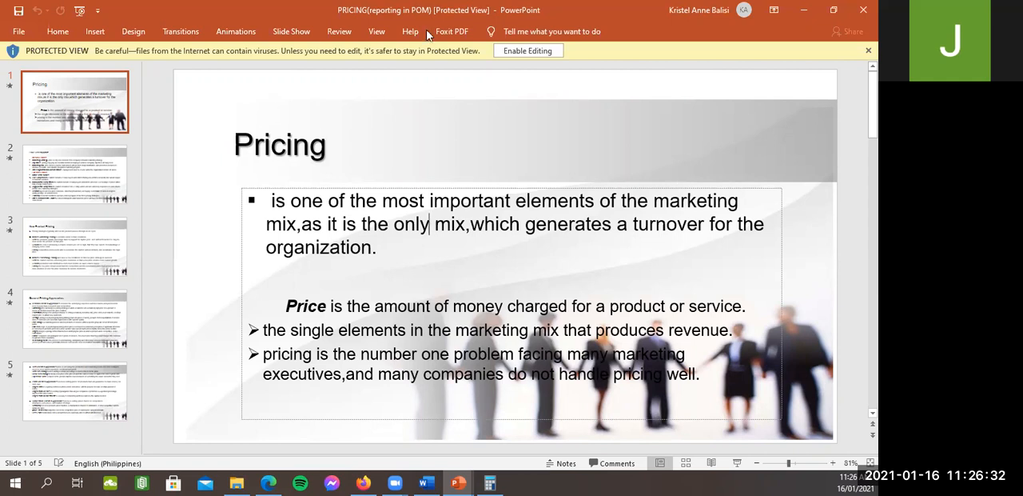
Show slide 2, Price Determinants, listing internal and external factors.
{"action": "left_click", "coordinate": [75, 174]}
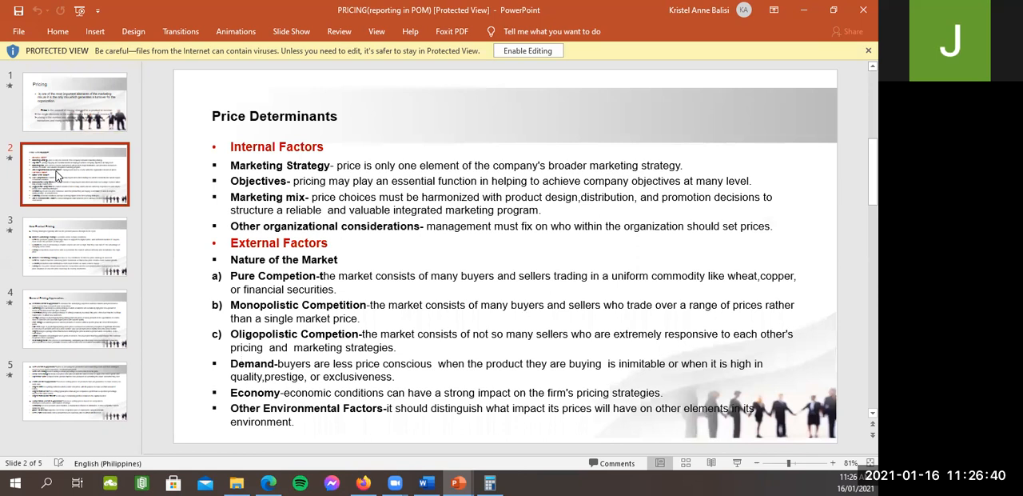
{"action": "mouse_move", "coordinate": [69, 110]}
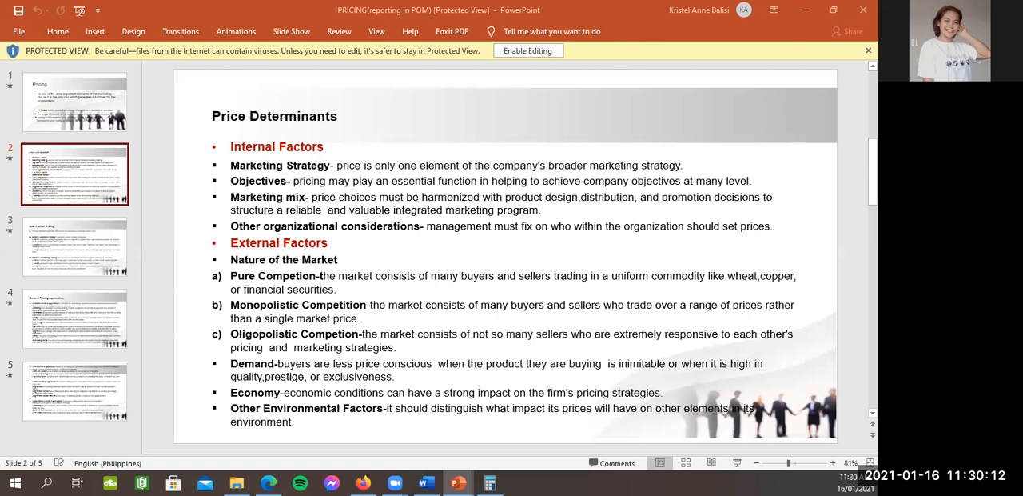
{"action": "mouse_move", "coordinate": [752, 389]}
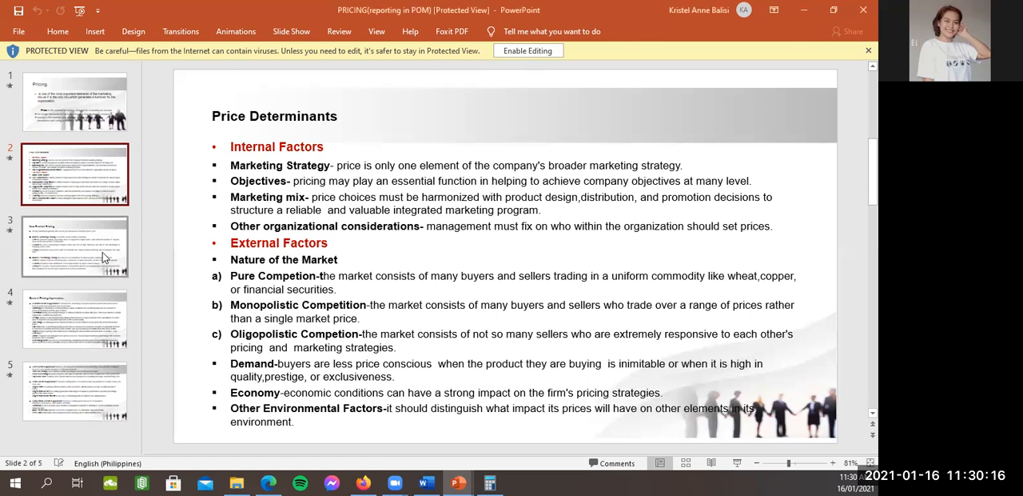
{"action": "left_click", "coordinate": [76, 246]}
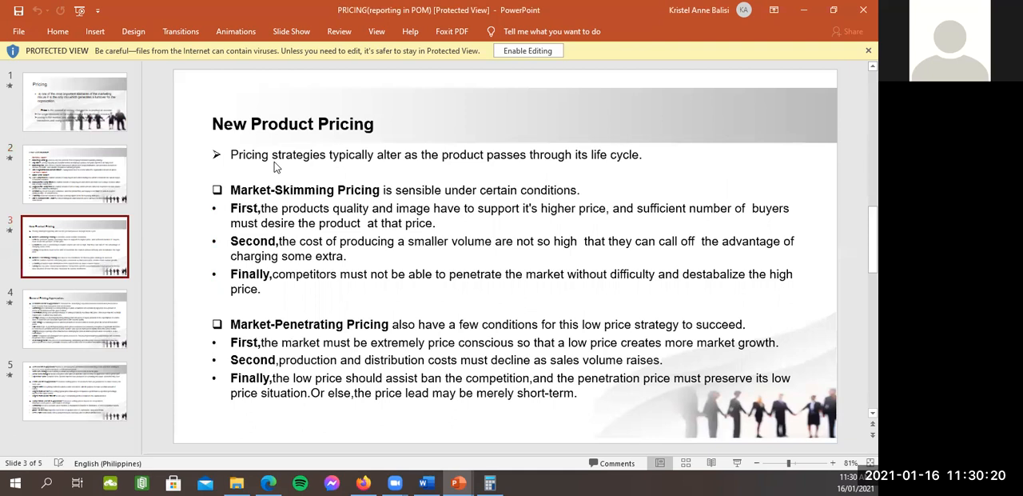
{"action": "mouse_move", "coordinate": [414, 169]}
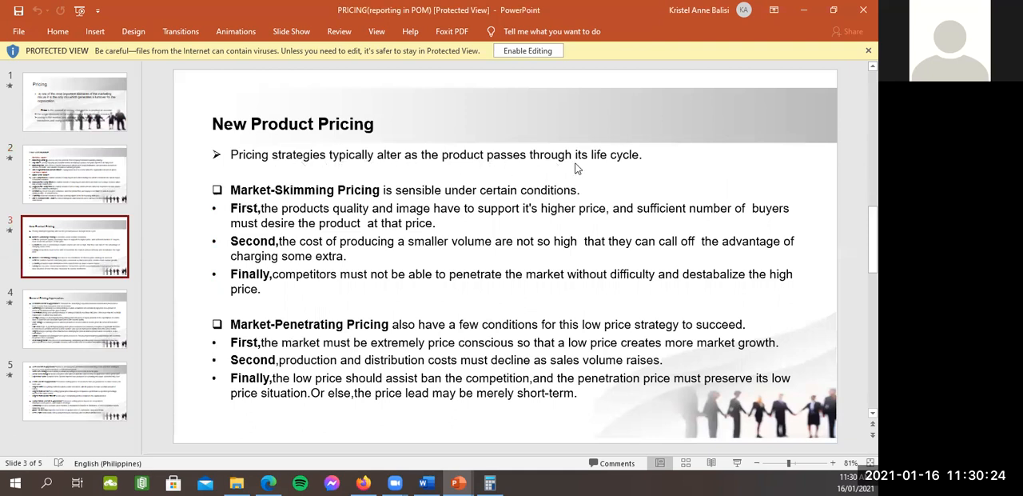
{"action": "mouse_move", "coordinate": [244, 184]}
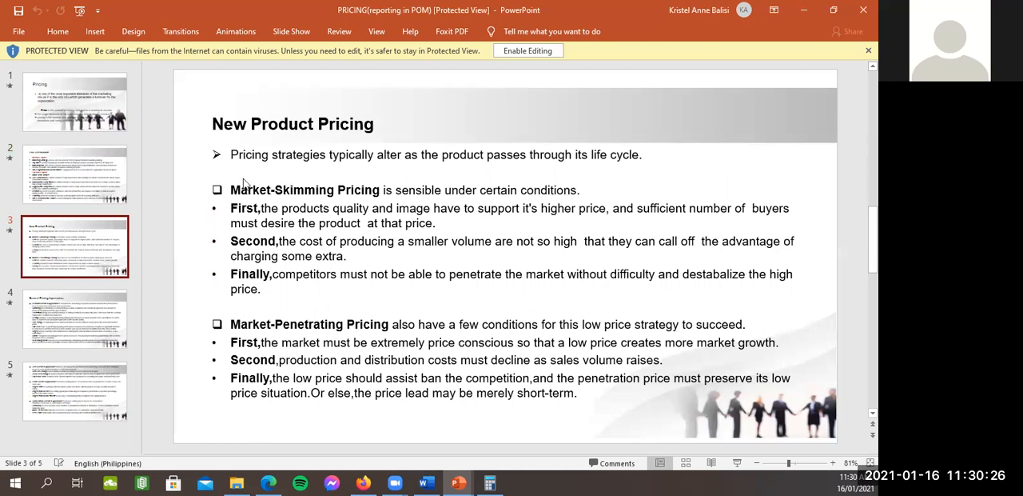
{"action": "mouse_move", "coordinate": [311, 200]}
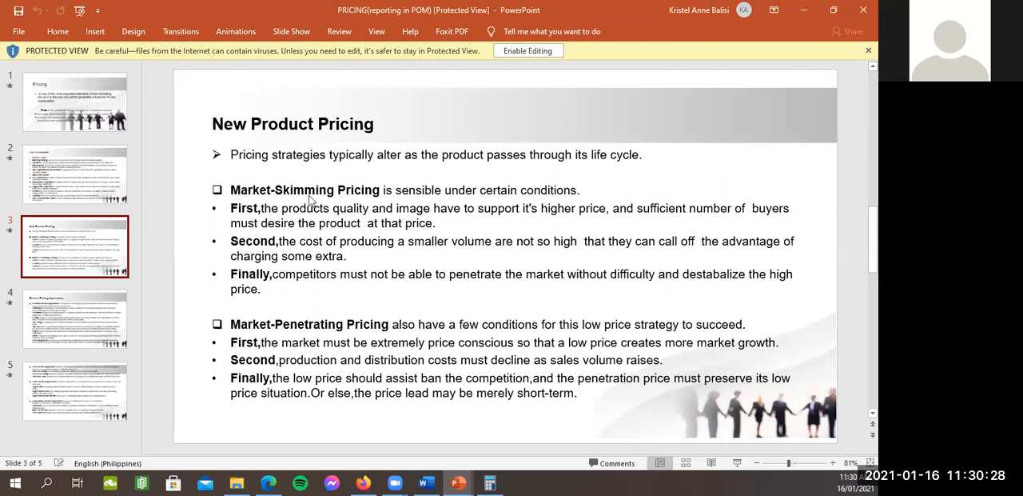
{"action": "mouse_move", "coordinate": [470, 201]}
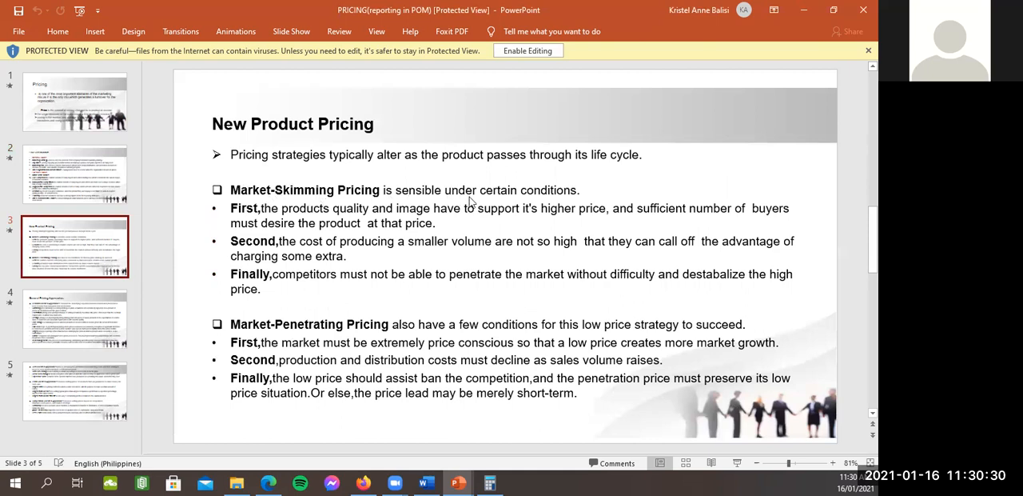
{"action": "mouse_move", "coordinate": [326, 234]}
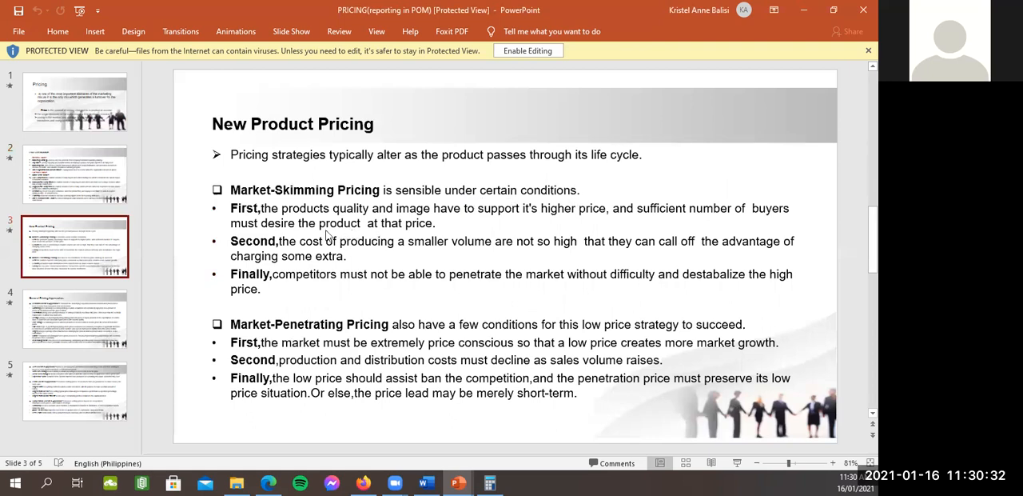
{"action": "mouse_move", "coordinate": [417, 218]}
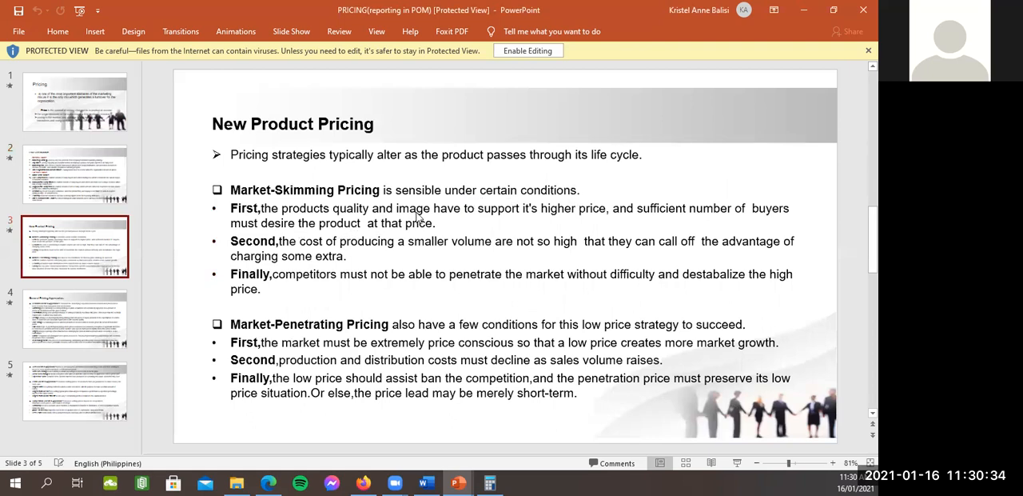
{"action": "mouse_move", "coordinate": [546, 226]}
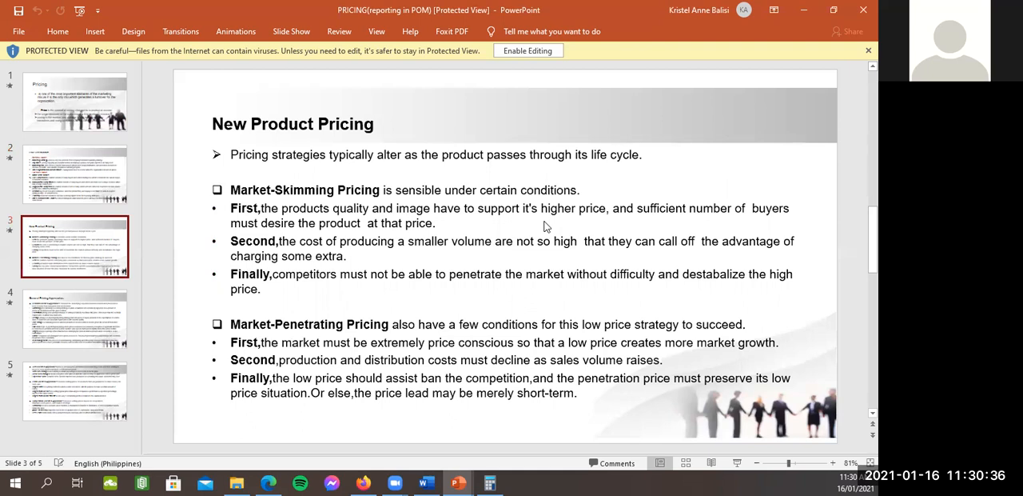
{"action": "mouse_move", "coordinate": [631, 232]}
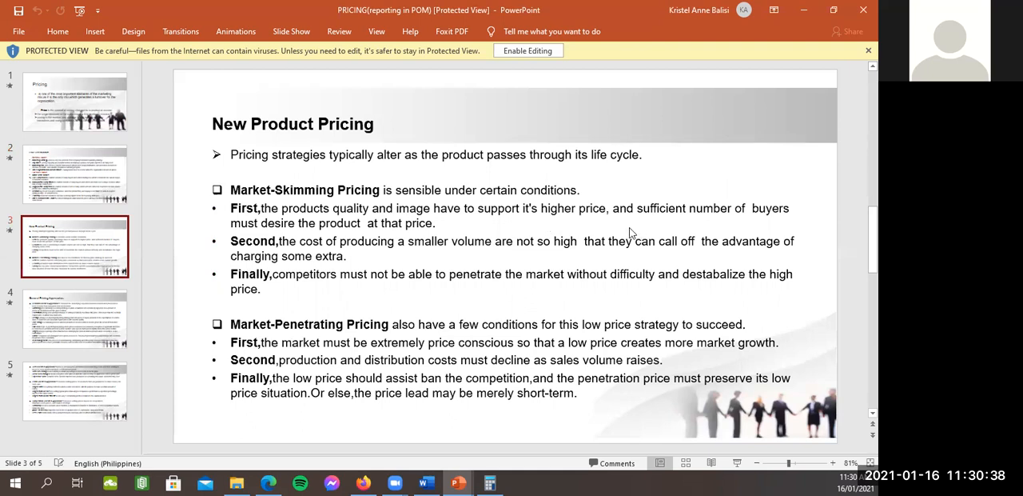
{"action": "mouse_move", "coordinate": [507, 247]}
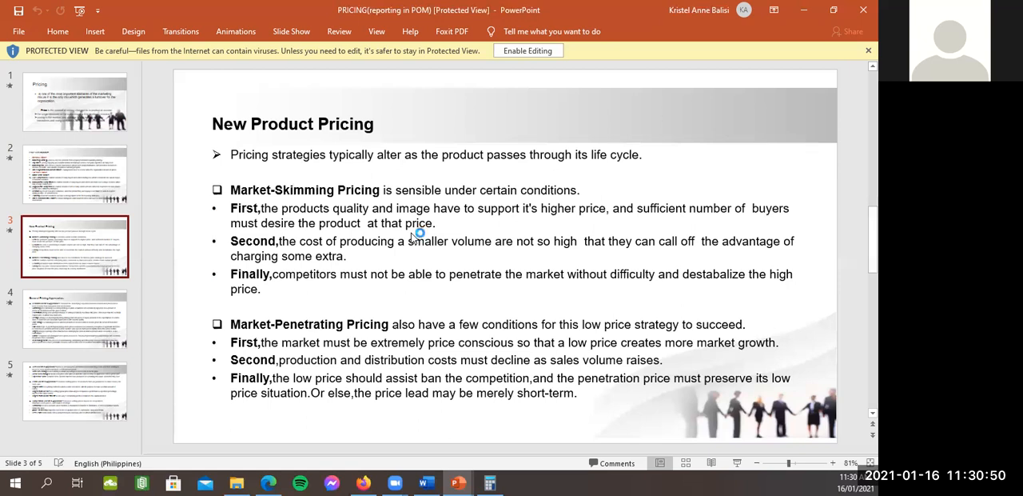
{"action": "mouse_move", "coordinate": [546, 240]}
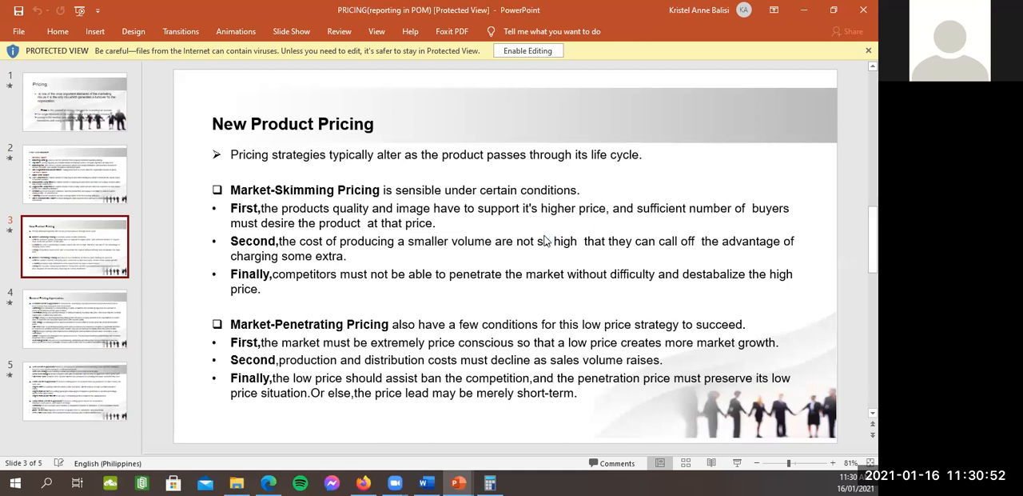
{"action": "mouse_move", "coordinate": [542, 236]}
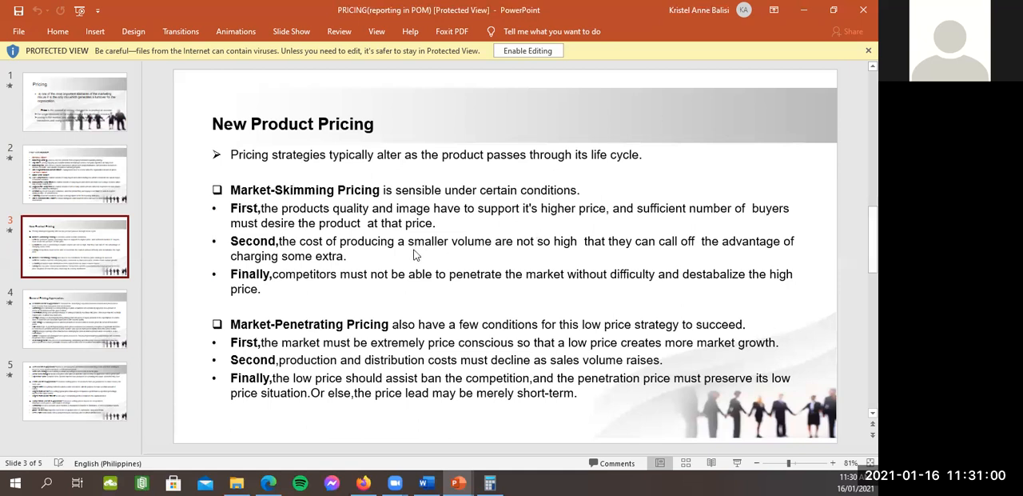
{"action": "mouse_move", "coordinate": [512, 258]}
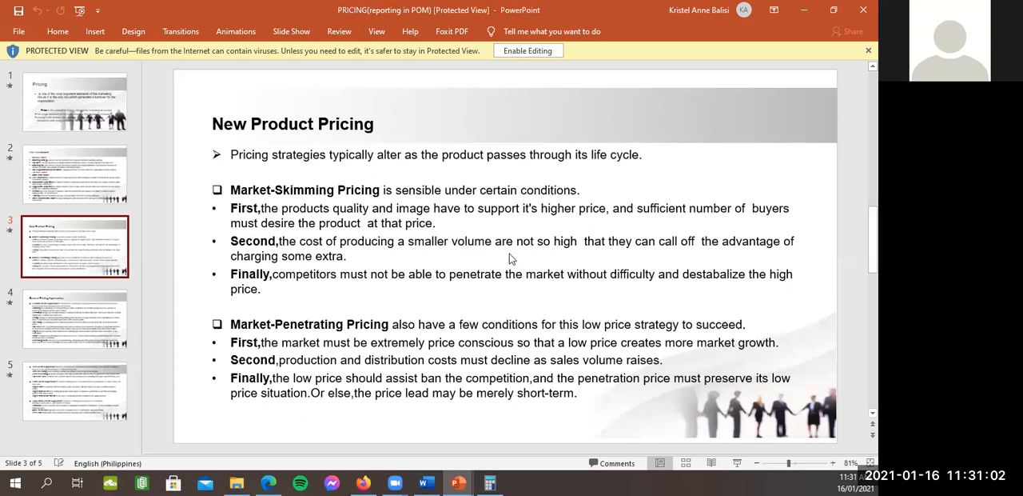
{"action": "mouse_move", "coordinate": [606, 253]}
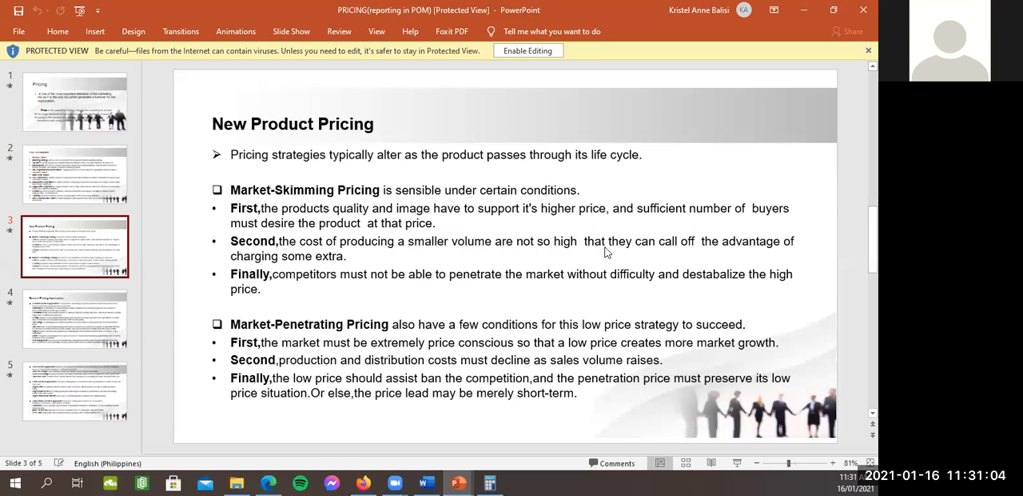
{"action": "mouse_move", "coordinate": [554, 268]}
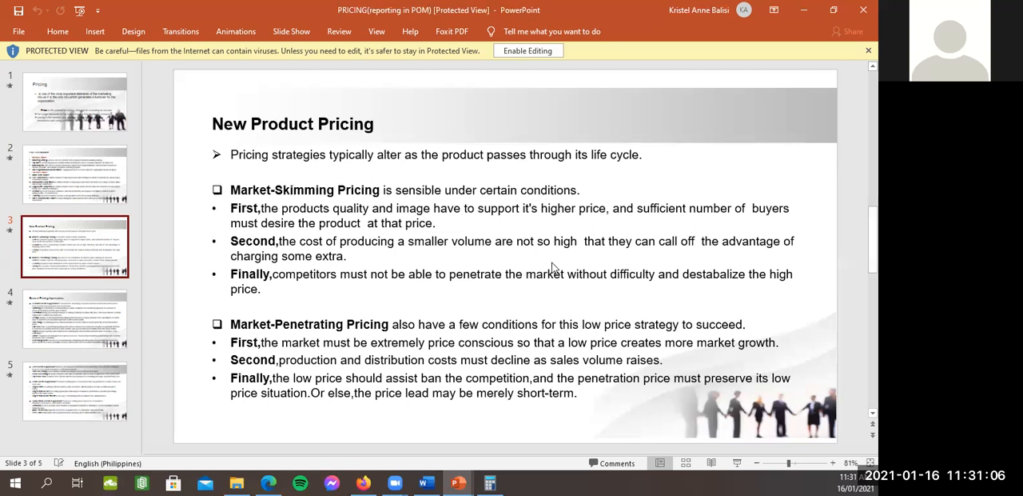
{"action": "mouse_move", "coordinate": [466, 267]}
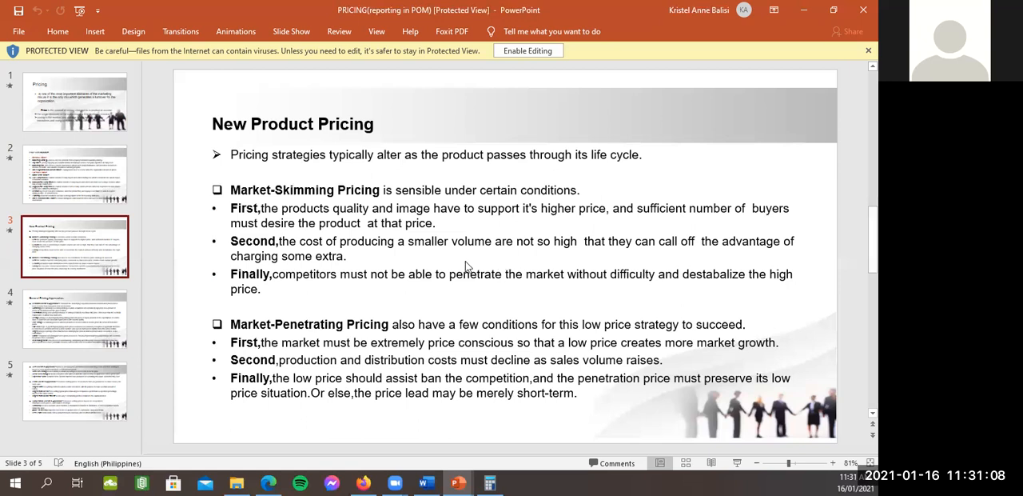
{"action": "mouse_move", "coordinate": [372, 286]}
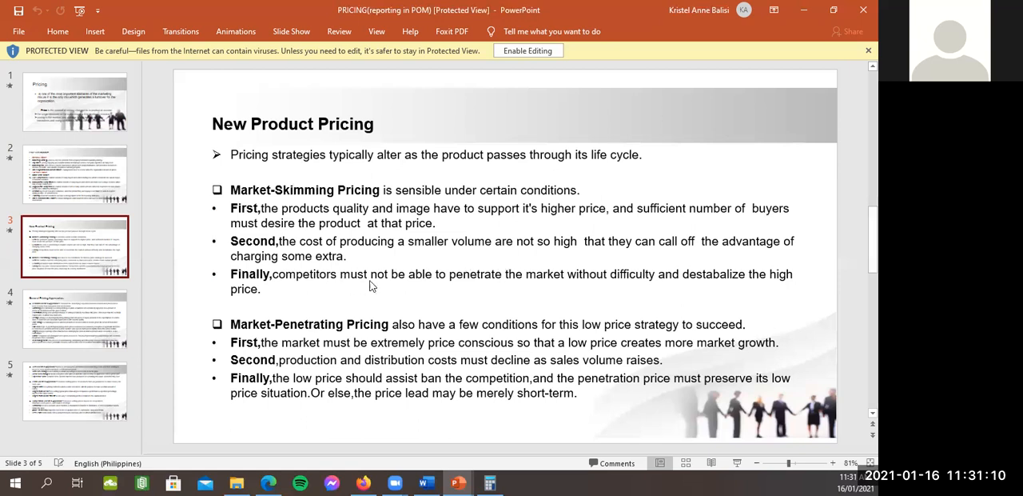
{"action": "mouse_move", "coordinate": [578, 290]}
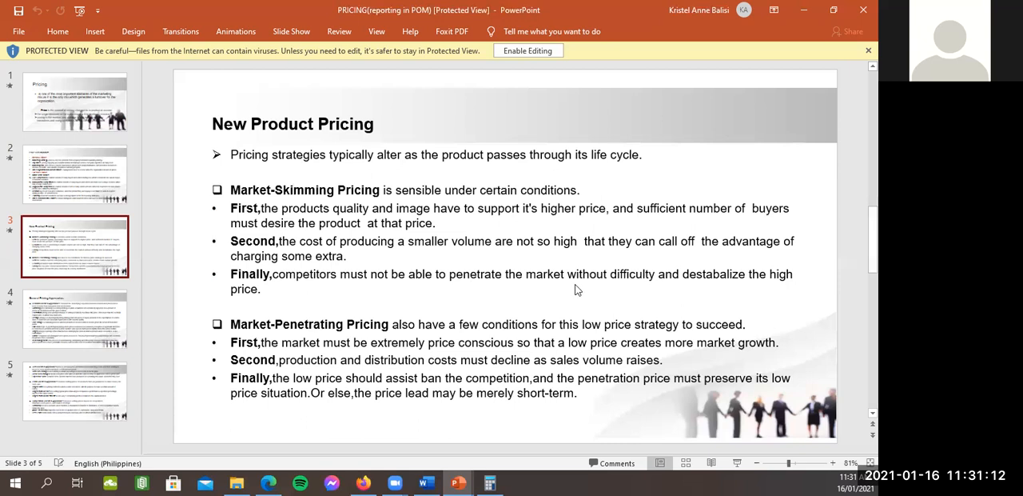
{"action": "mouse_move", "coordinate": [705, 287]}
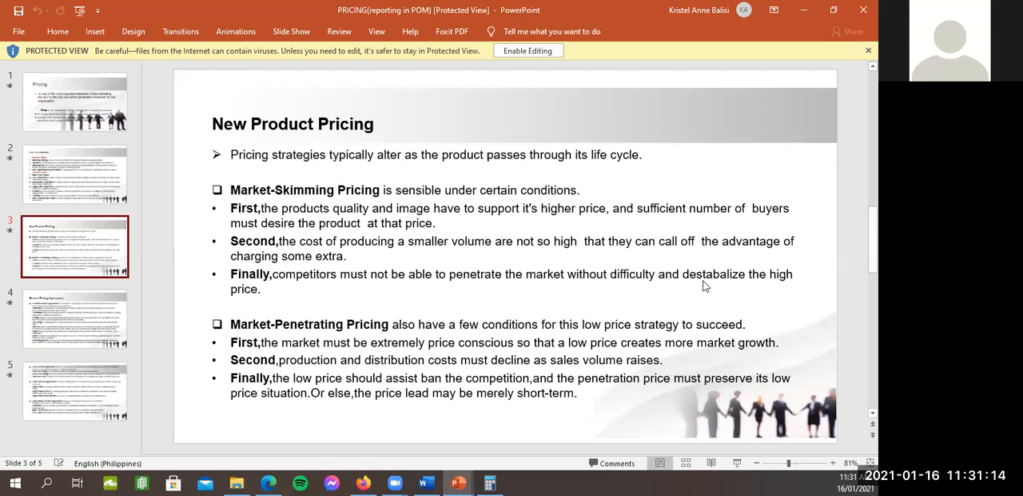
{"action": "mouse_move", "coordinate": [445, 377]}
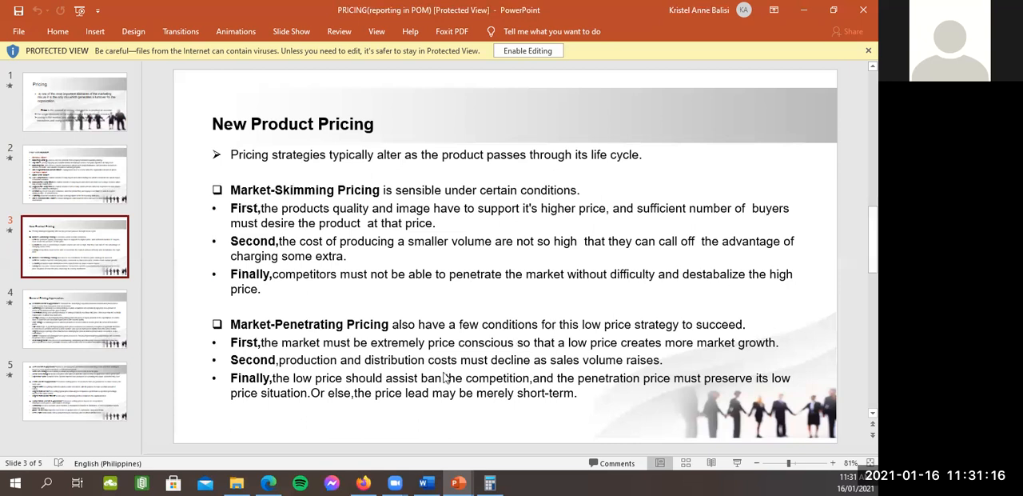
{"action": "mouse_move", "coordinate": [442, 379]}
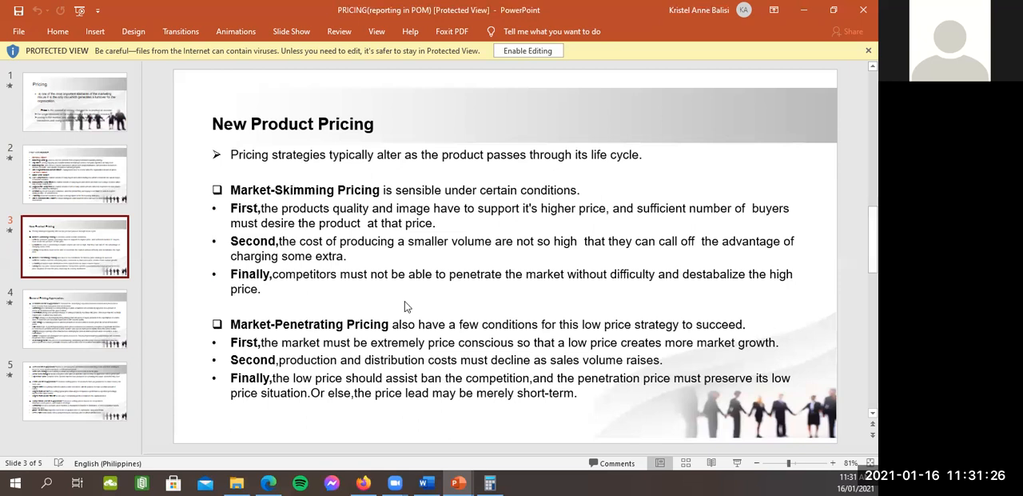
{"action": "mouse_move", "coordinate": [433, 310]}
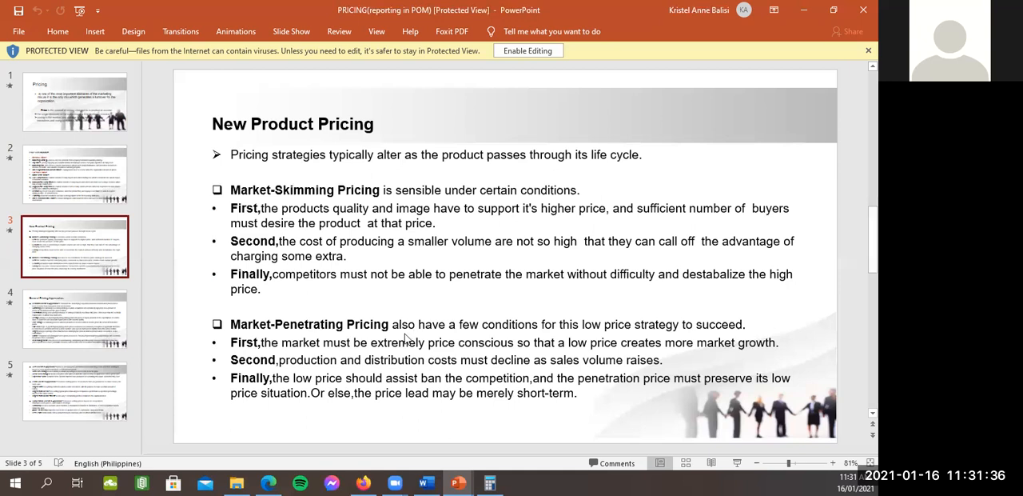
{"action": "mouse_move", "coordinate": [578, 329]}
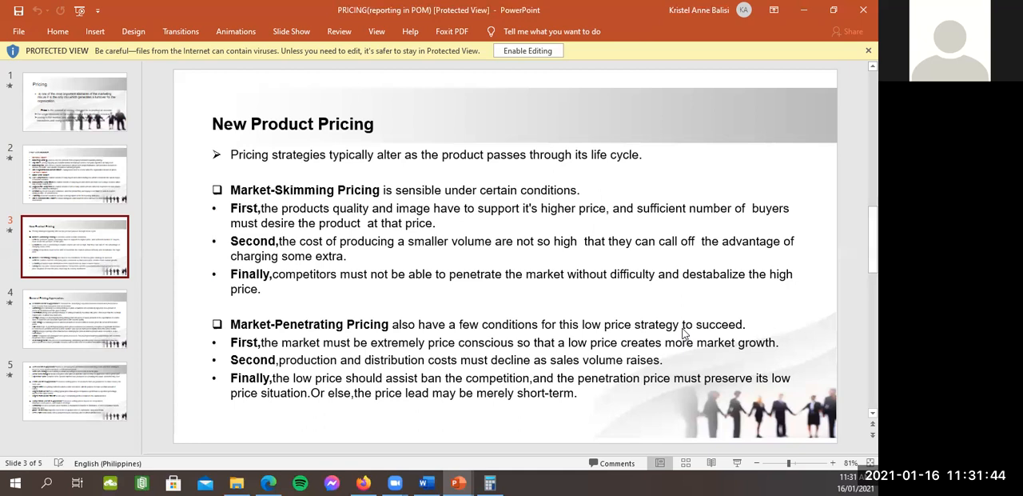
{"action": "mouse_move", "coordinate": [703, 356]}
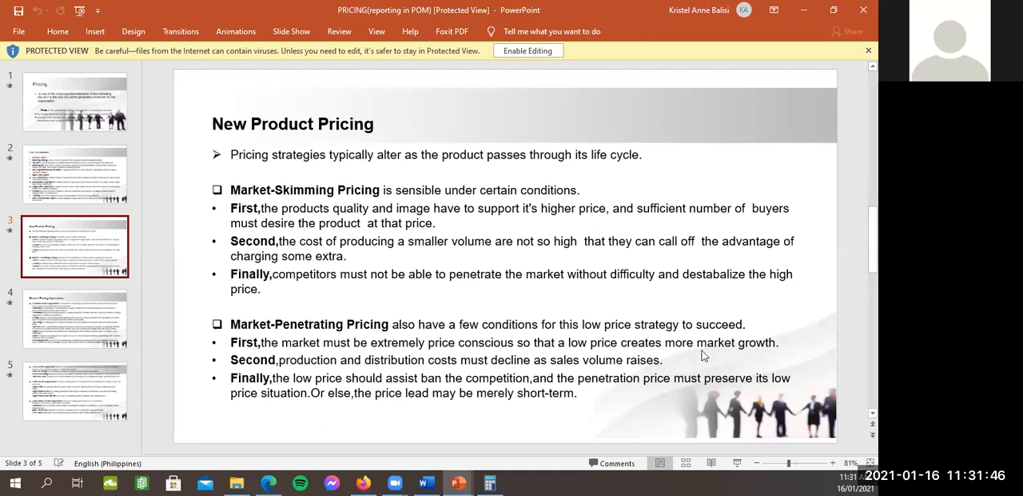
{"action": "mouse_move", "coordinate": [721, 354]}
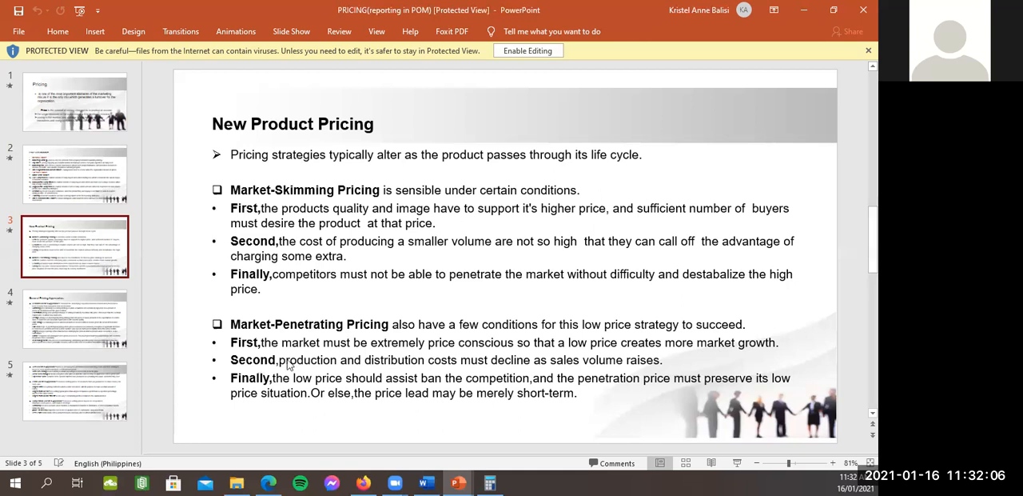
{"action": "mouse_move", "coordinate": [514, 375]}
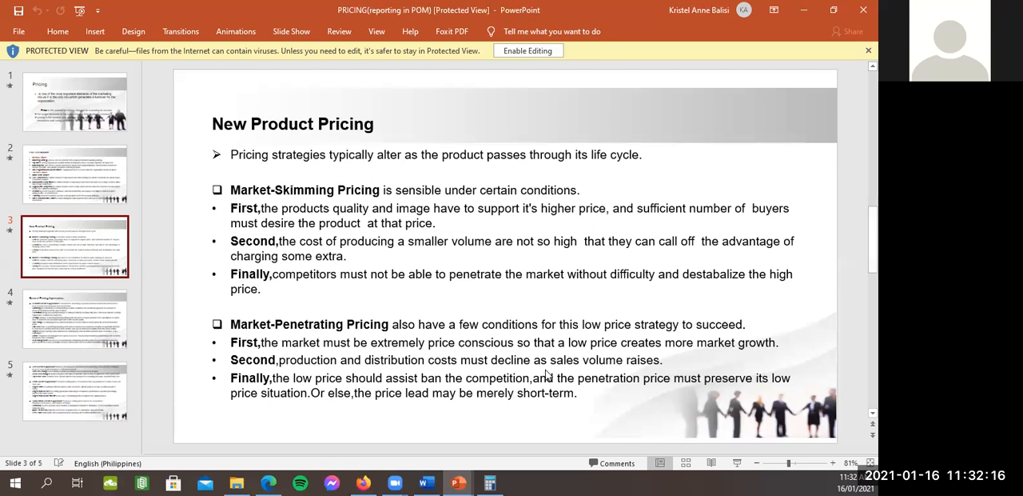
{"action": "mouse_move", "coordinate": [437, 426]}
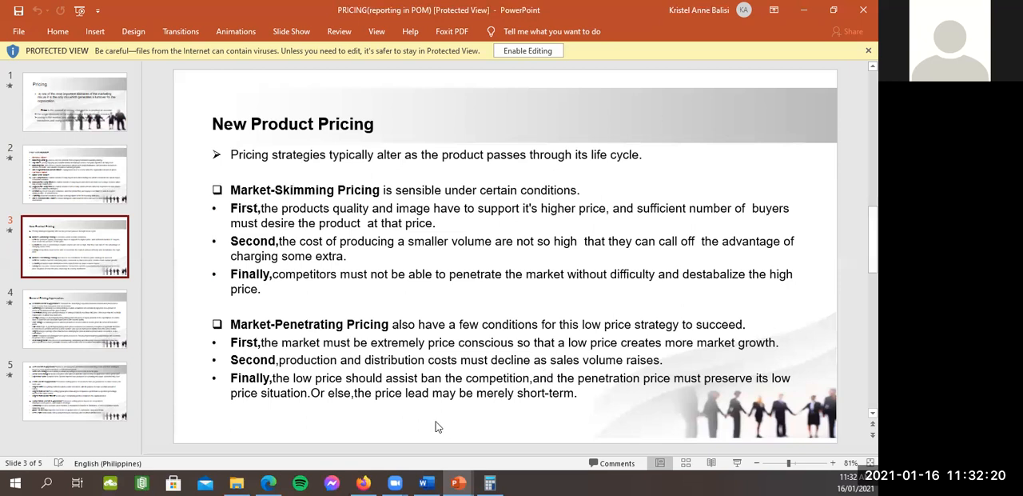
{"action": "mouse_move", "coordinate": [409, 389]}
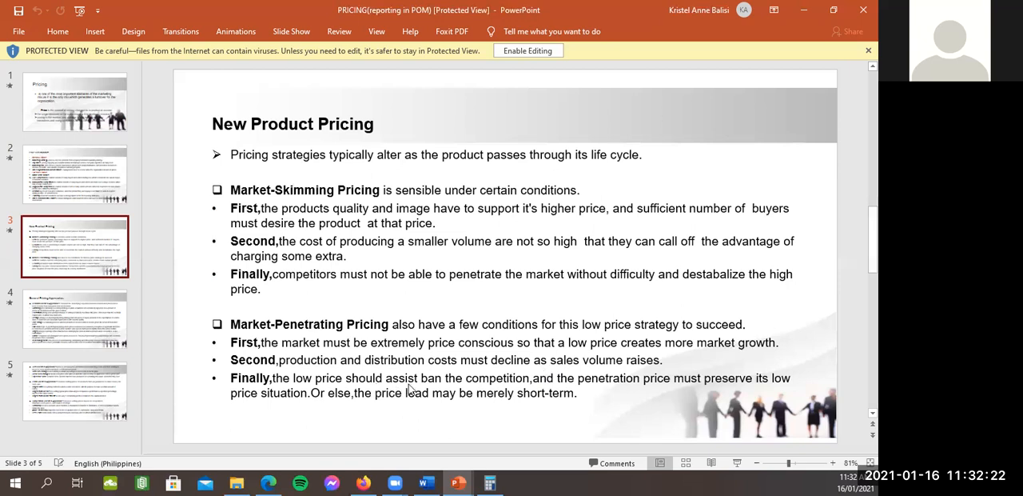
{"action": "mouse_move", "coordinate": [560, 386]}
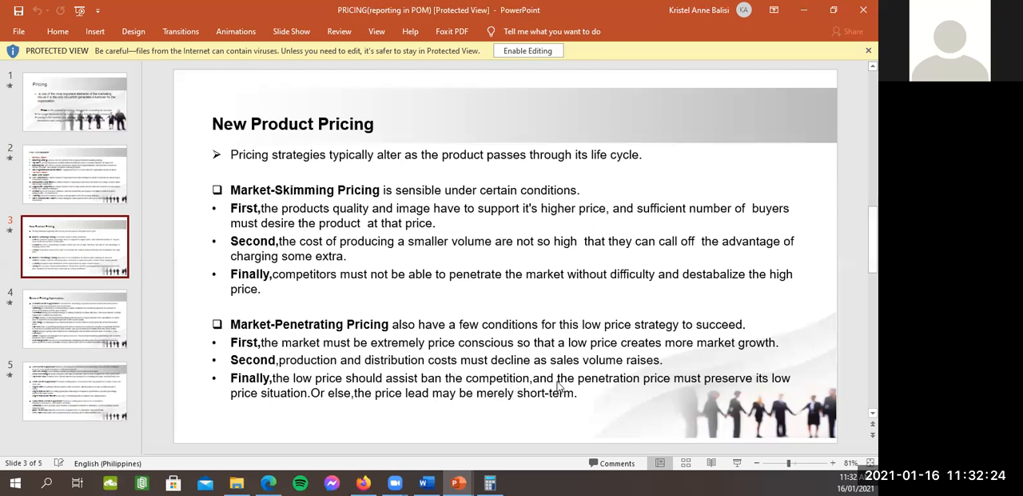
{"action": "mouse_move", "coordinate": [674, 389]}
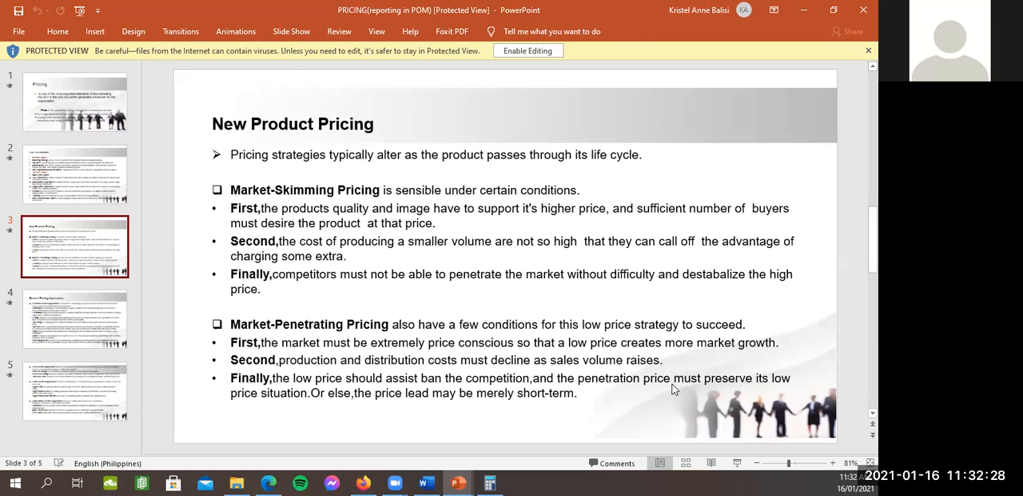
{"action": "mouse_move", "coordinate": [671, 390]}
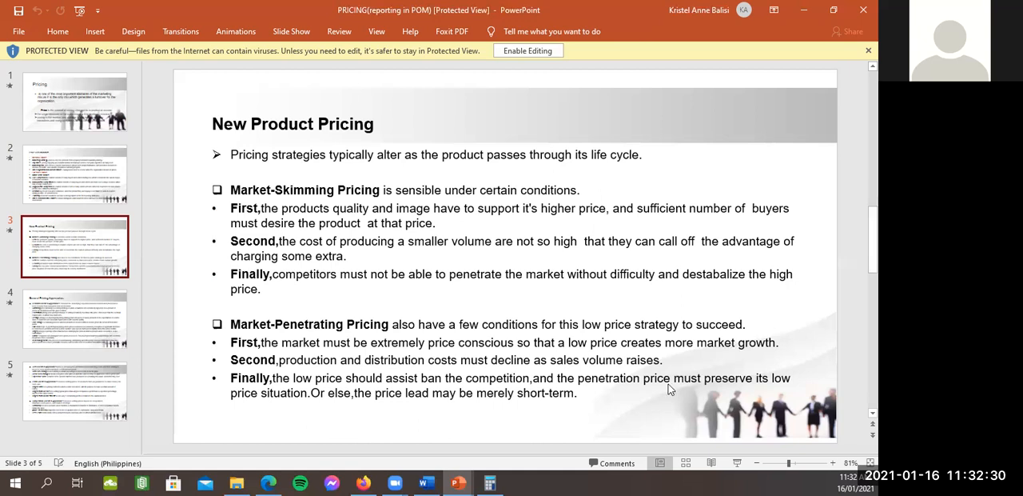
{"action": "left_click", "coordinate": [75, 318]}
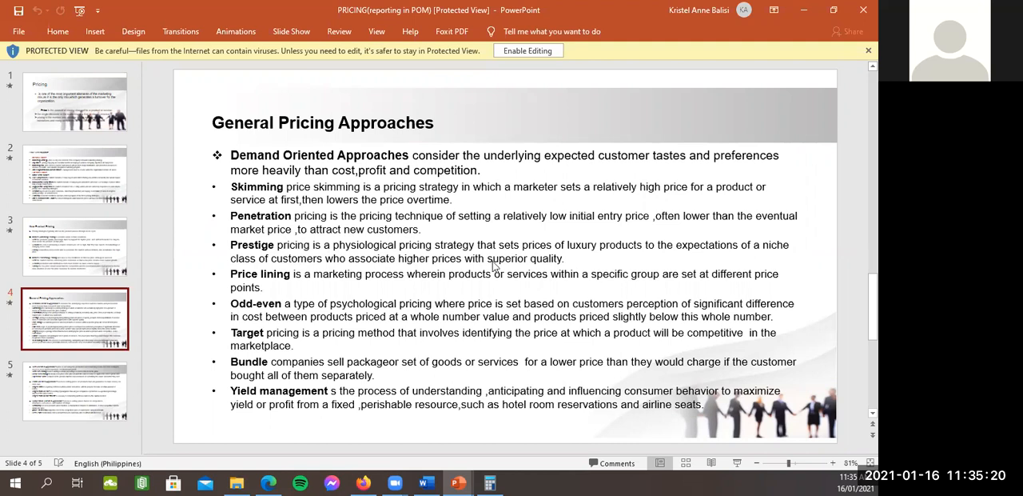
{"action": "mouse_move", "coordinate": [445, 376]}
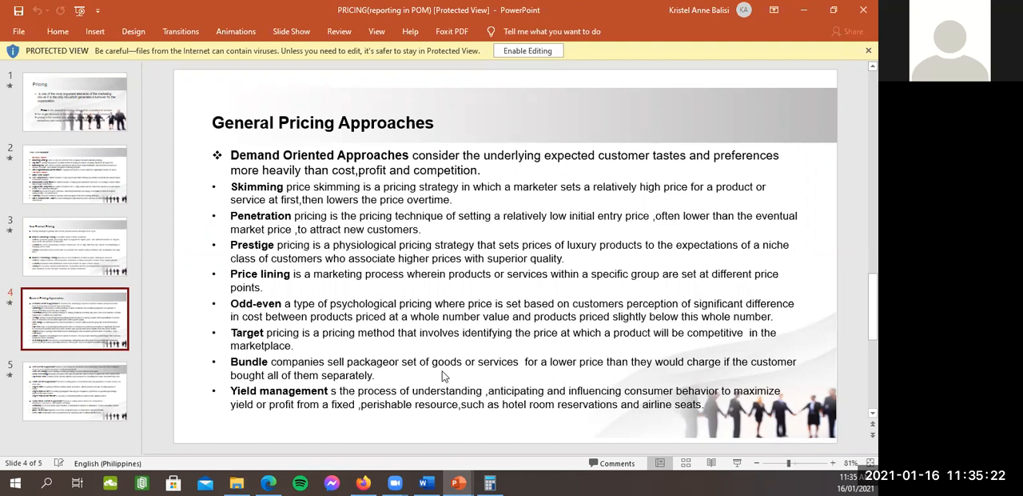
{"action": "mouse_move", "coordinate": [698, 352]}
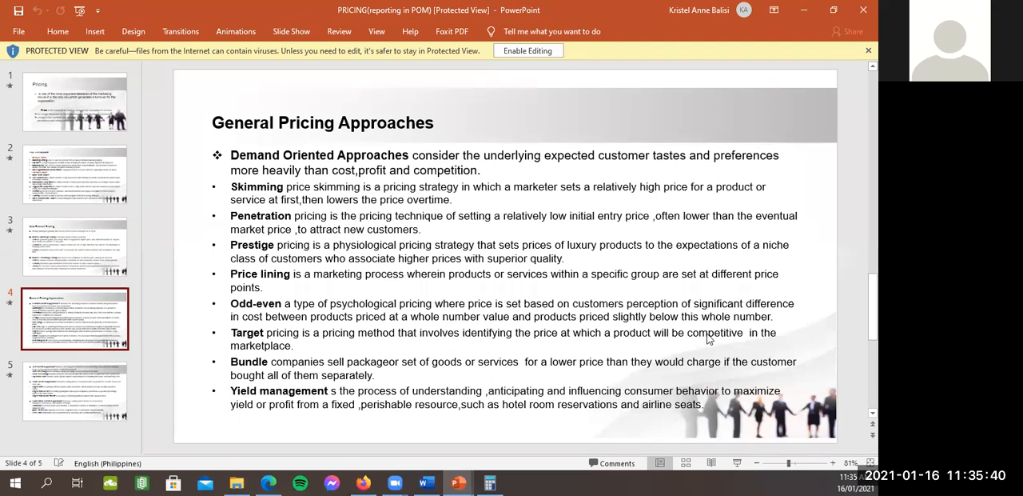
{"action": "mouse_move", "coordinate": [454, 376]}
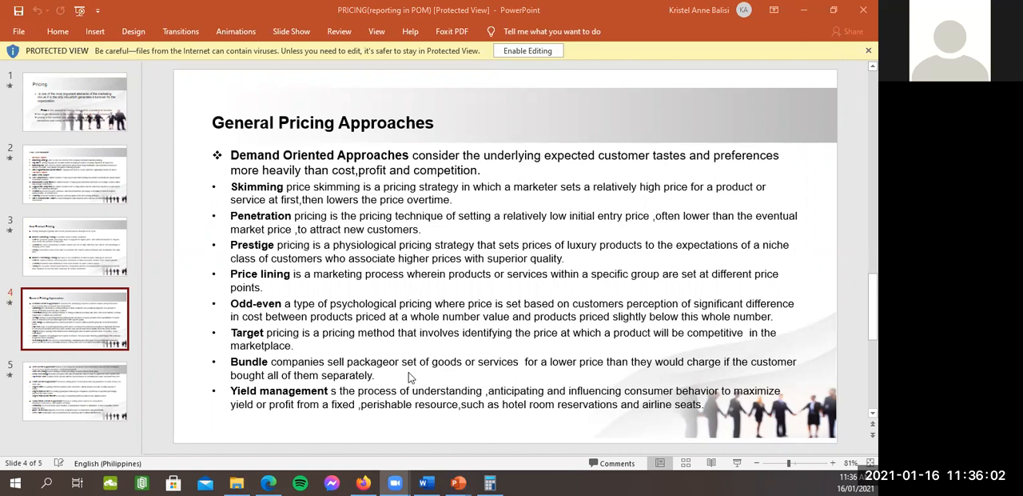
{"action": "mouse_move", "coordinate": [210, 402]}
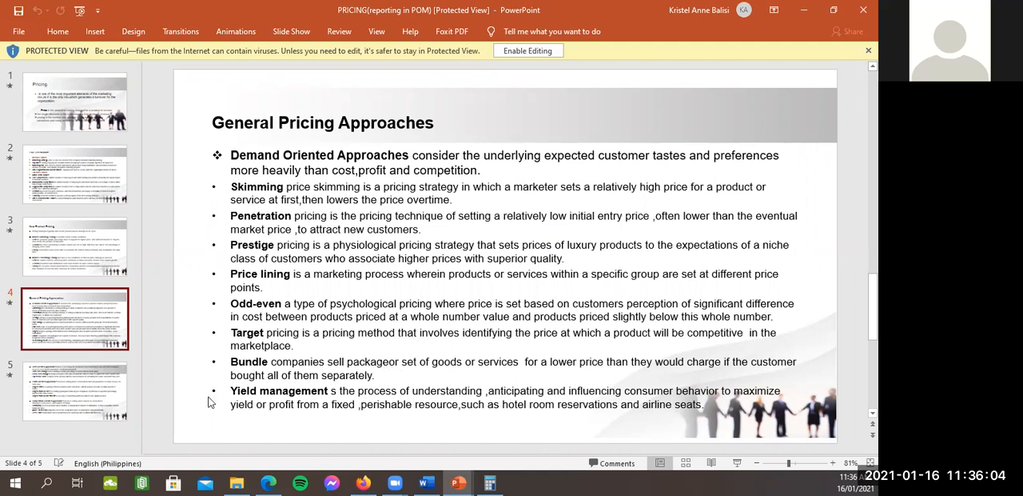
{"action": "mouse_move", "coordinate": [336, 355]}
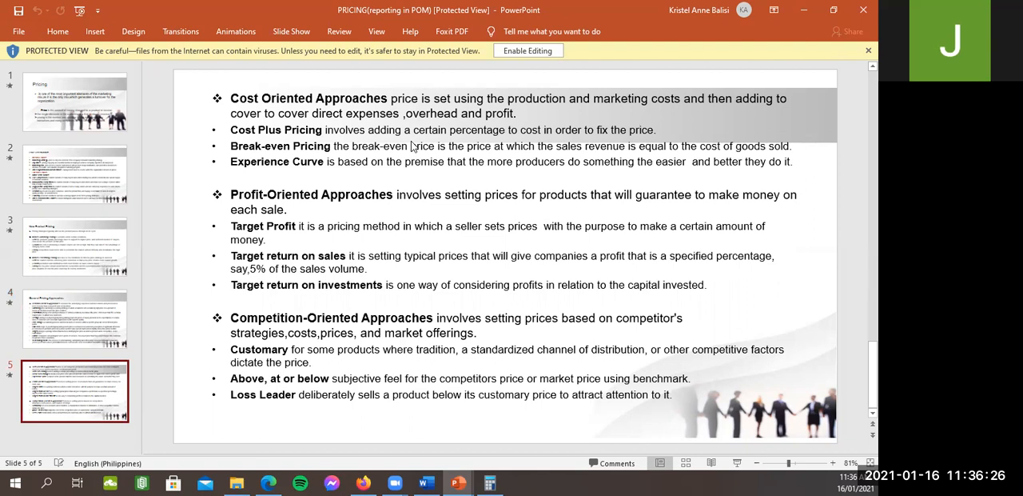
{"action": "mouse_move", "coordinate": [413, 149]}
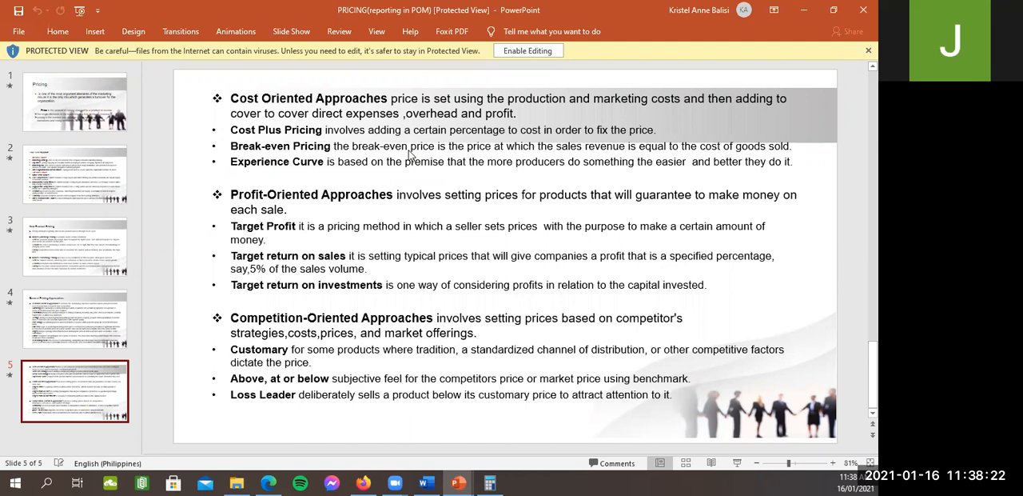
{"action": "mouse_move", "coordinate": [408, 364]}
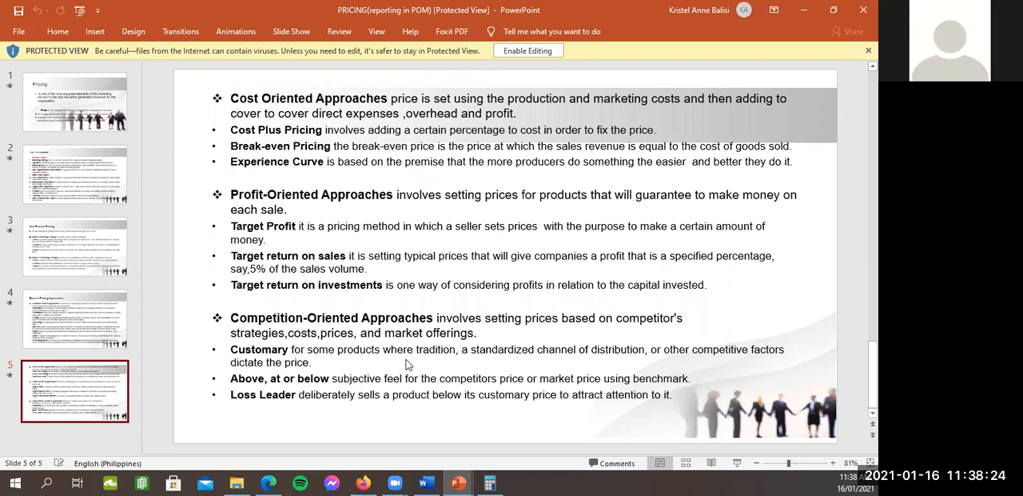